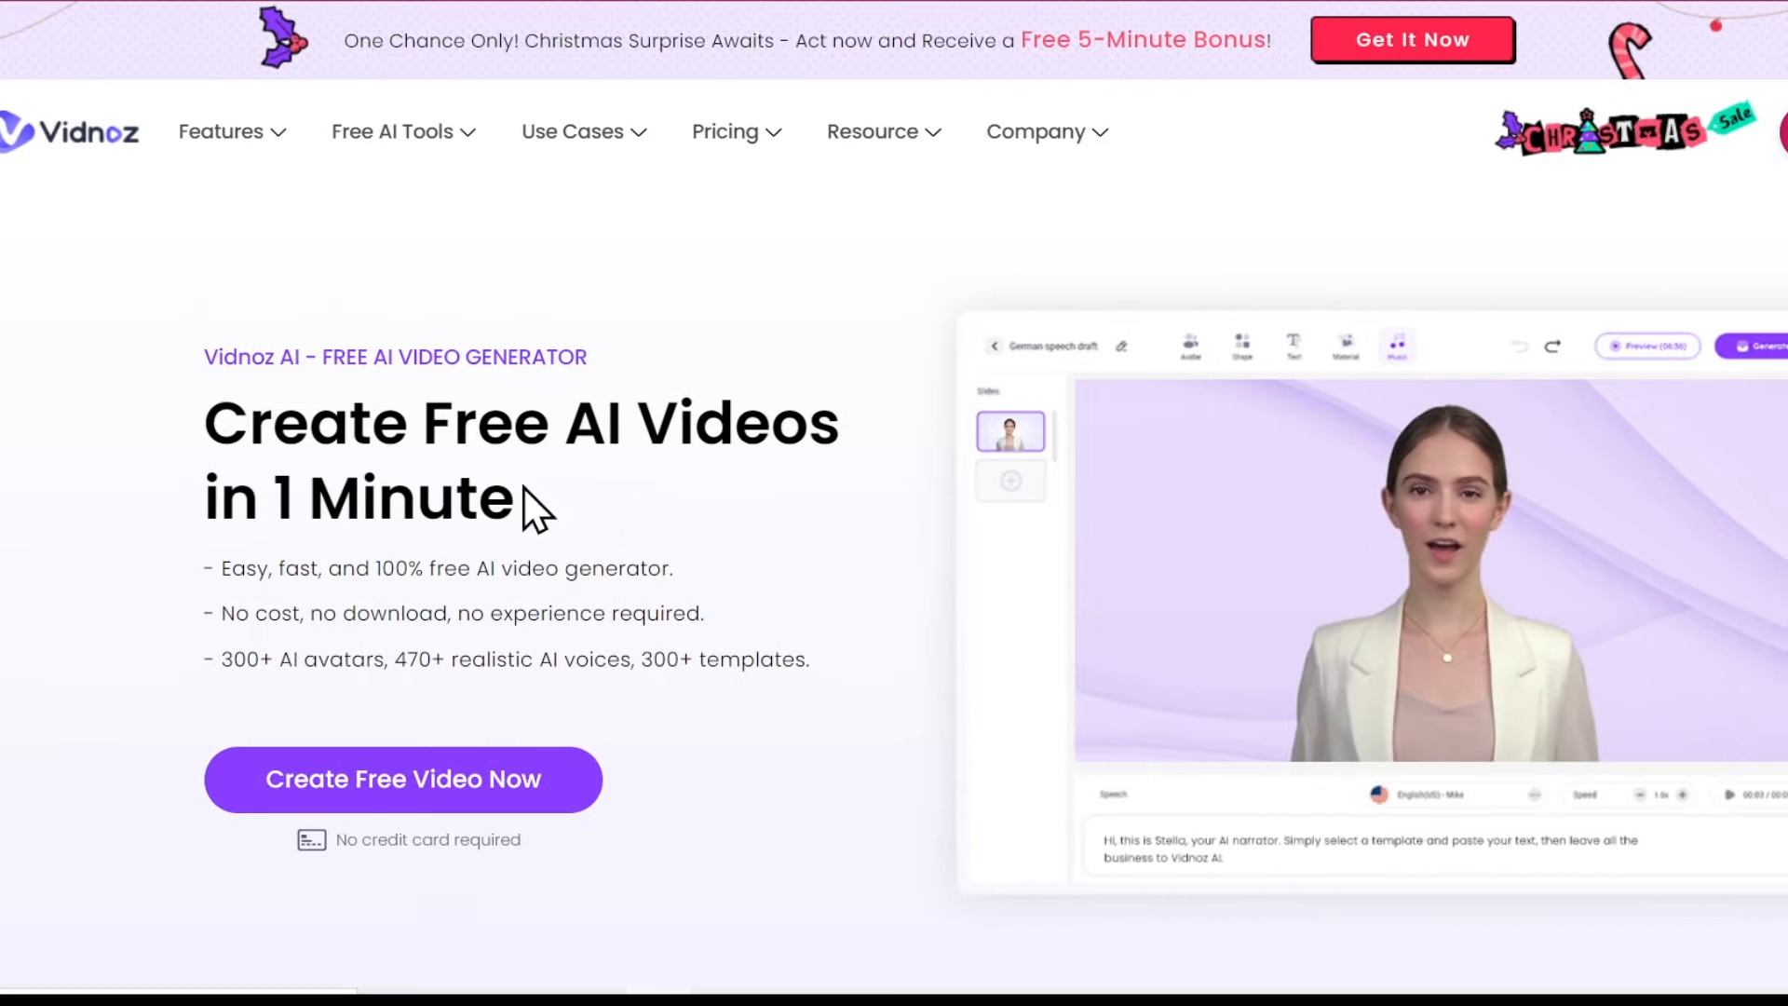
Browse the homepage headline and the Free AI Tools and Use Cases menus
{"action": "left_click_drag", "start_coordinate": [203, 423], "coordinate": [467, 423]}
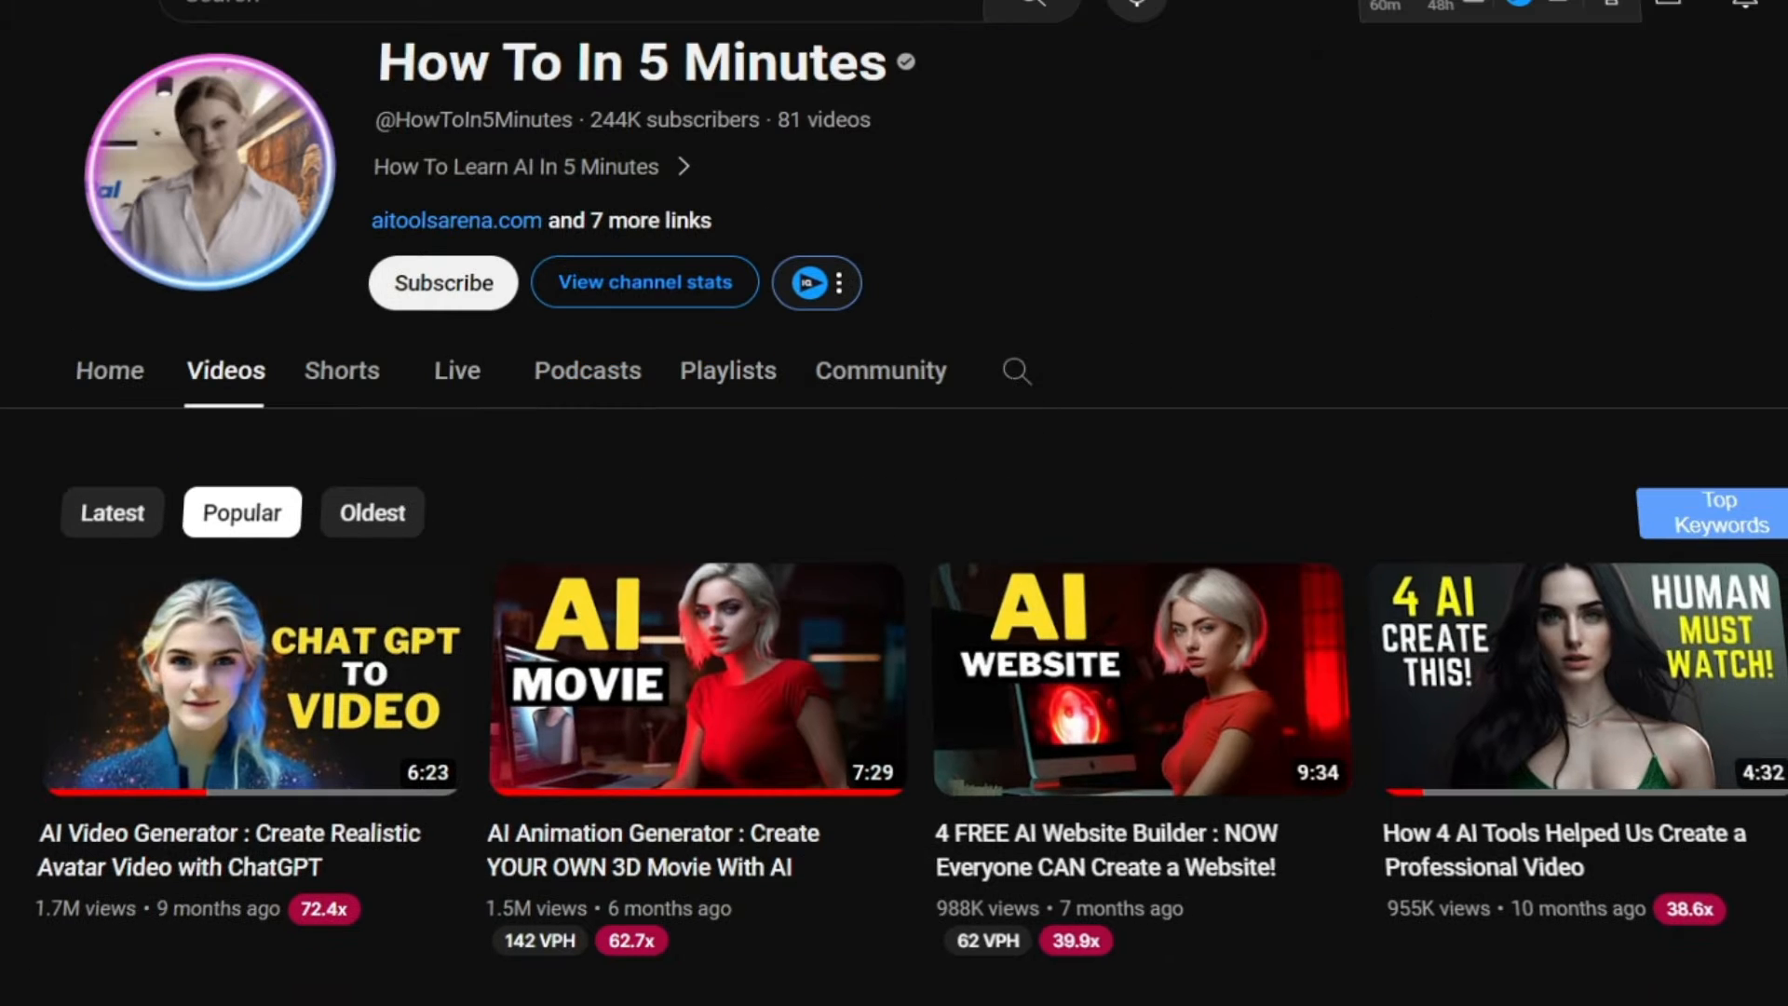
{"action": "scroll", "scroll_direction": "down", "scroll_amount": 3}
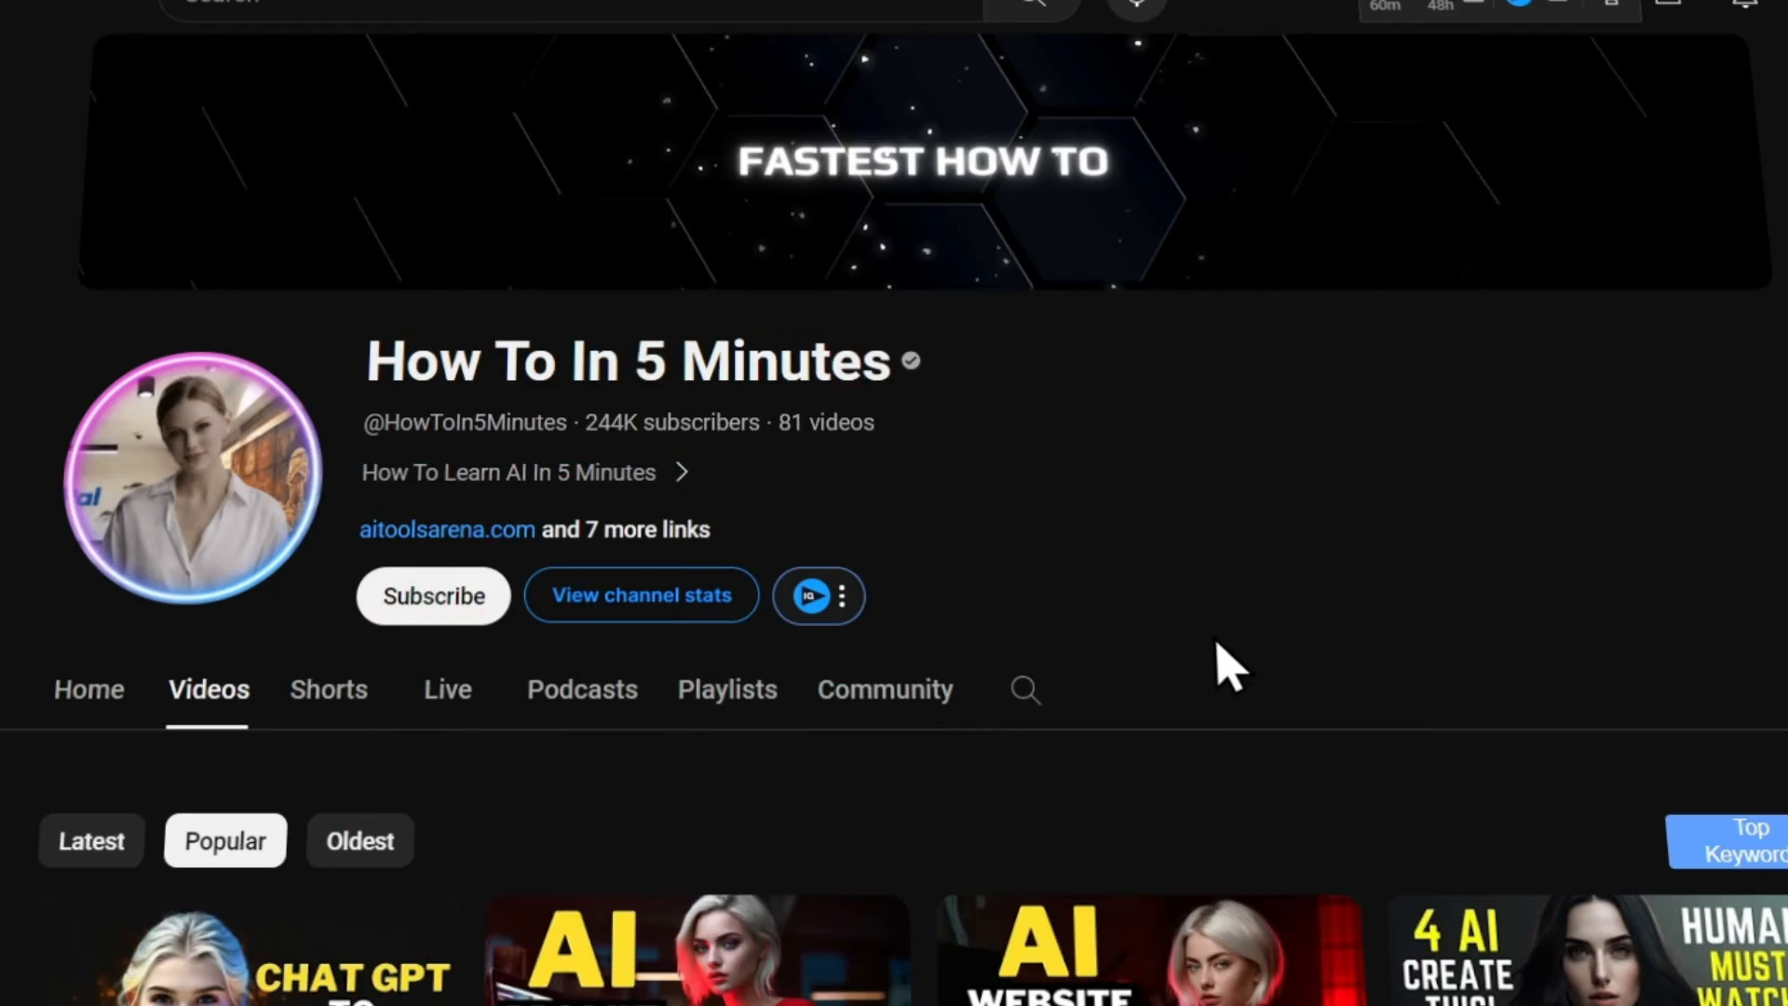
{"action": "scroll", "scroll_direction": "down", "scroll_amount": 3}
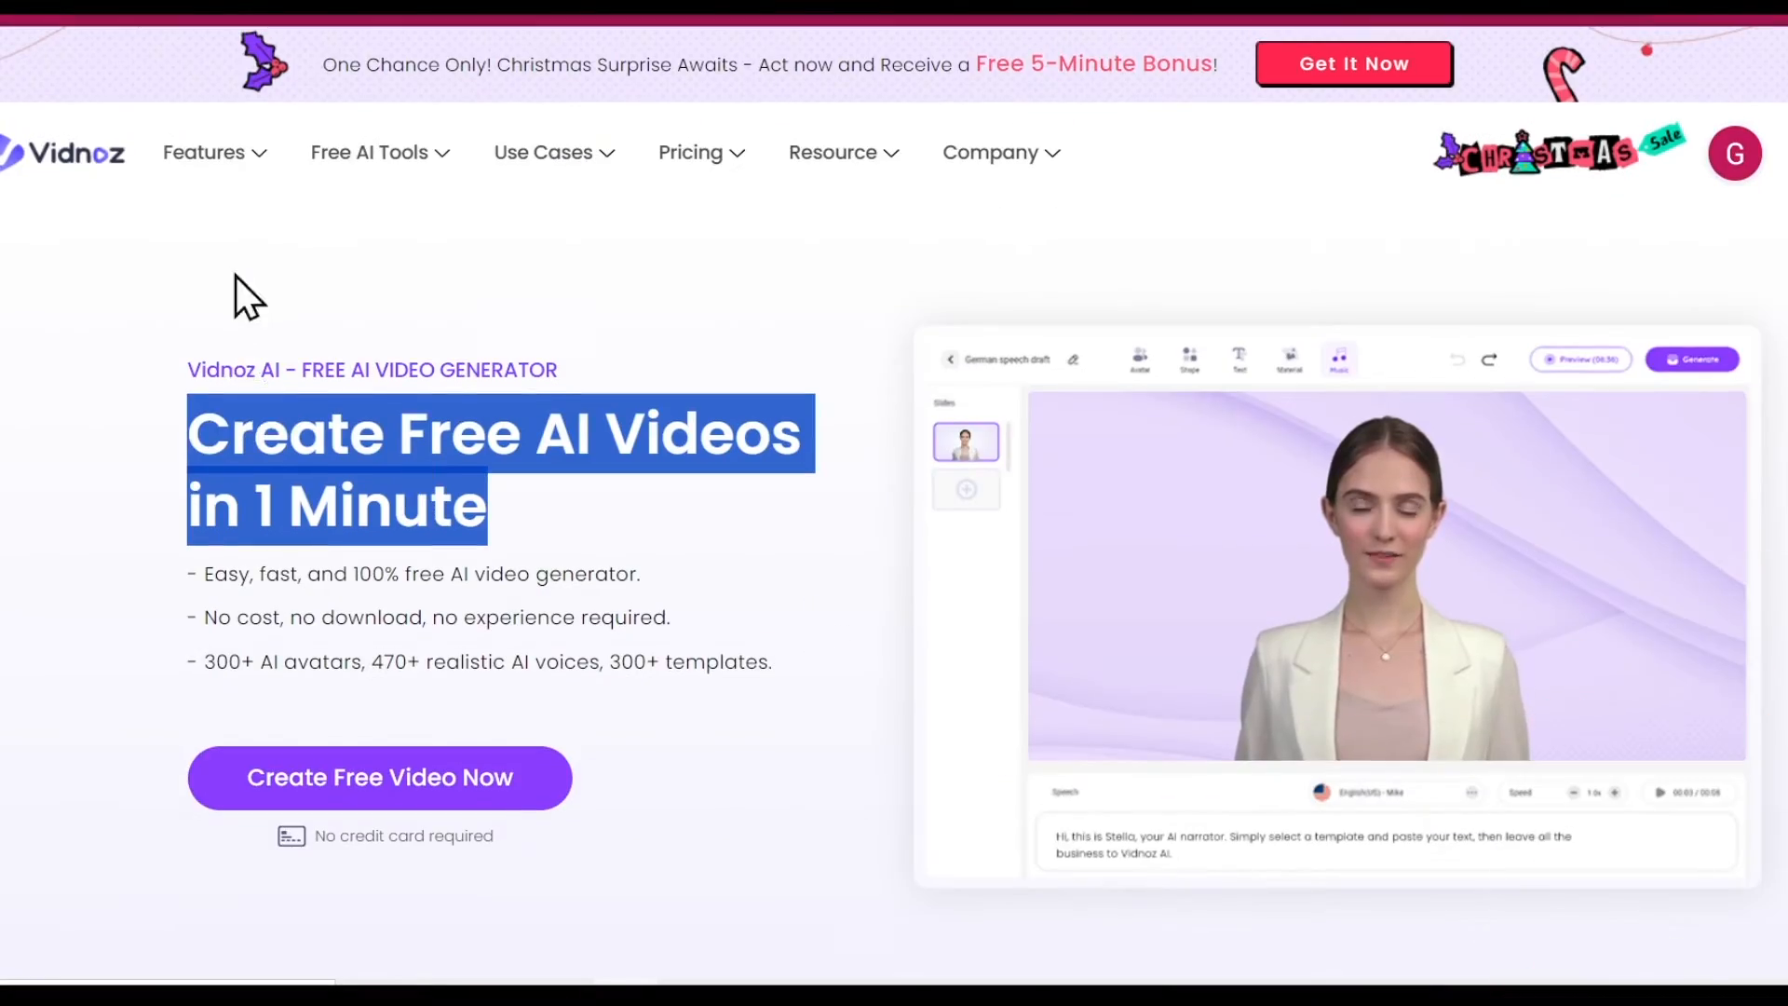
{"action": "left_click", "coordinate": [368, 151]}
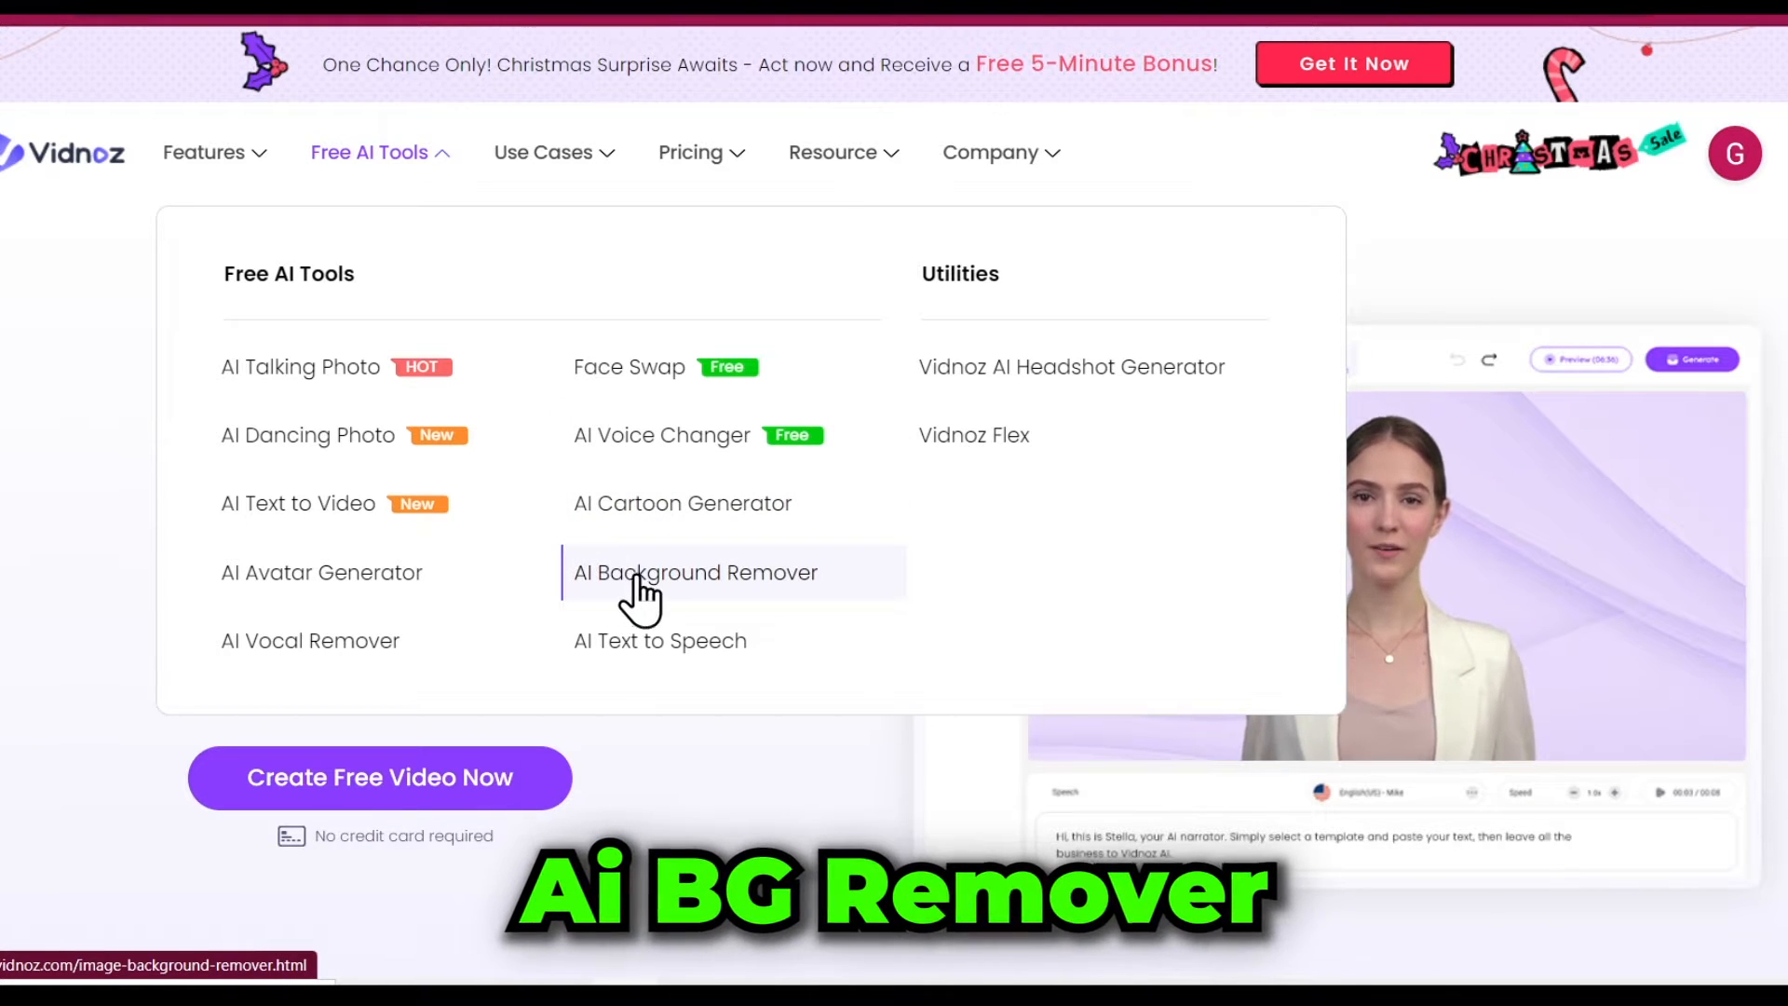
{"action": "left_click", "coordinate": [203, 151]}
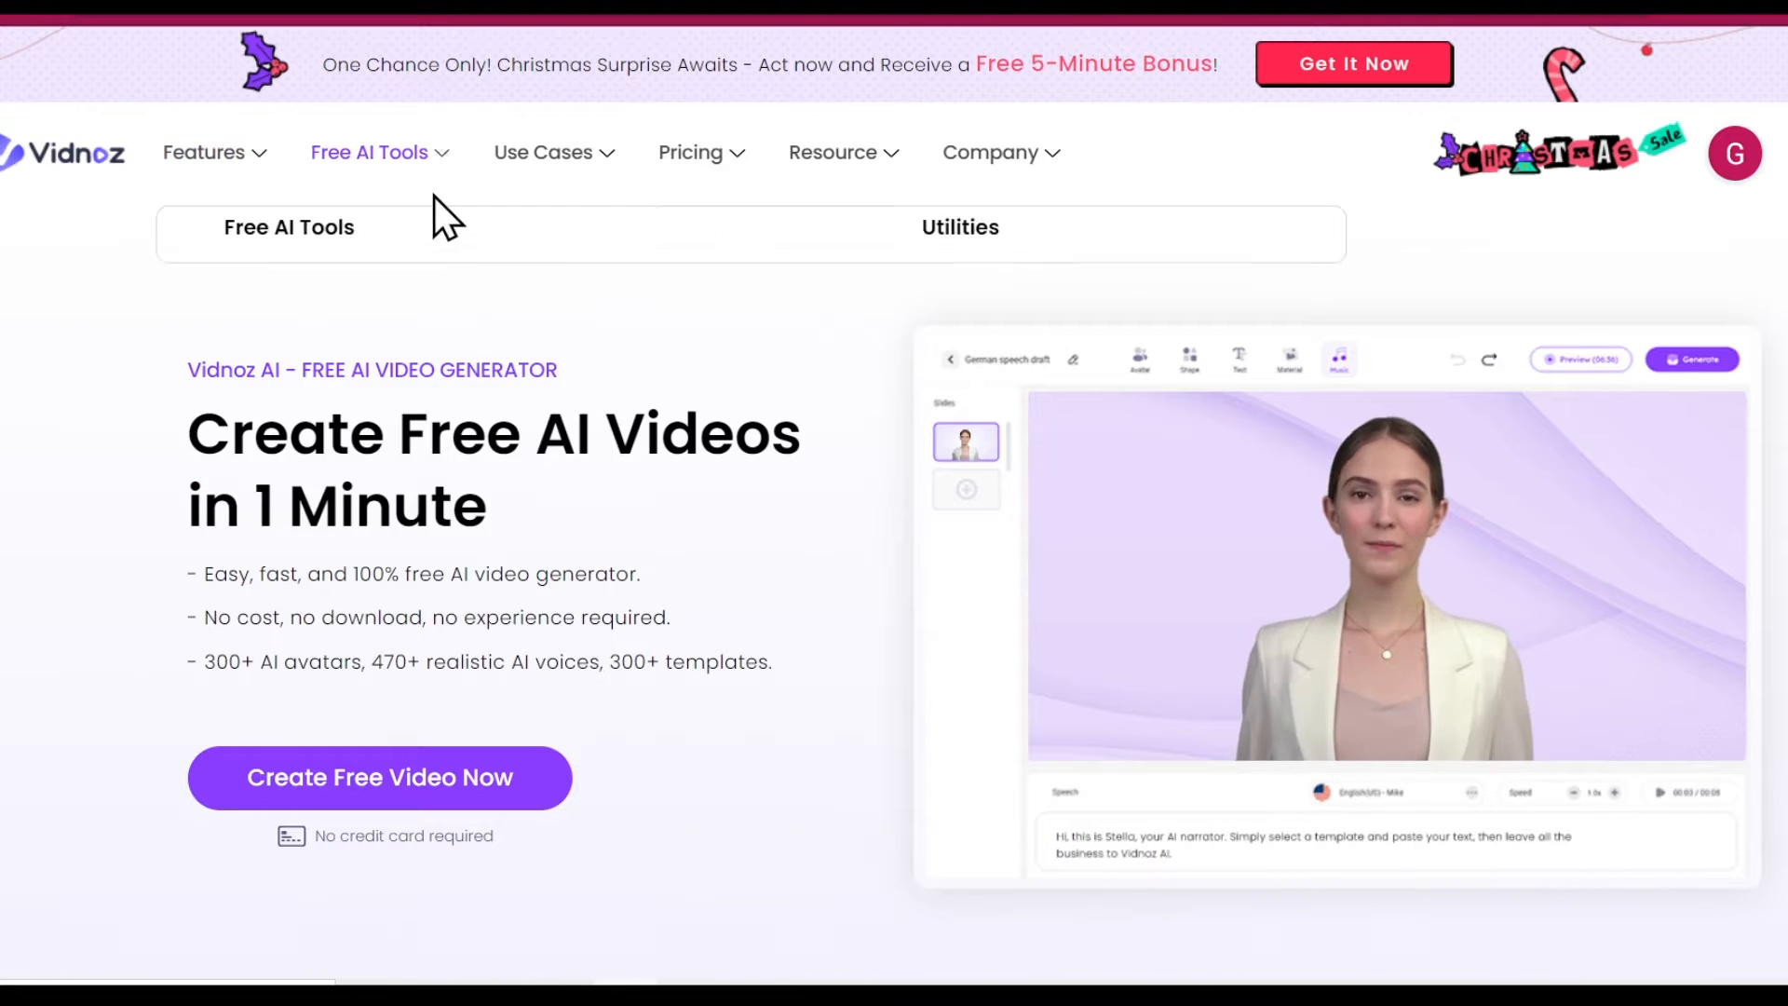
{"action": "left_click", "coordinate": [544, 151]}
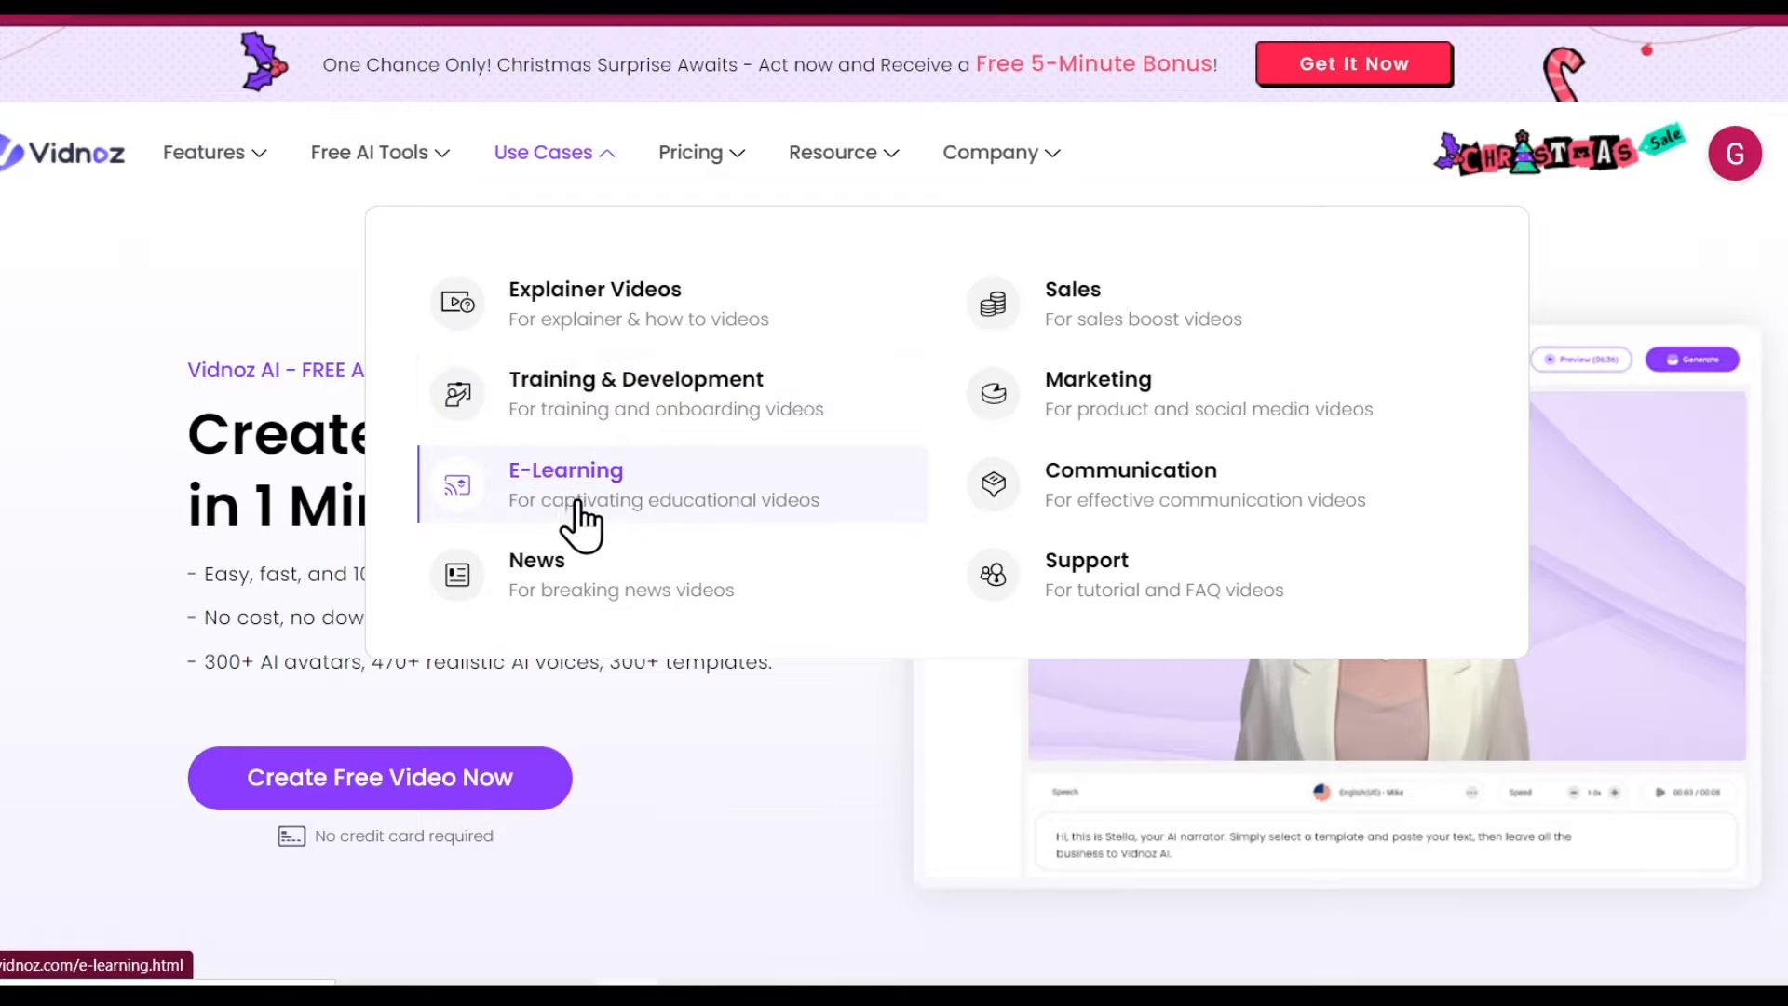
{"action": "mouse_move", "coordinate": [672, 597]}
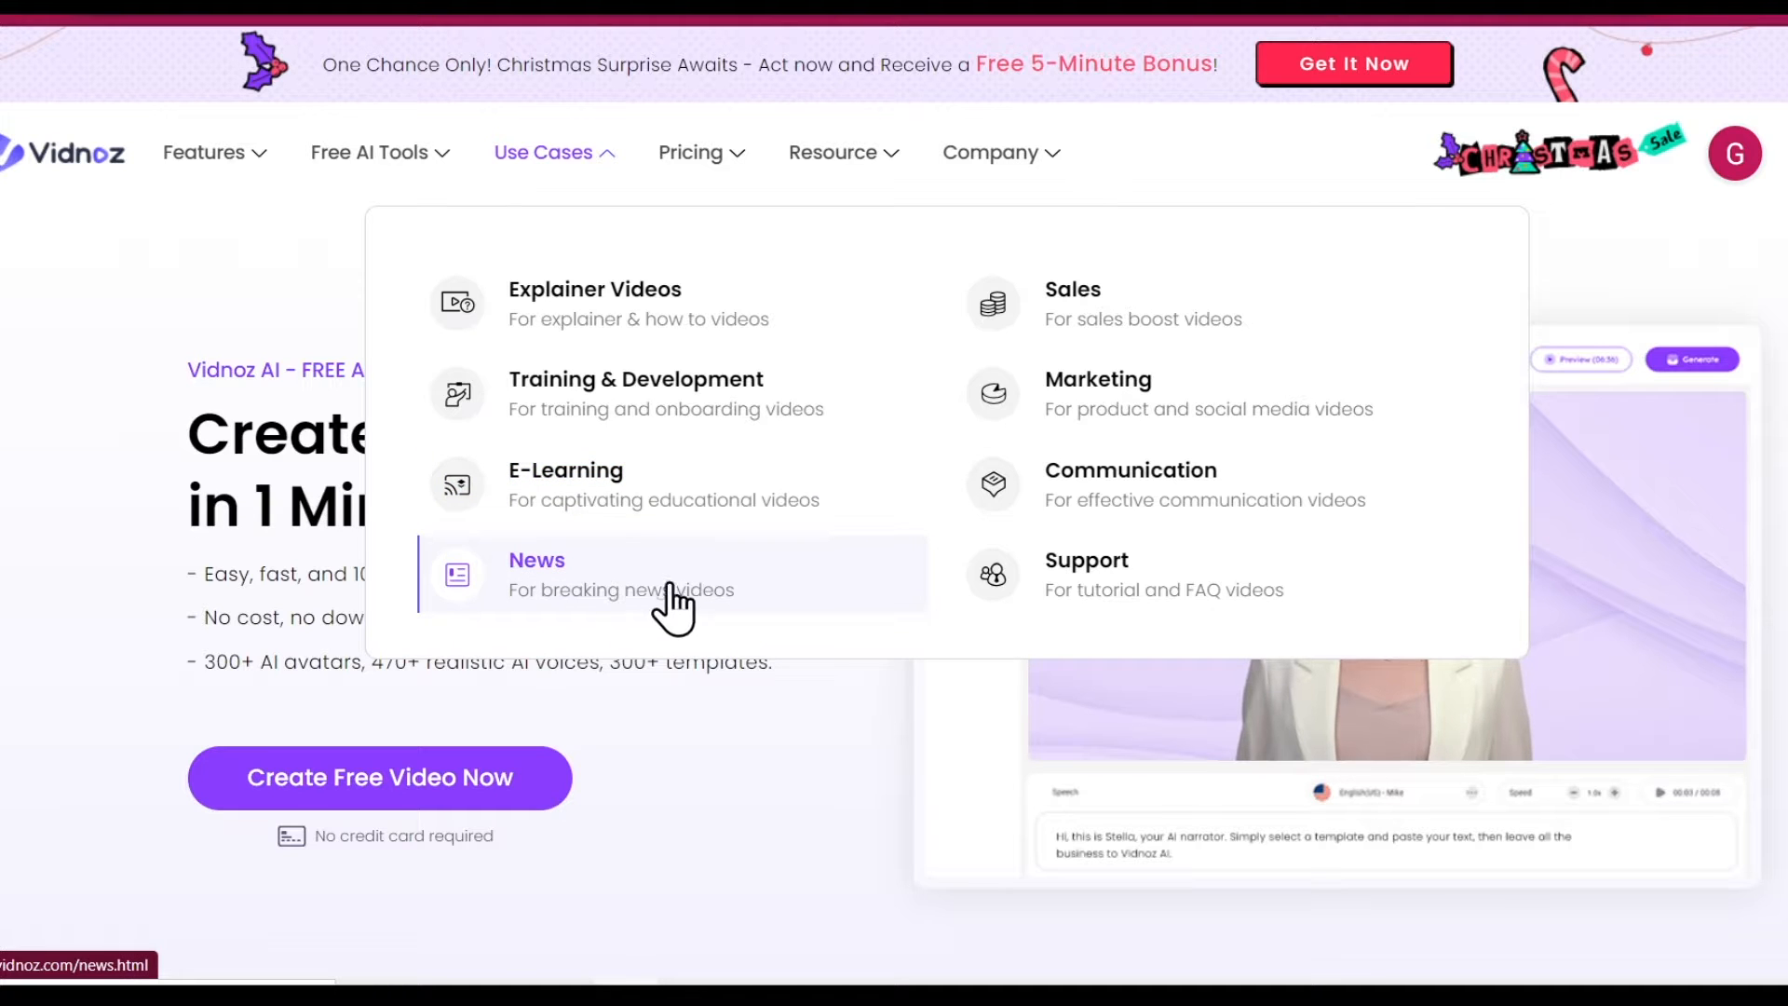
{"action": "mouse_move", "coordinate": [1091, 343]}
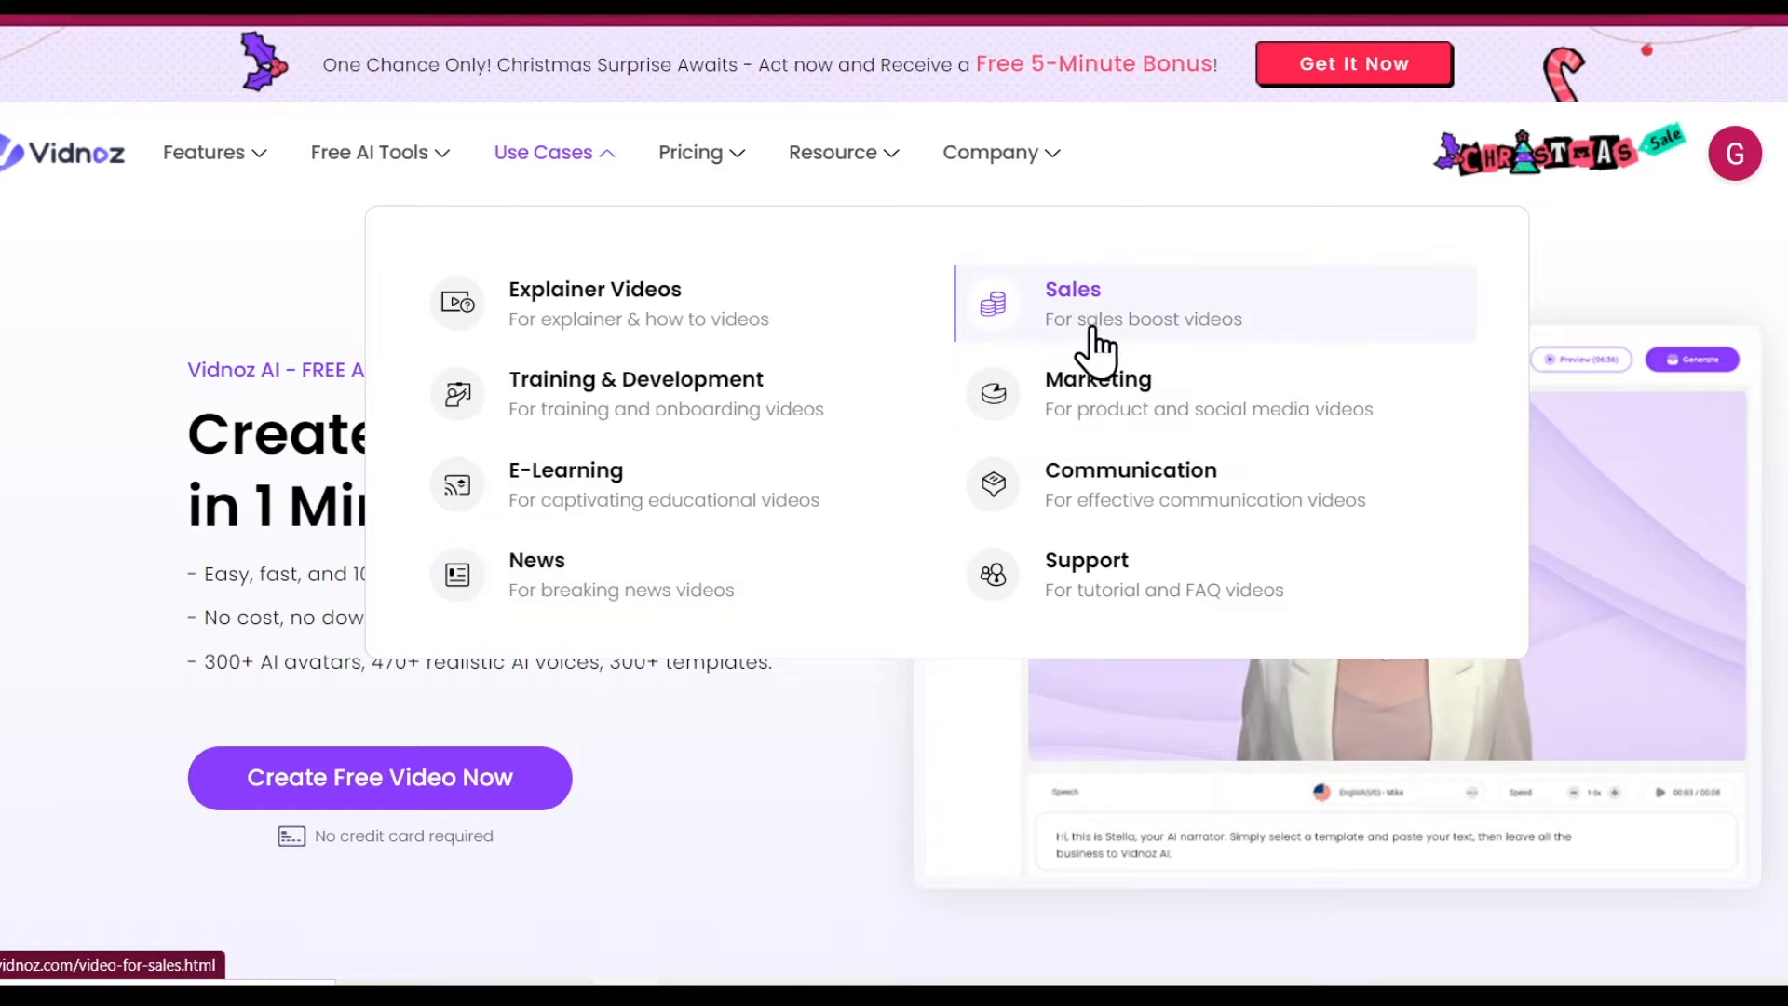
{"action": "mouse_move", "coordinate": [1054, 506]}
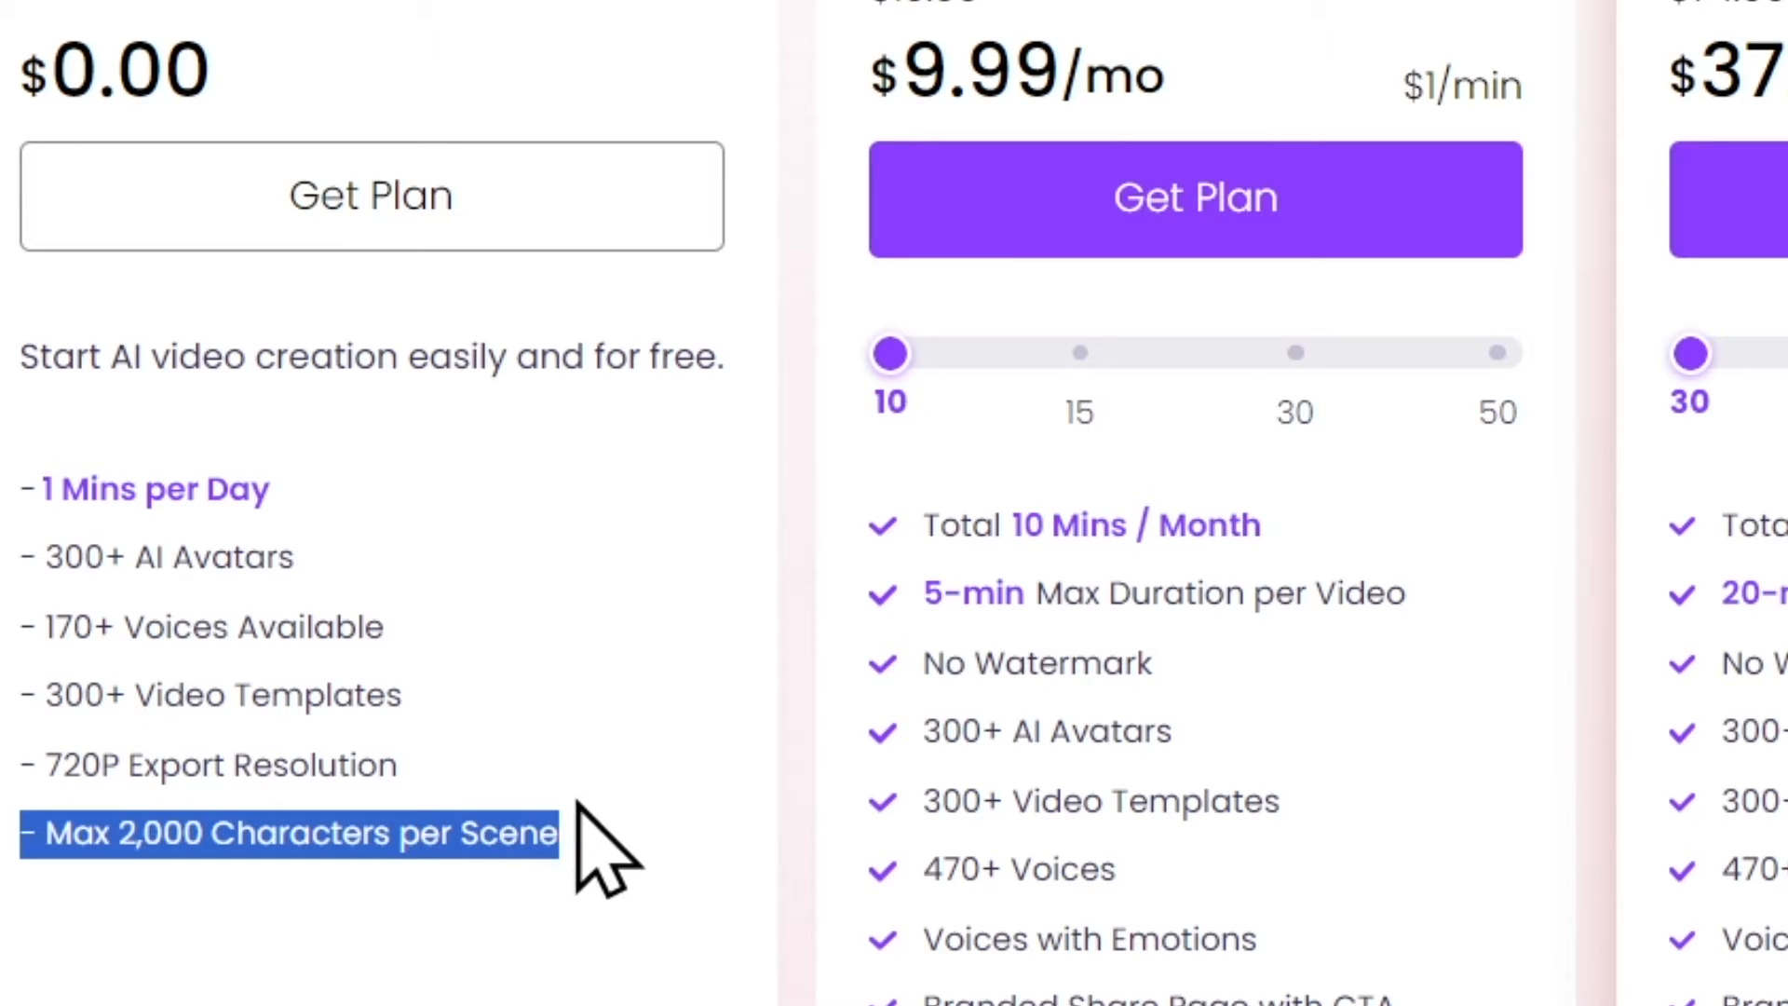
Raise the middle plan to 15 minutes monthly and highlight its 1080P and 20-min duration features
{"action": "scroll", "scroll_direction": "down", "scroll_amount": 3}
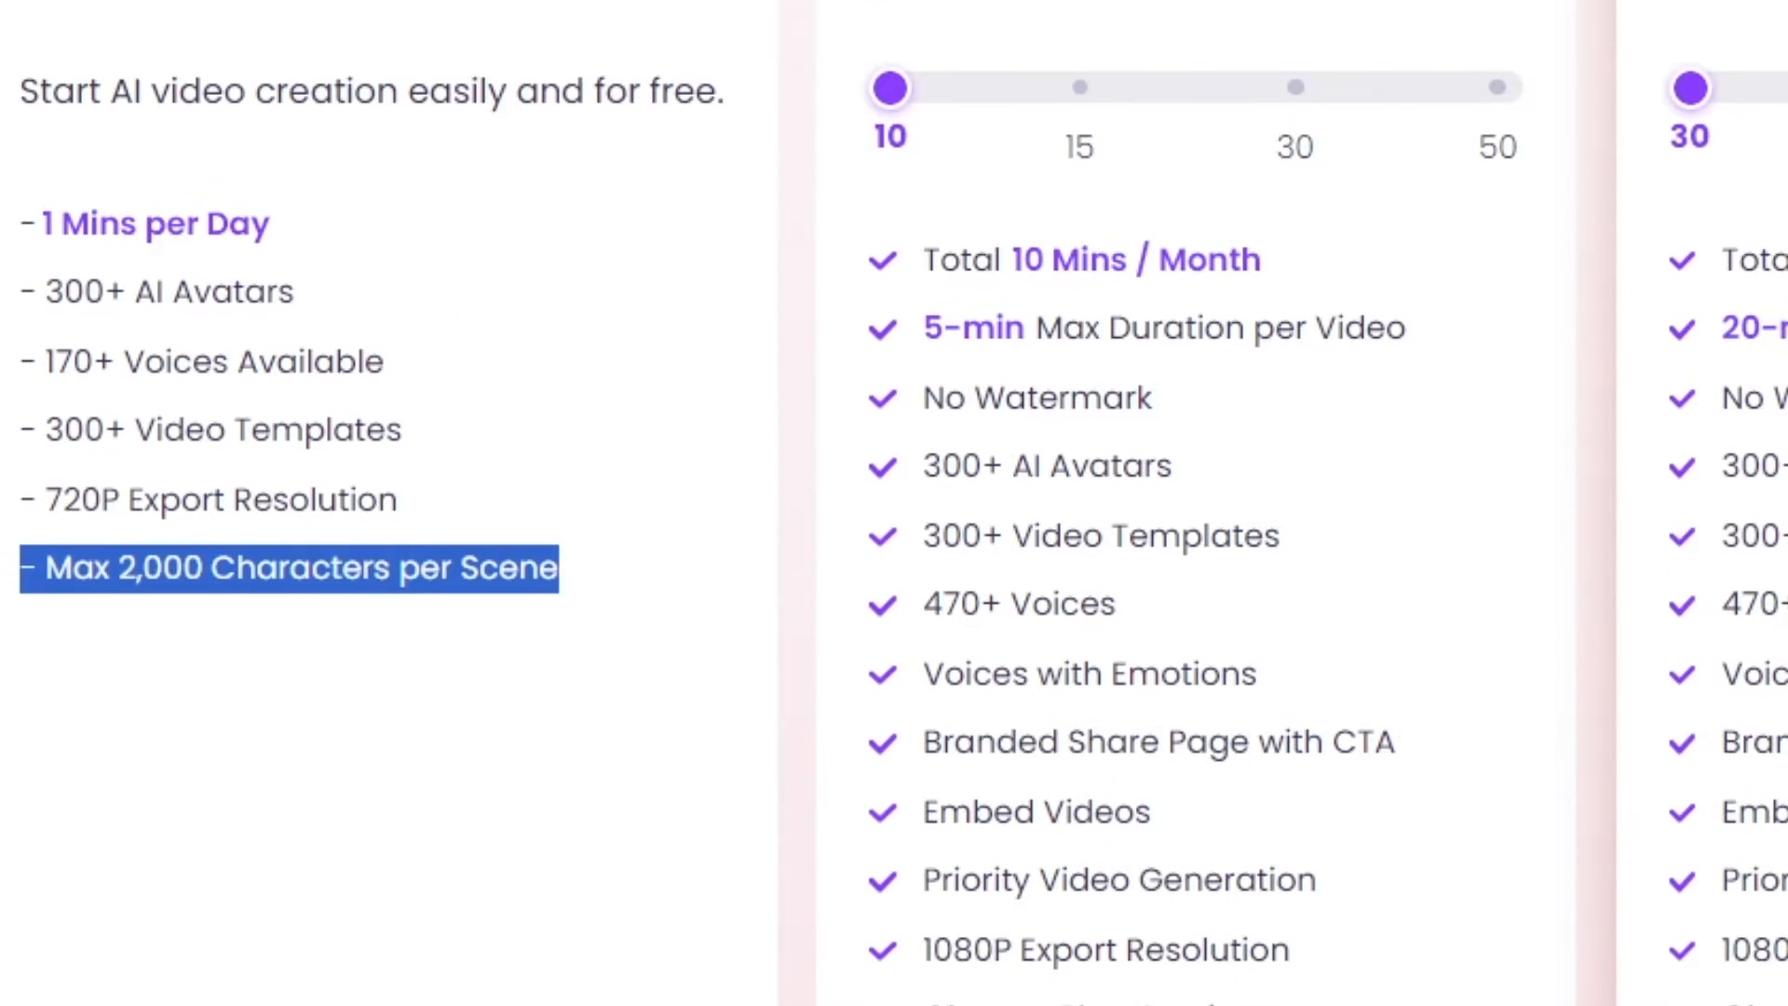
{"action": "left_click_drag", "start_coordinate": [886, 88], "coordinate": [838, 261]}
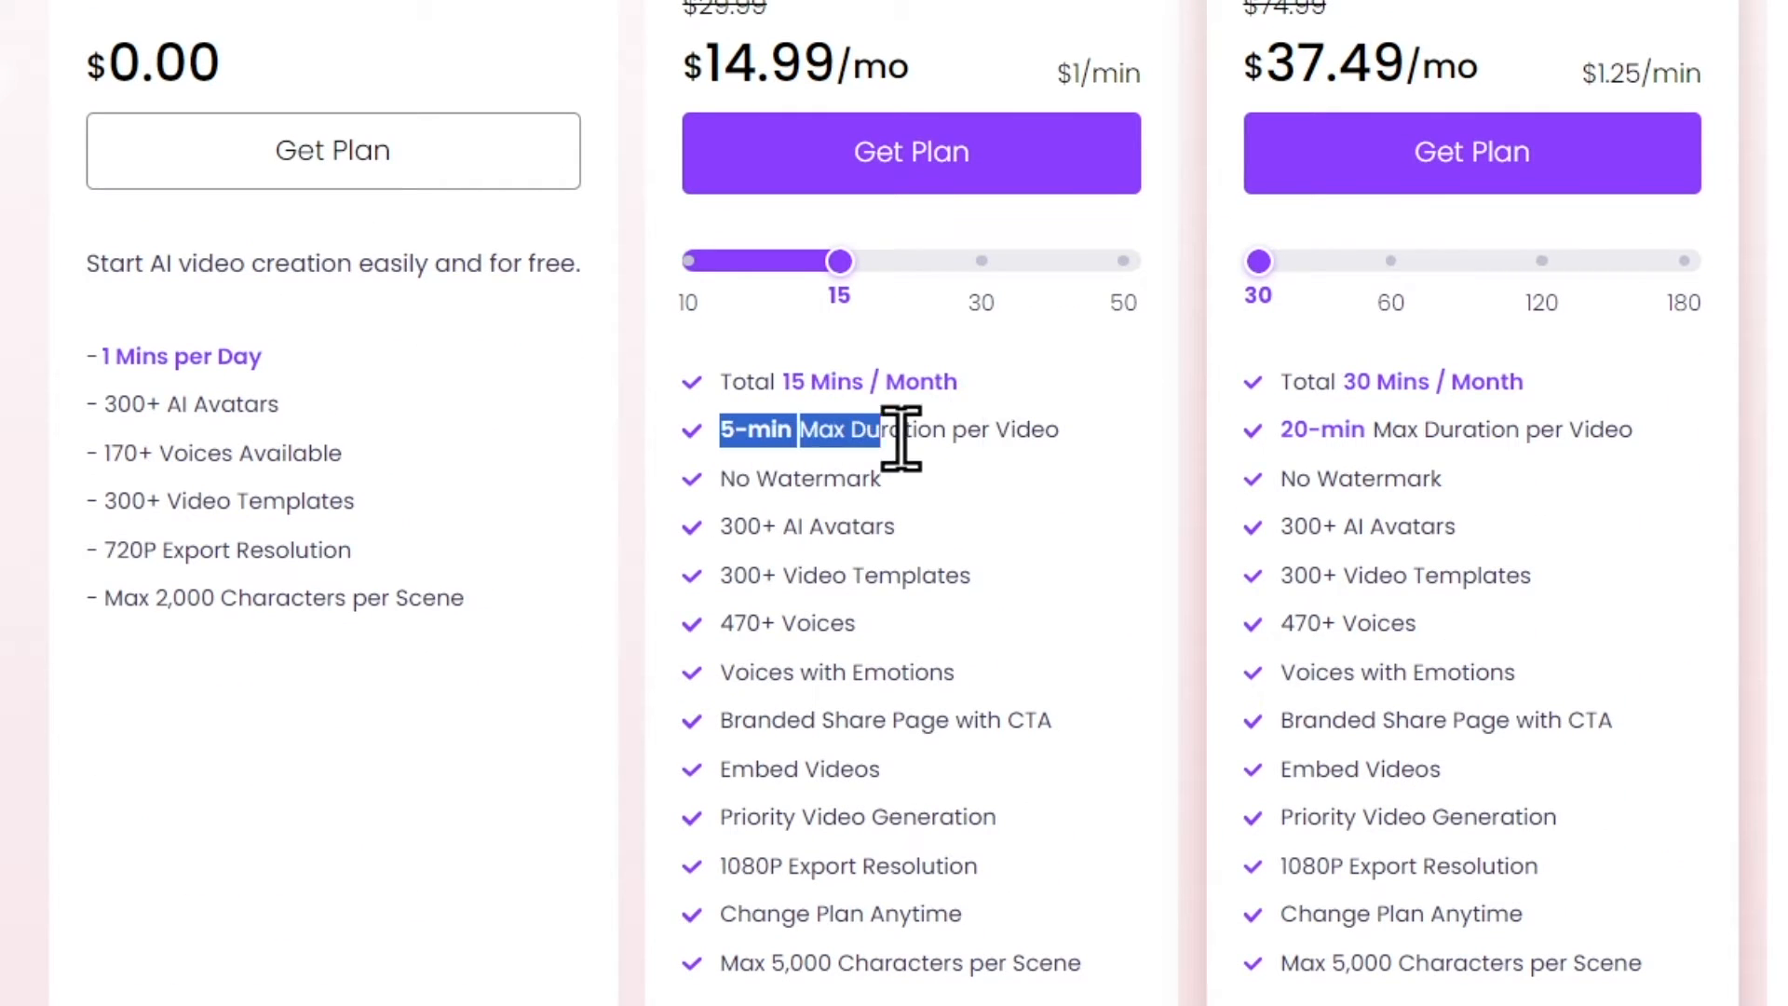
{"action": "left_click_drag", "start_coordinate": [901, 445], "coordinate": [799, 479]}
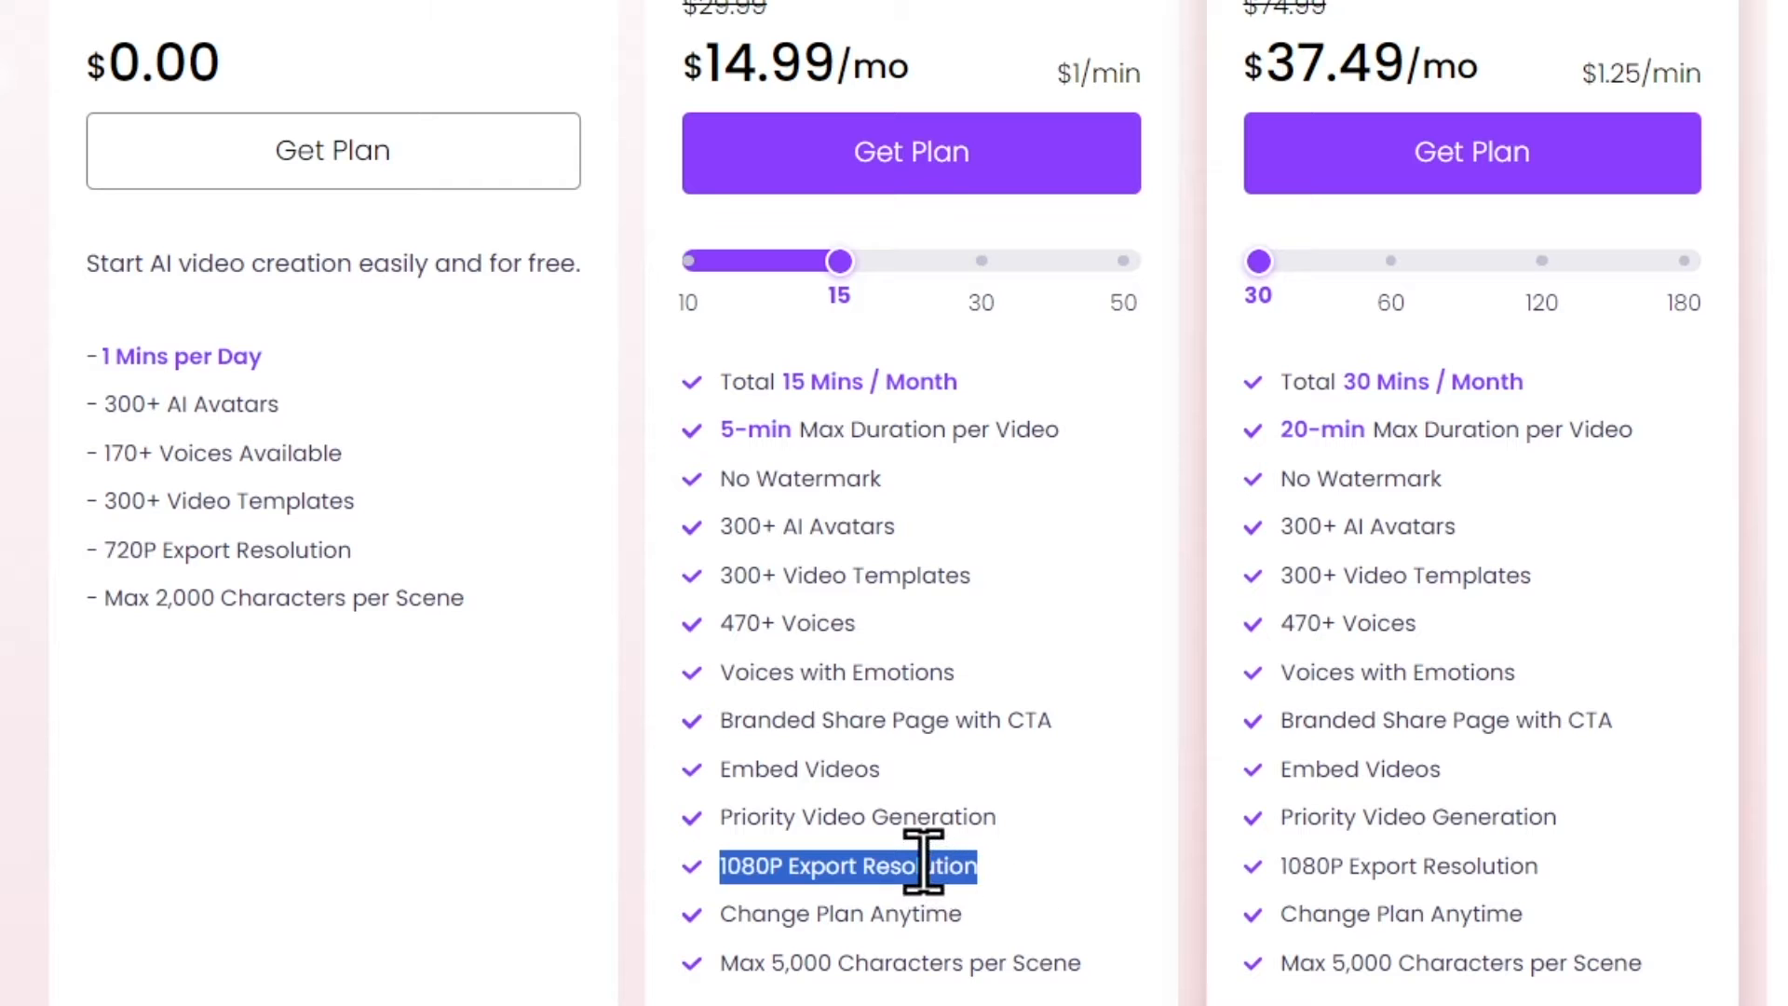
{"action": "mouse_move", "coordinate": [735, 672]}
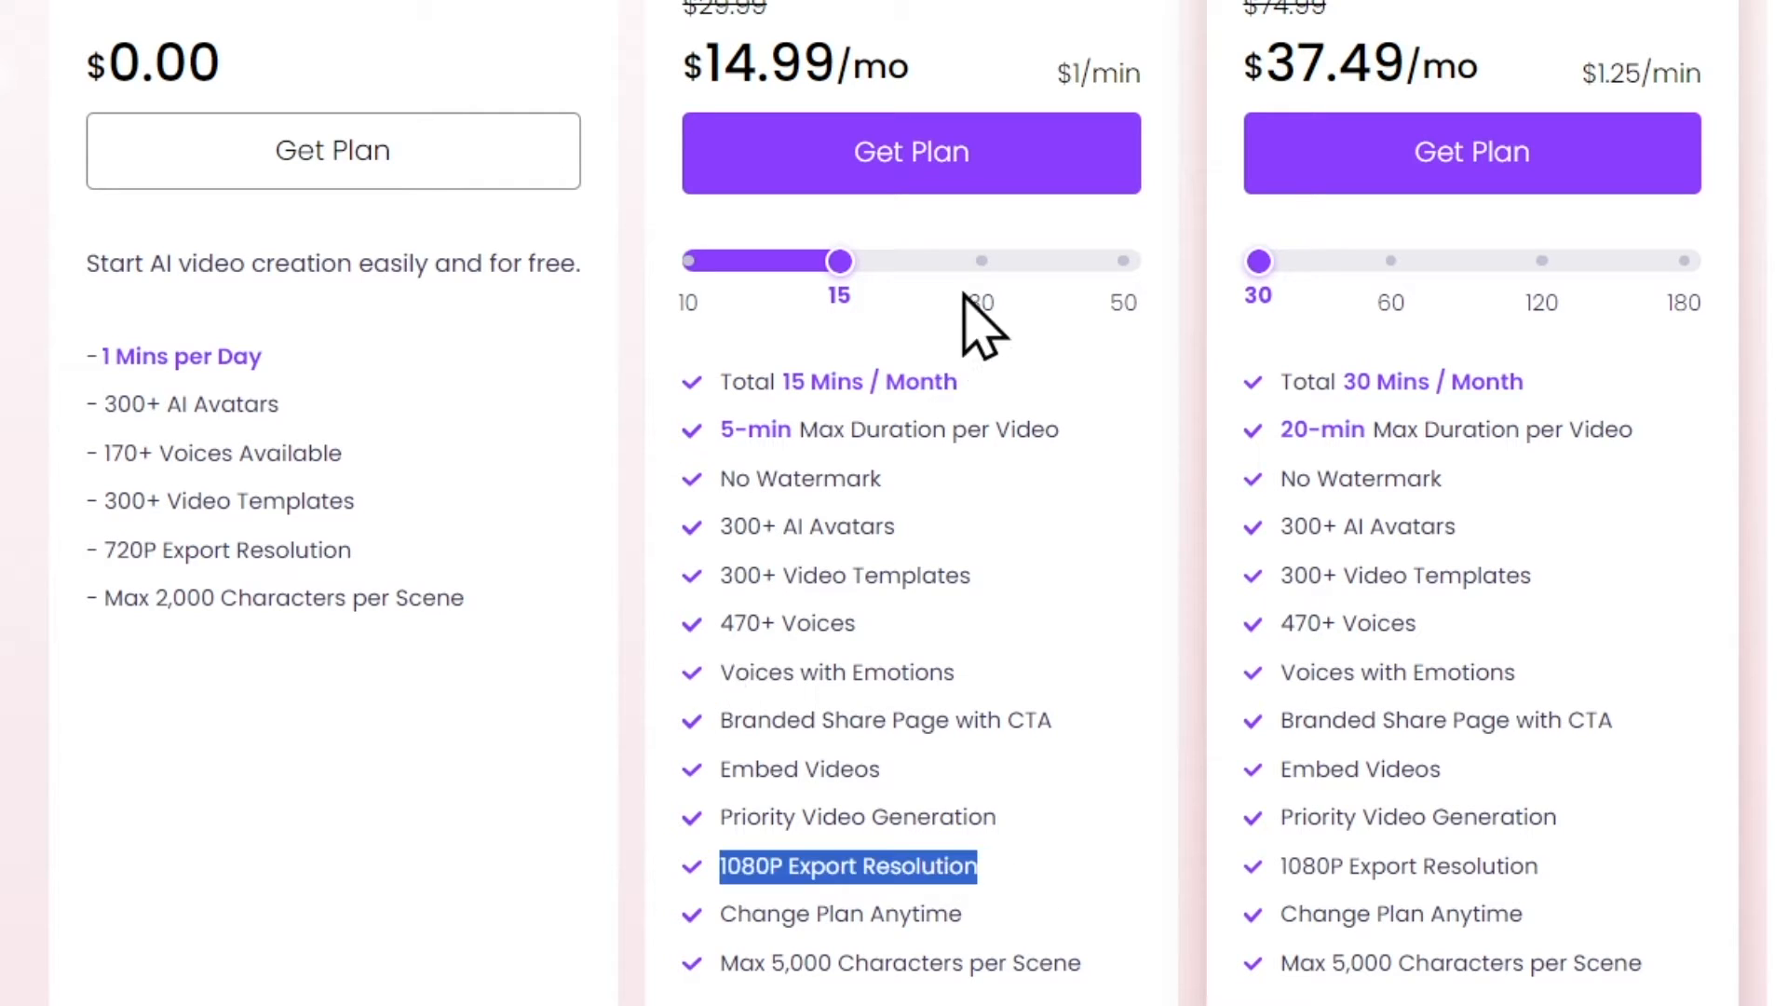
{"action": "left_click_drag", "start_coordinate": [840, 260], "coordinate": [989, 261]}
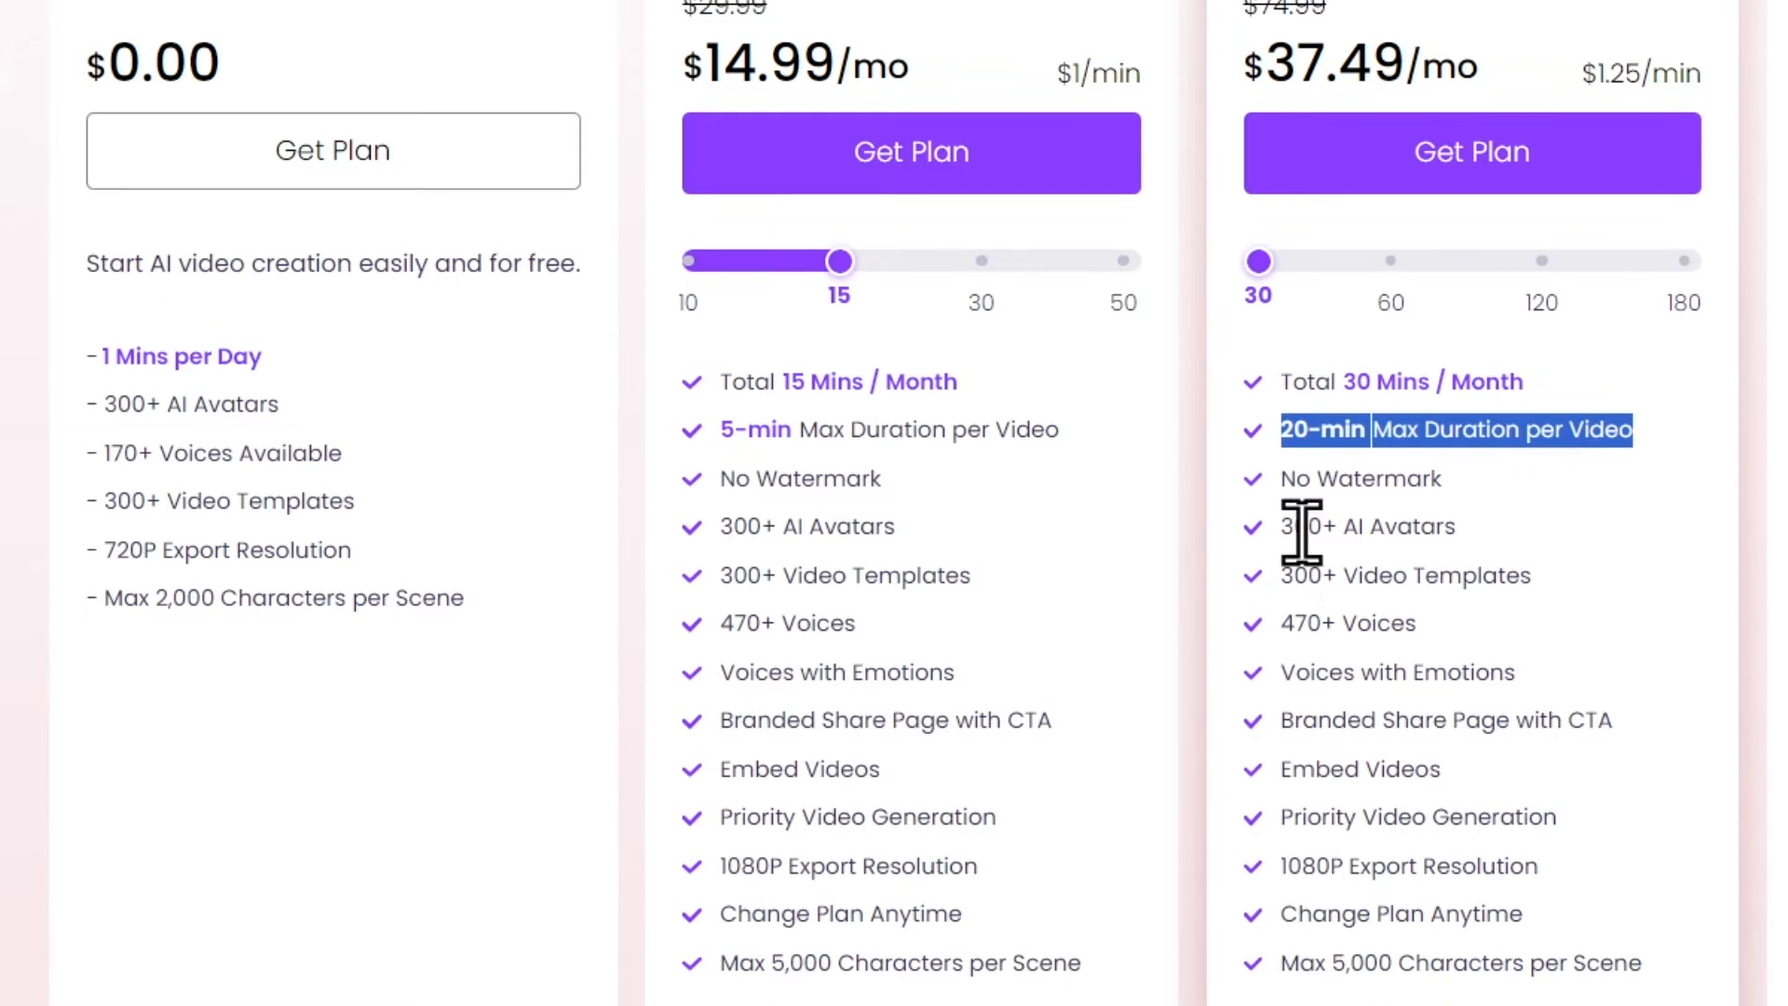
{"action": "mouse_move", "coordinate": [1300, 877]}
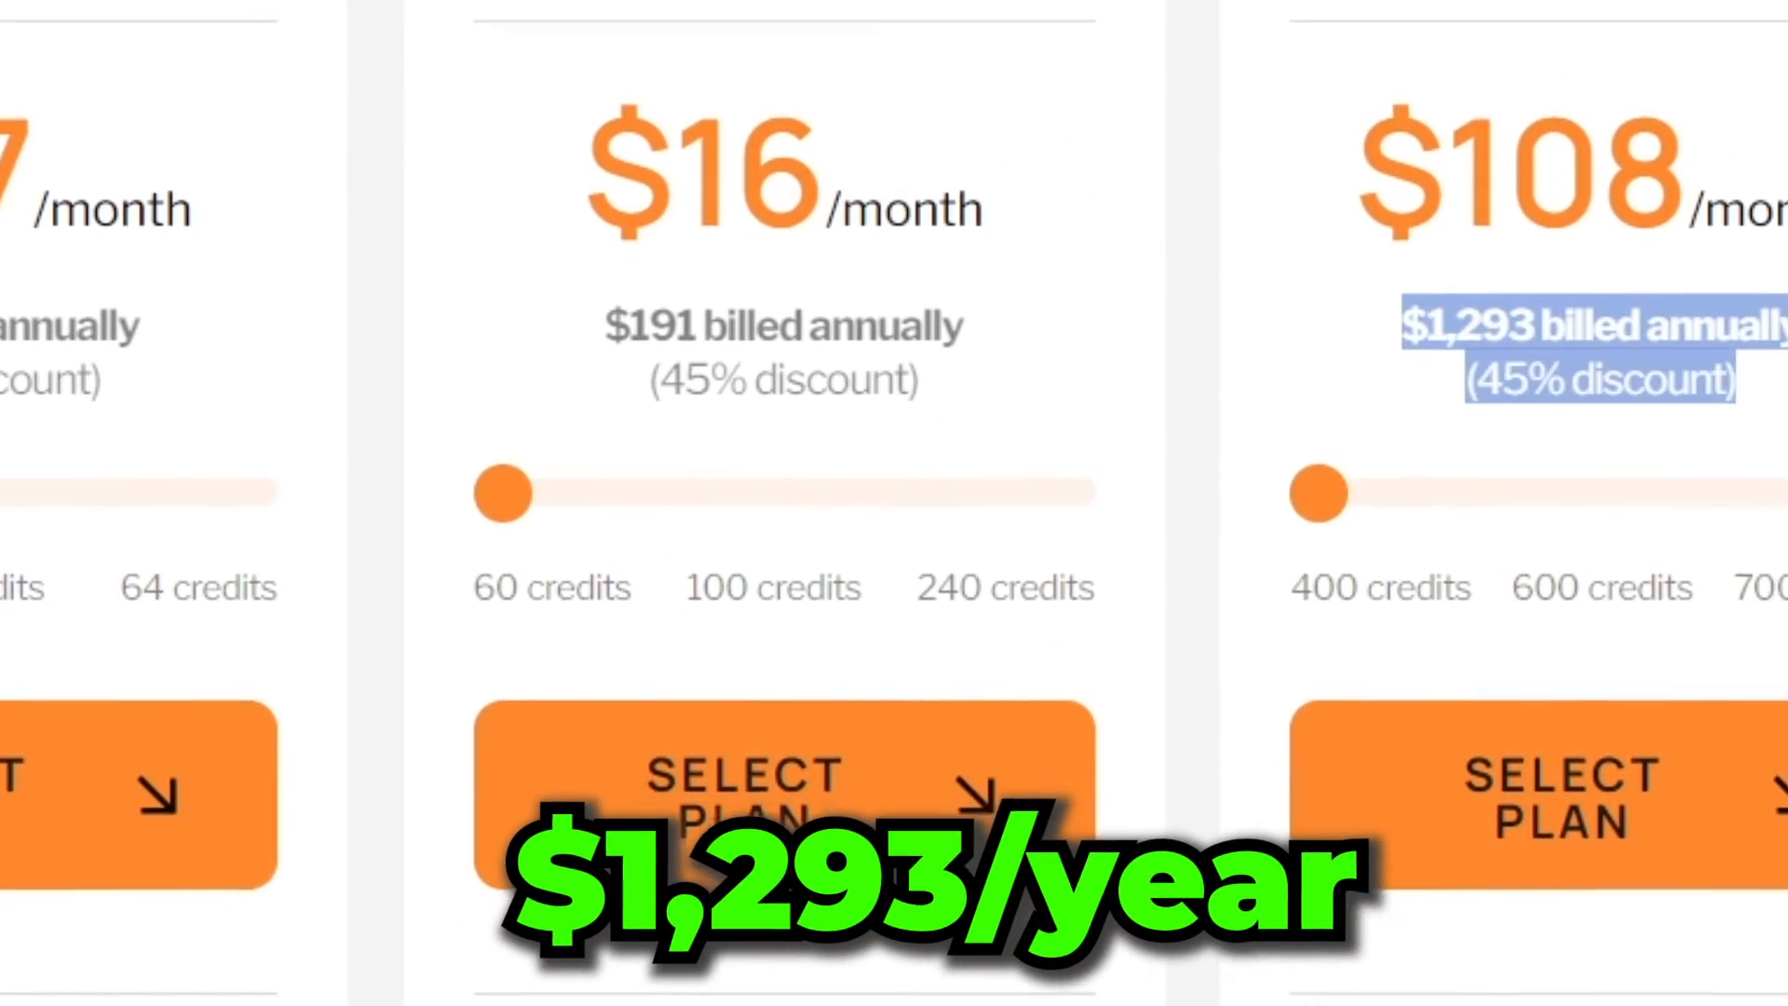
{"action": "scroll", "scroll_direction": "down", "scroll_amount": 3}
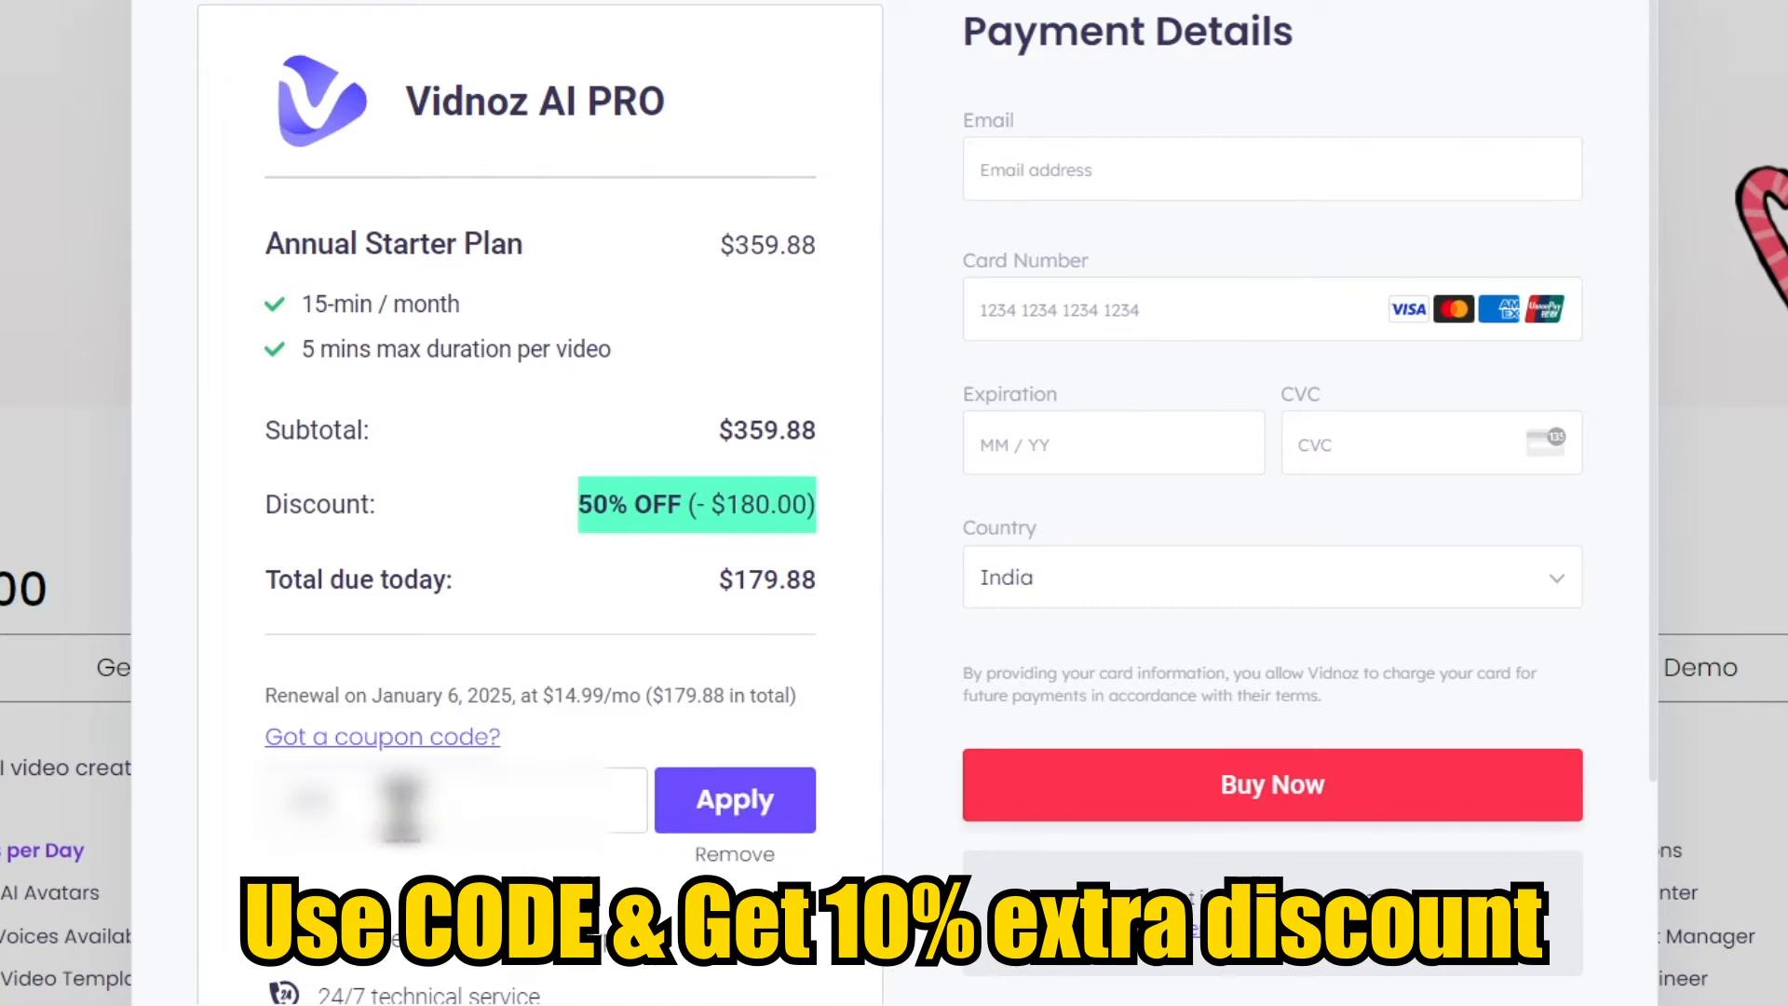
Apply the coupon code so the Annual Starter checkout shows 50% off, $179.88 due today
{"action": "left_click", "coordinate": [733, 799]}
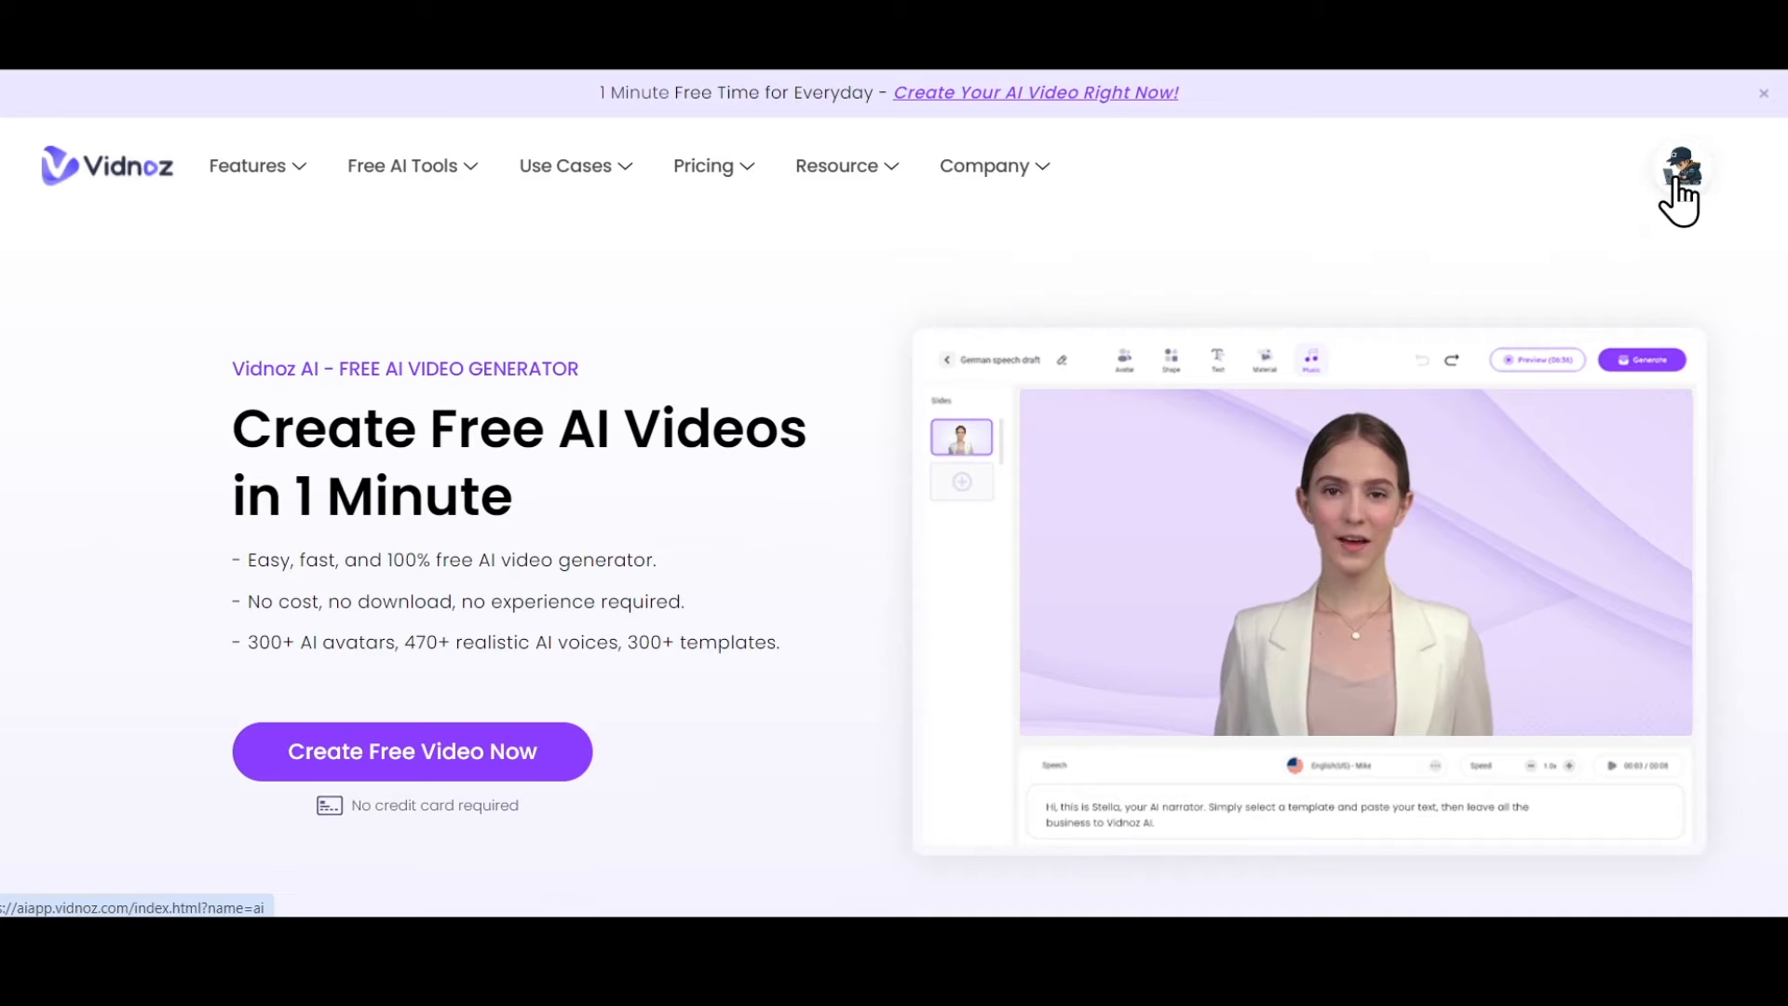
Enter the account dashboard from the profile avatar and scroll to the AI Avatars gallery
{"action": "left_click", "coordinate": [1678, 170]}
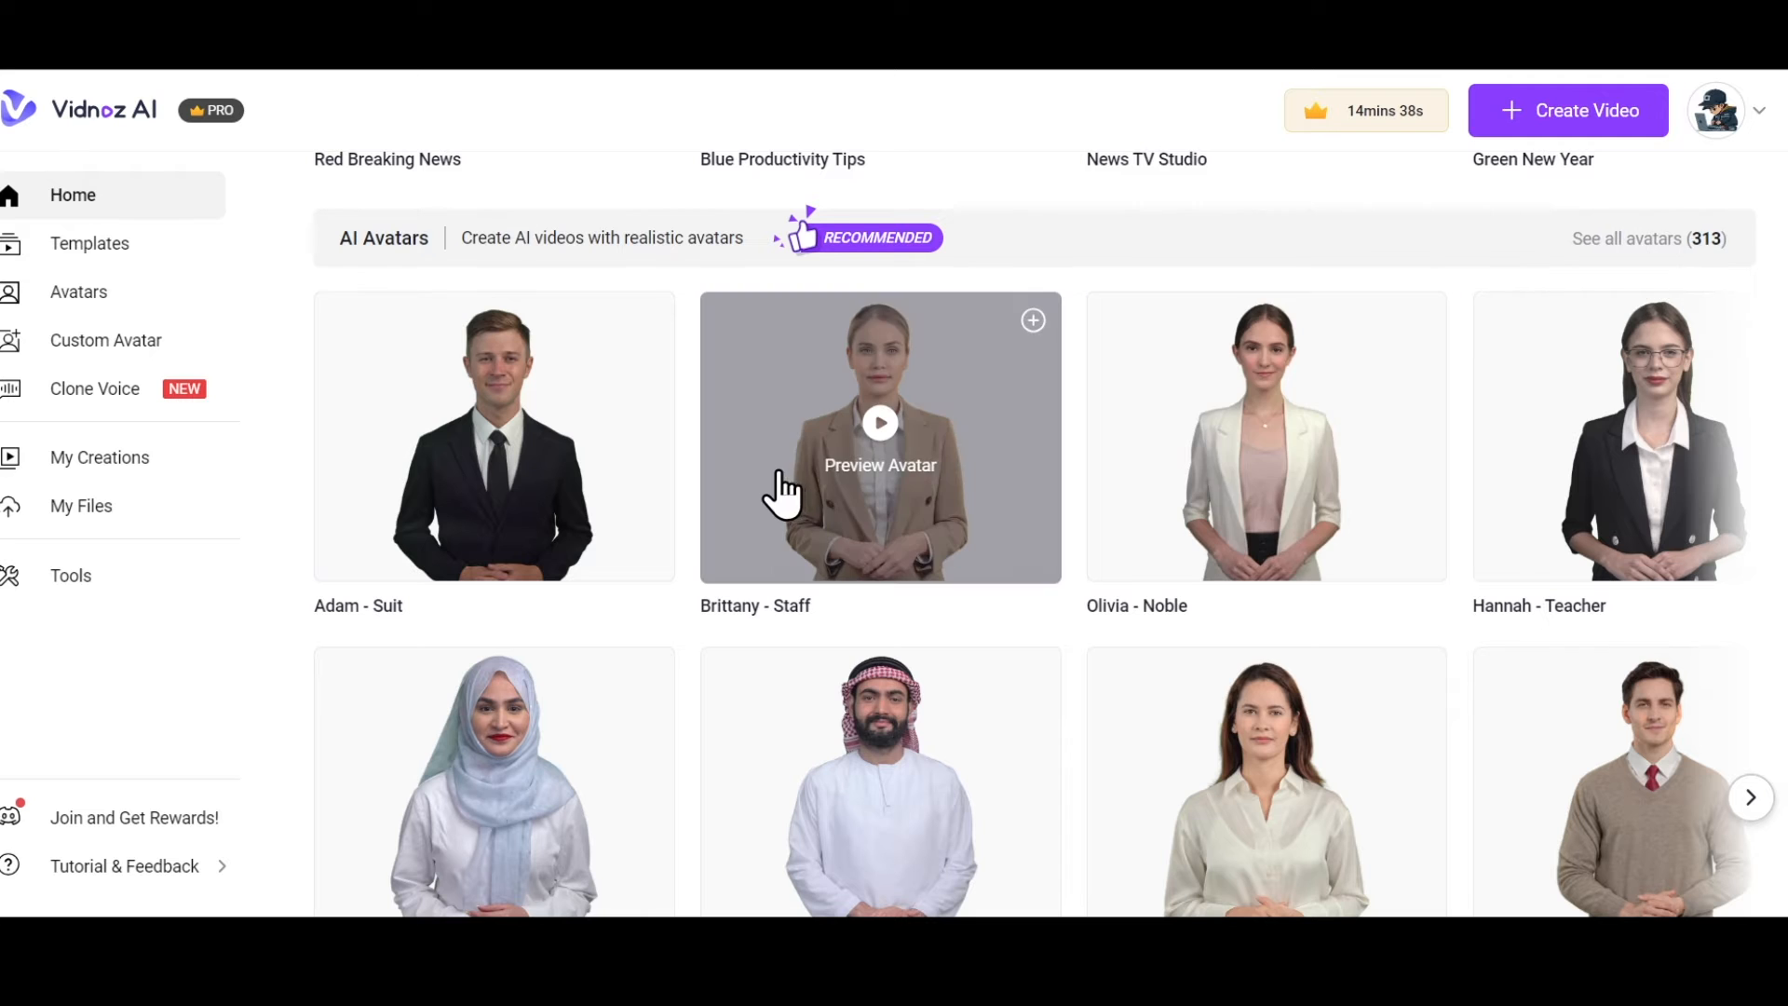
{"action": "scroll", "scroll_direction": "down", "scroll_amount": 3}
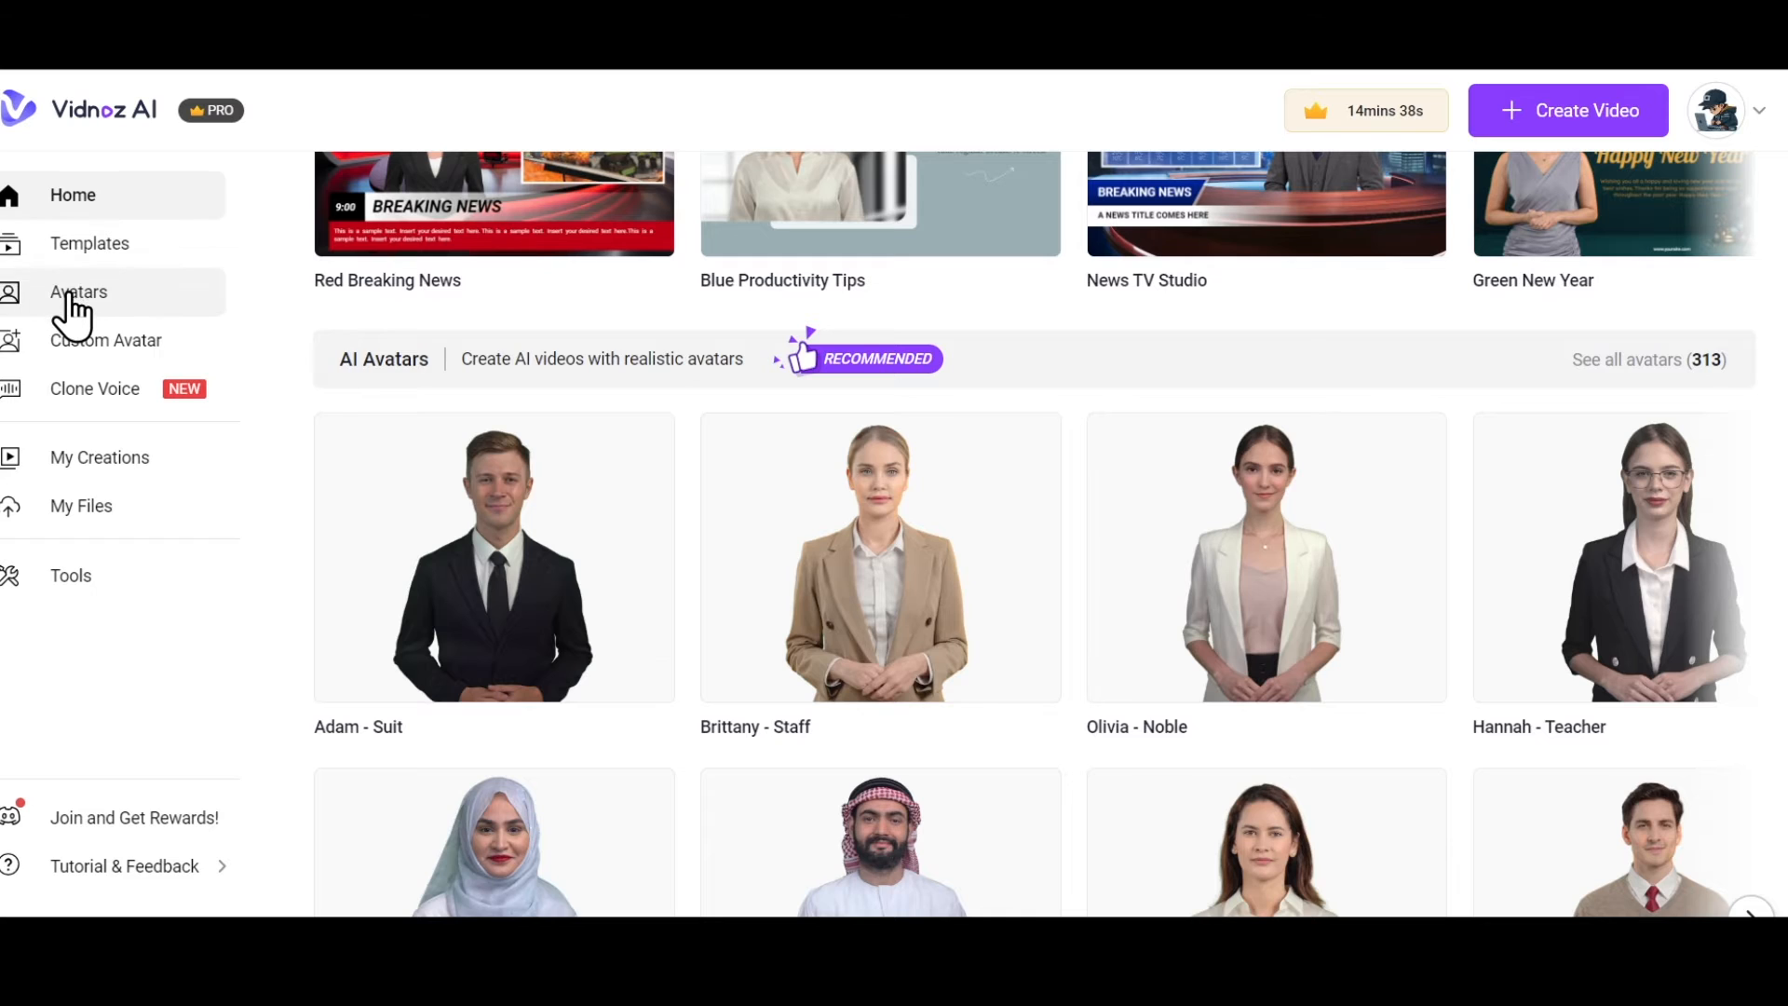
{"action": "mouse_move", "coordinate": [95, 410]}
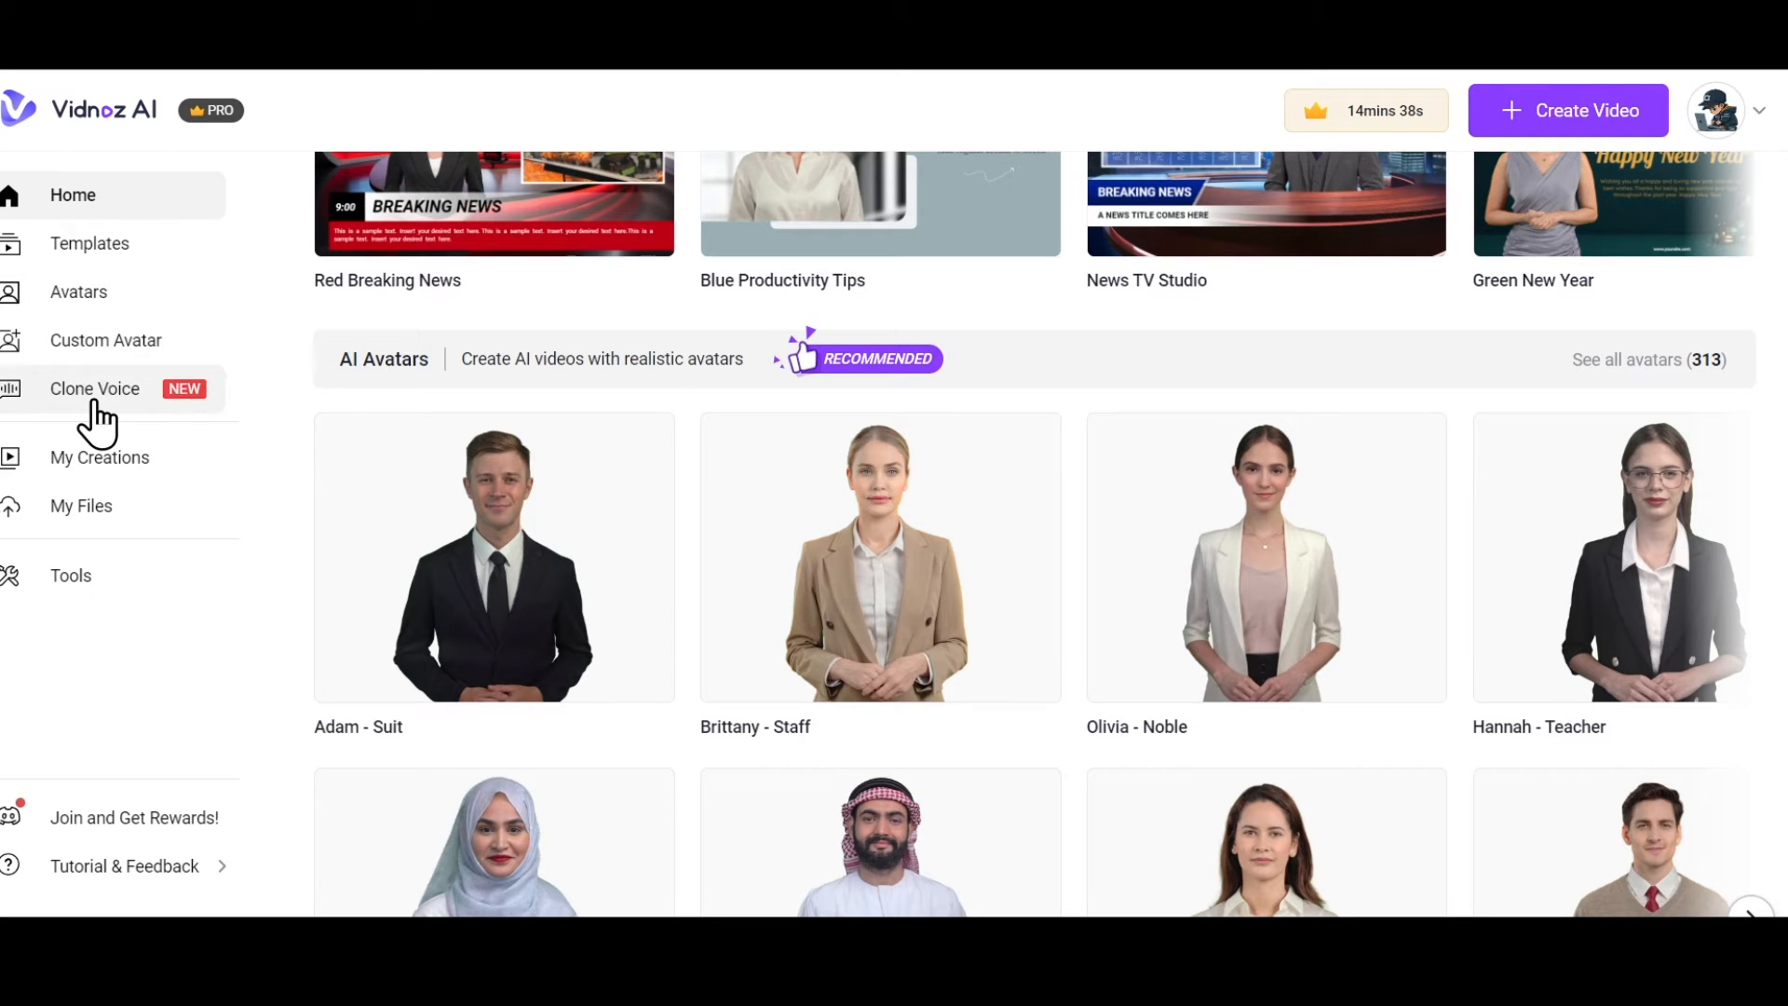
Visit the Templates and Custom Avatar pages, then the Clone Voice library of 461 public voices
{"action": "left_click", "coordinate": [89, 243]}
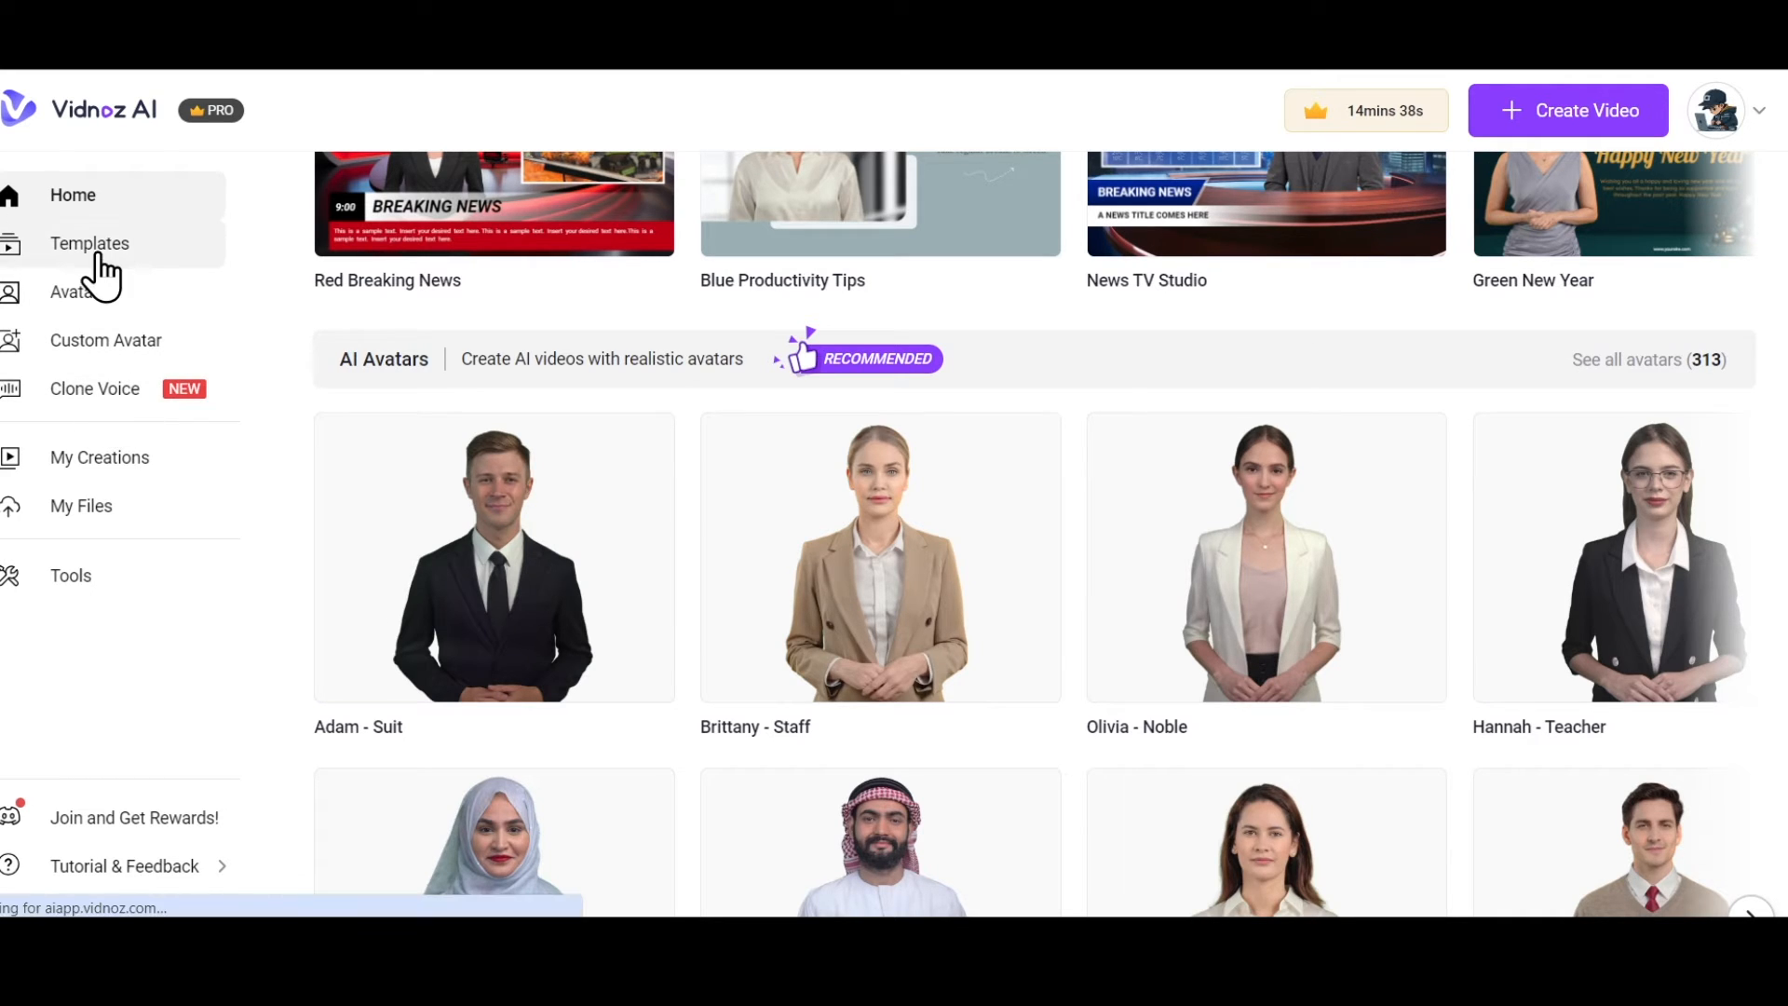
{"action": "left_click", "coordinate": [90, 242]}
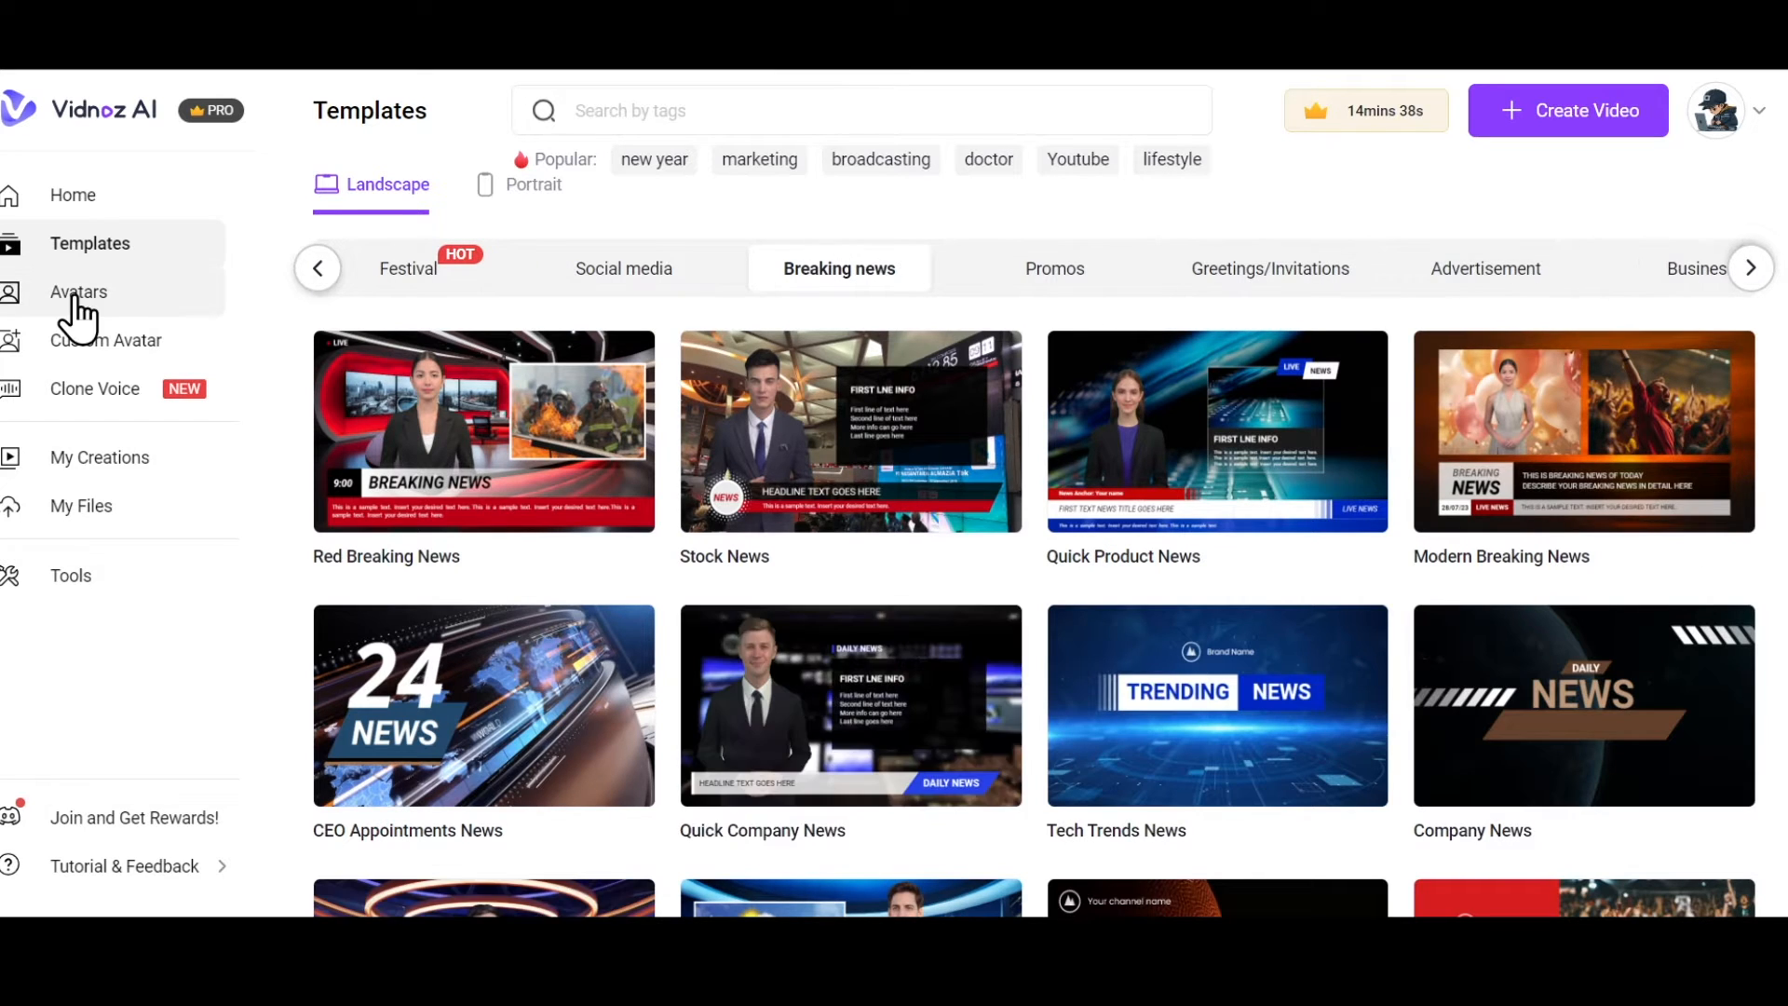
{"action": "left_click", "coordinate": [79, 293]}
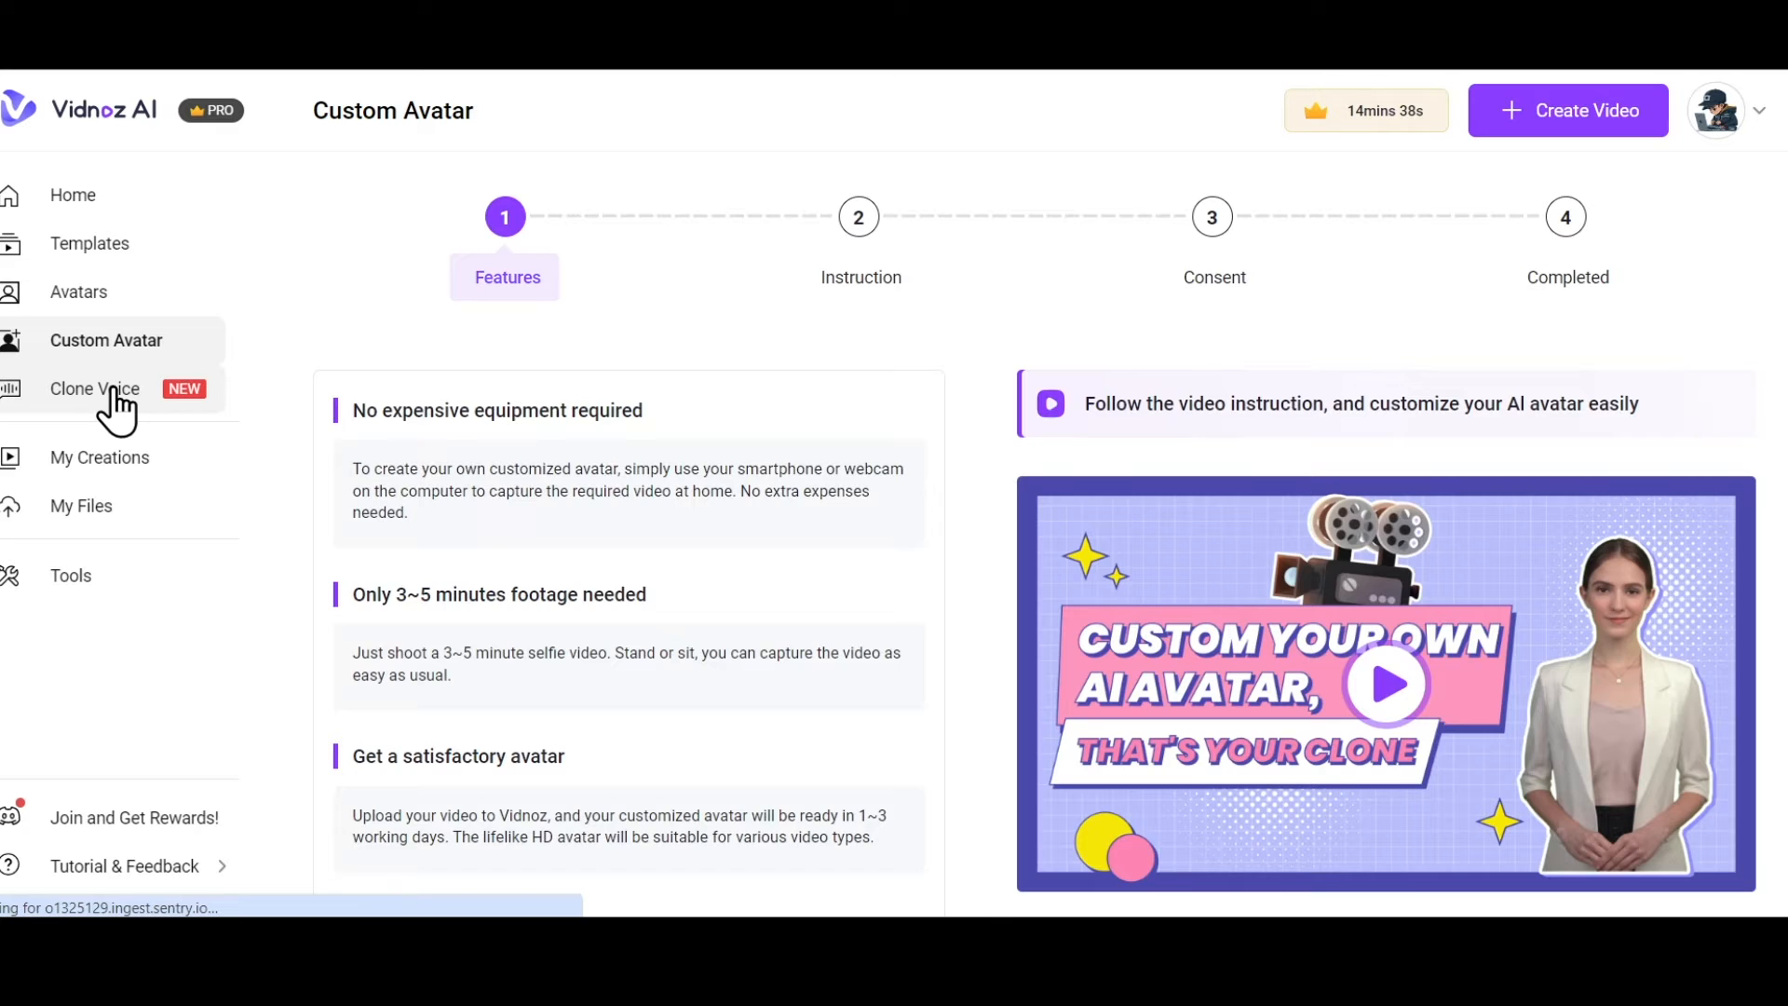
{"action": "left_click", "coordinate": [95, 389]}
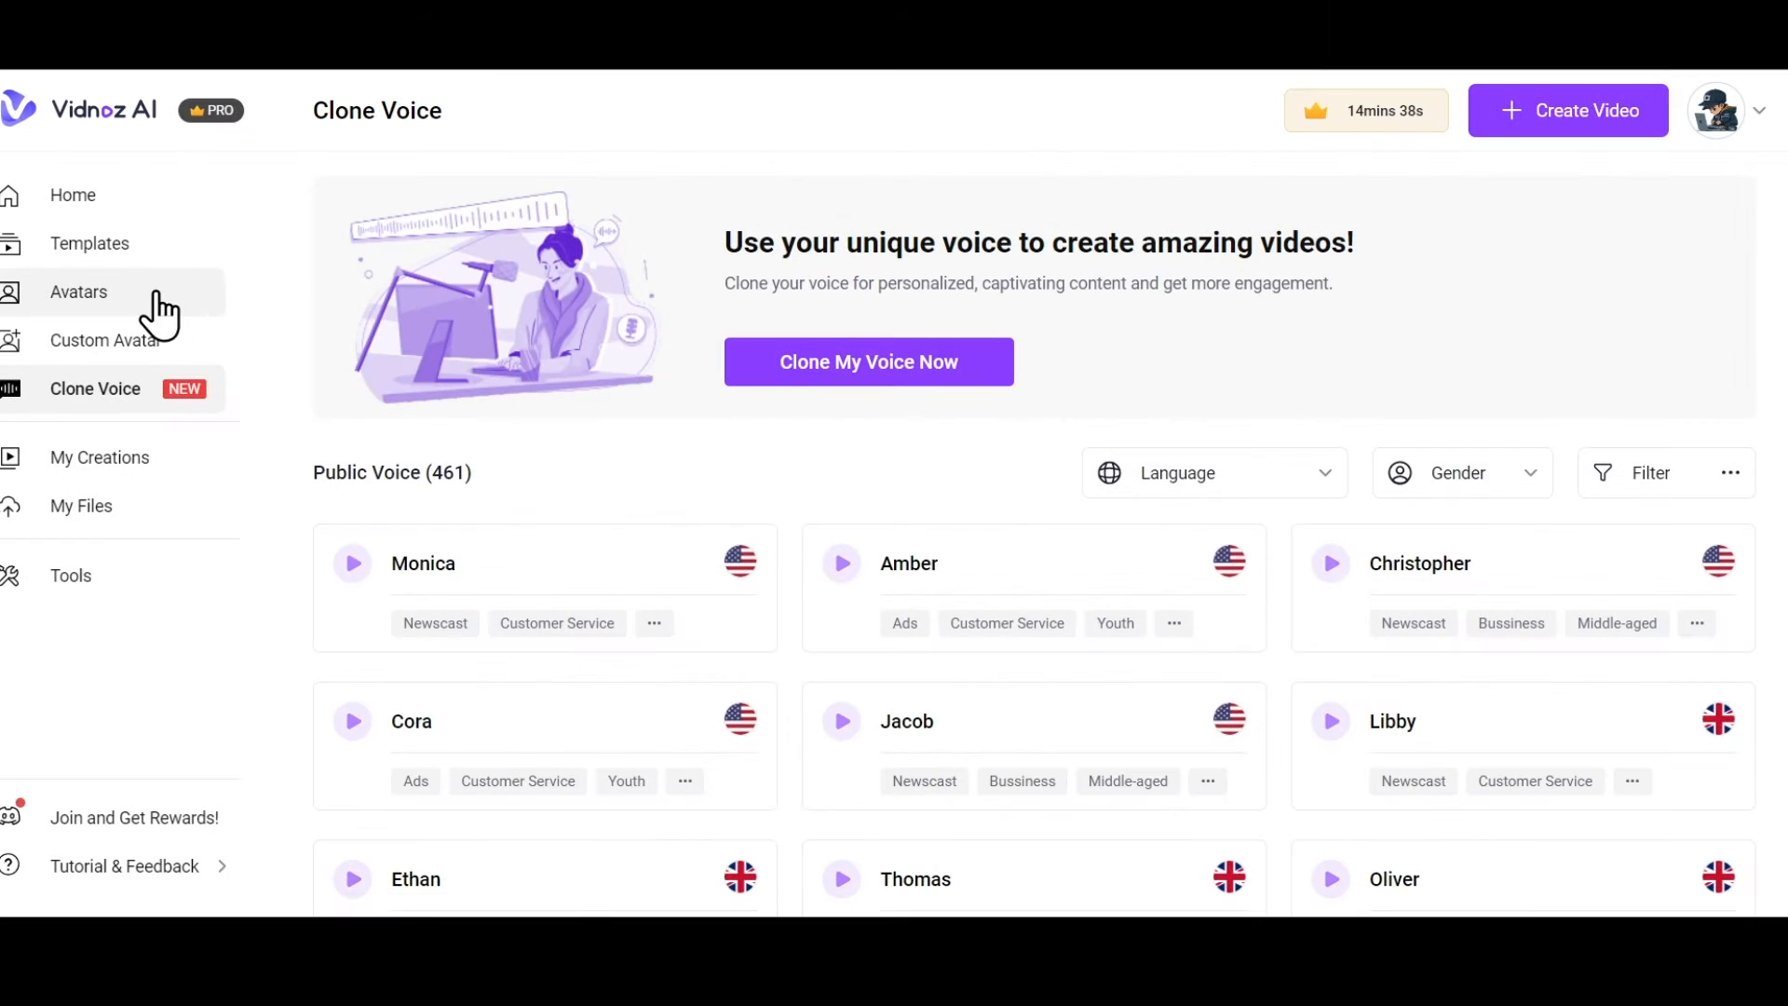
Start a new Landscape (16:9) video project using the Lulu - Dress avatar
{"action": "left_click", "coordinate": [78, 291]}
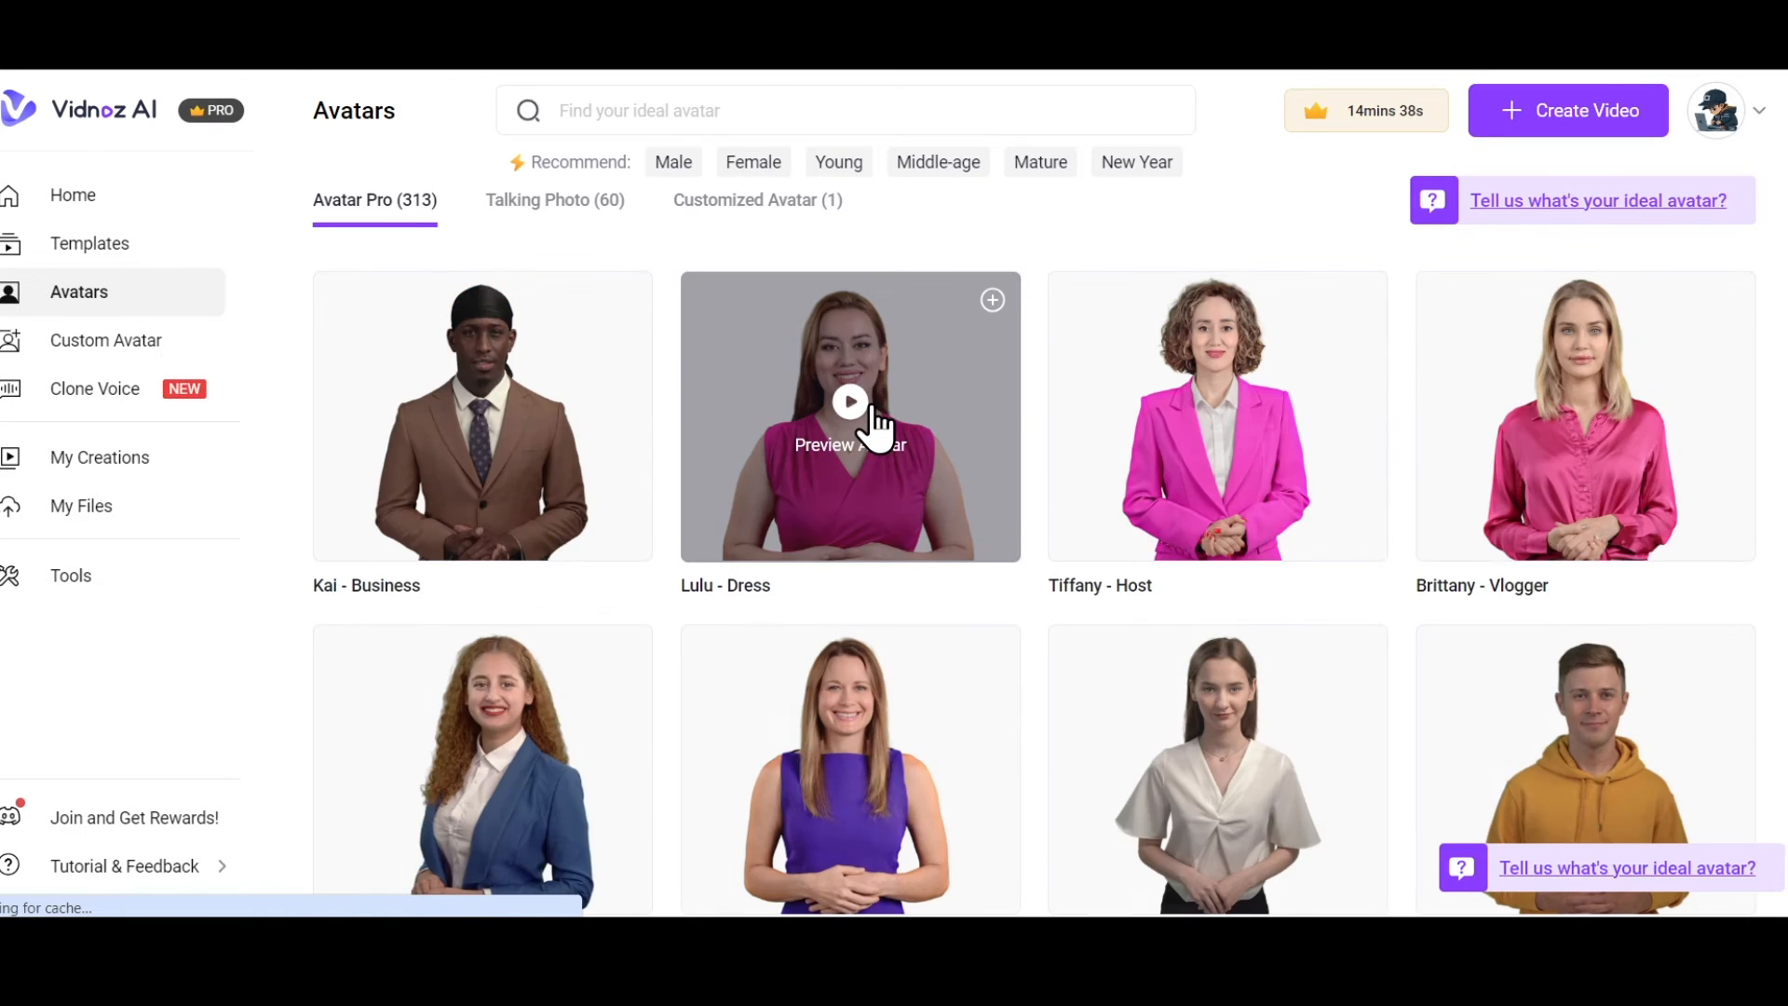
{"action": "left_click", "coordinate": [991, 300]}
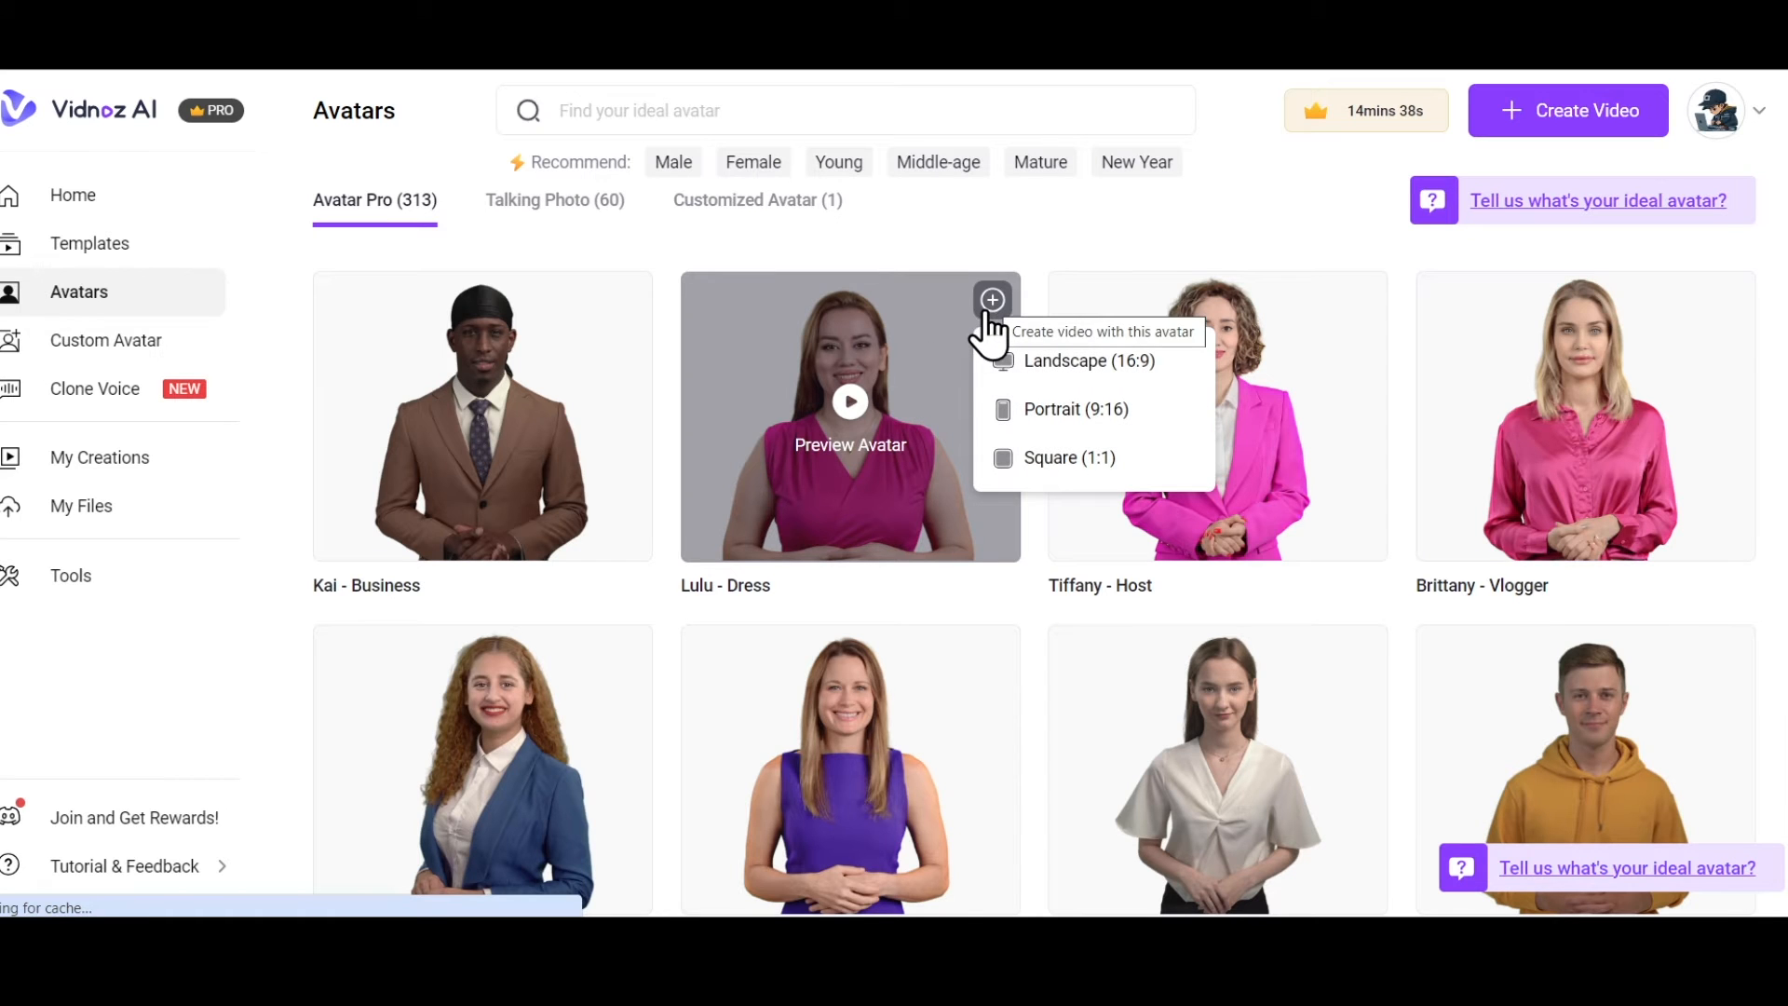
{"action": "left_click", "coordinate": [1085, 359]}
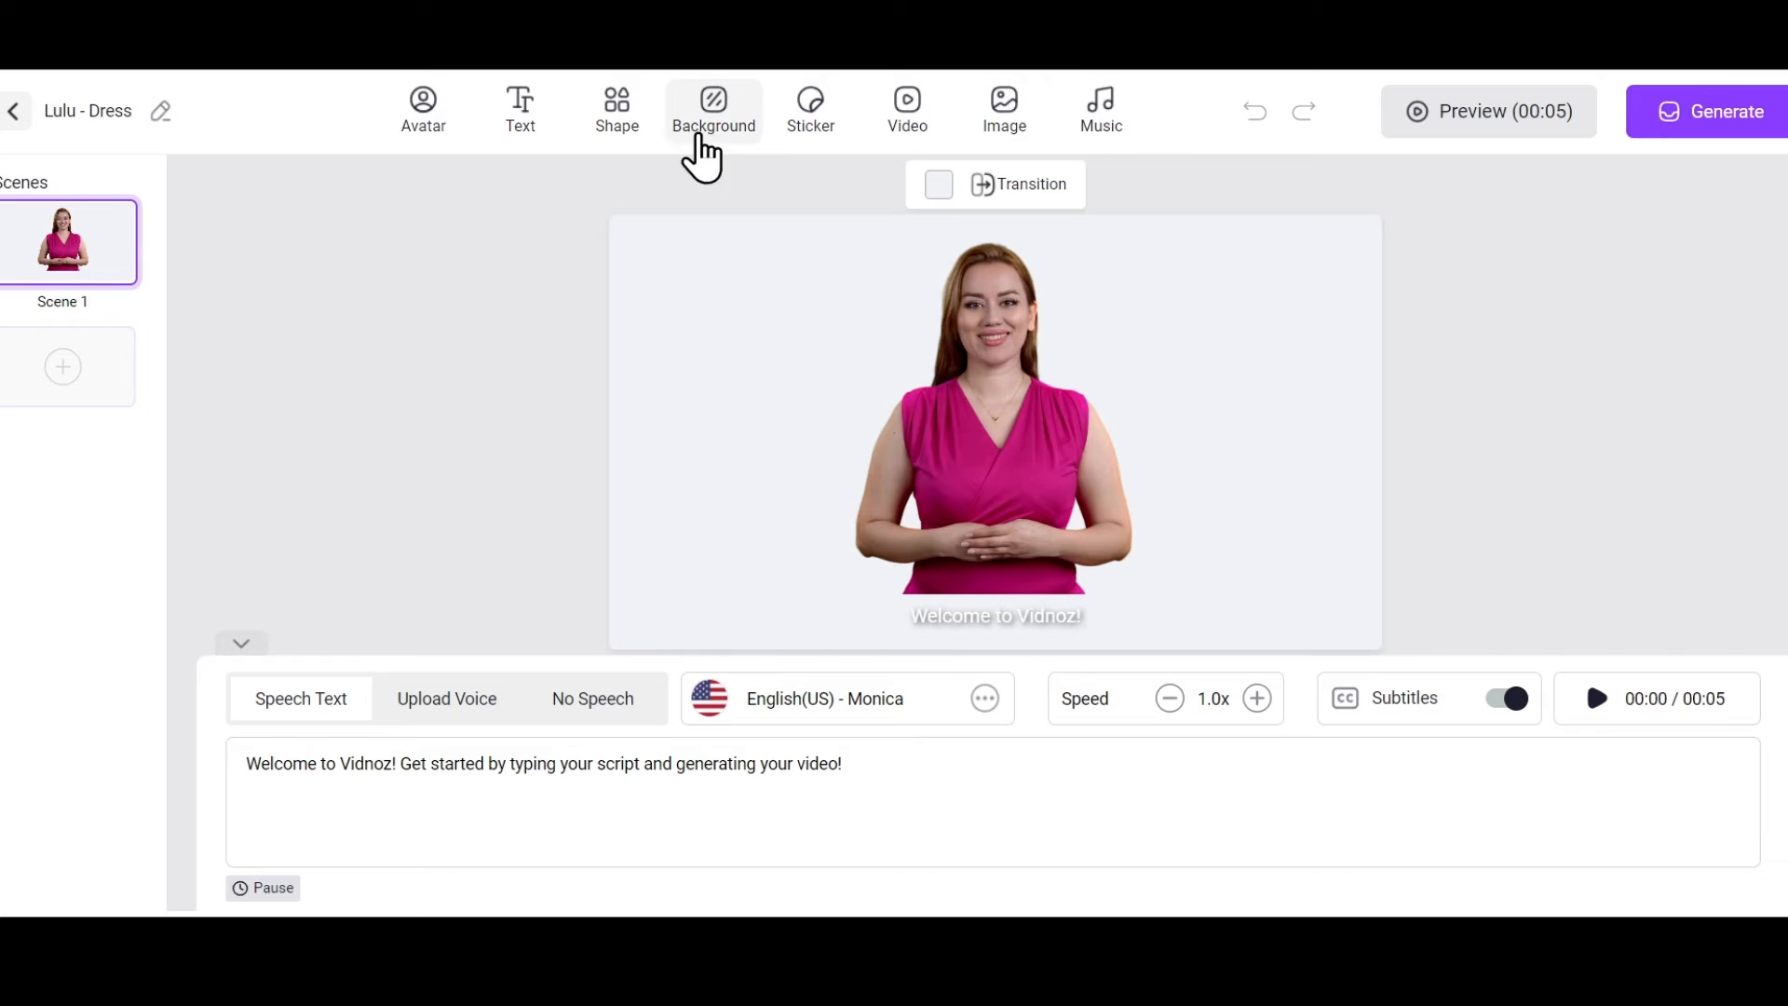
{"action": "left_click", "coordinate": [423, 110]}
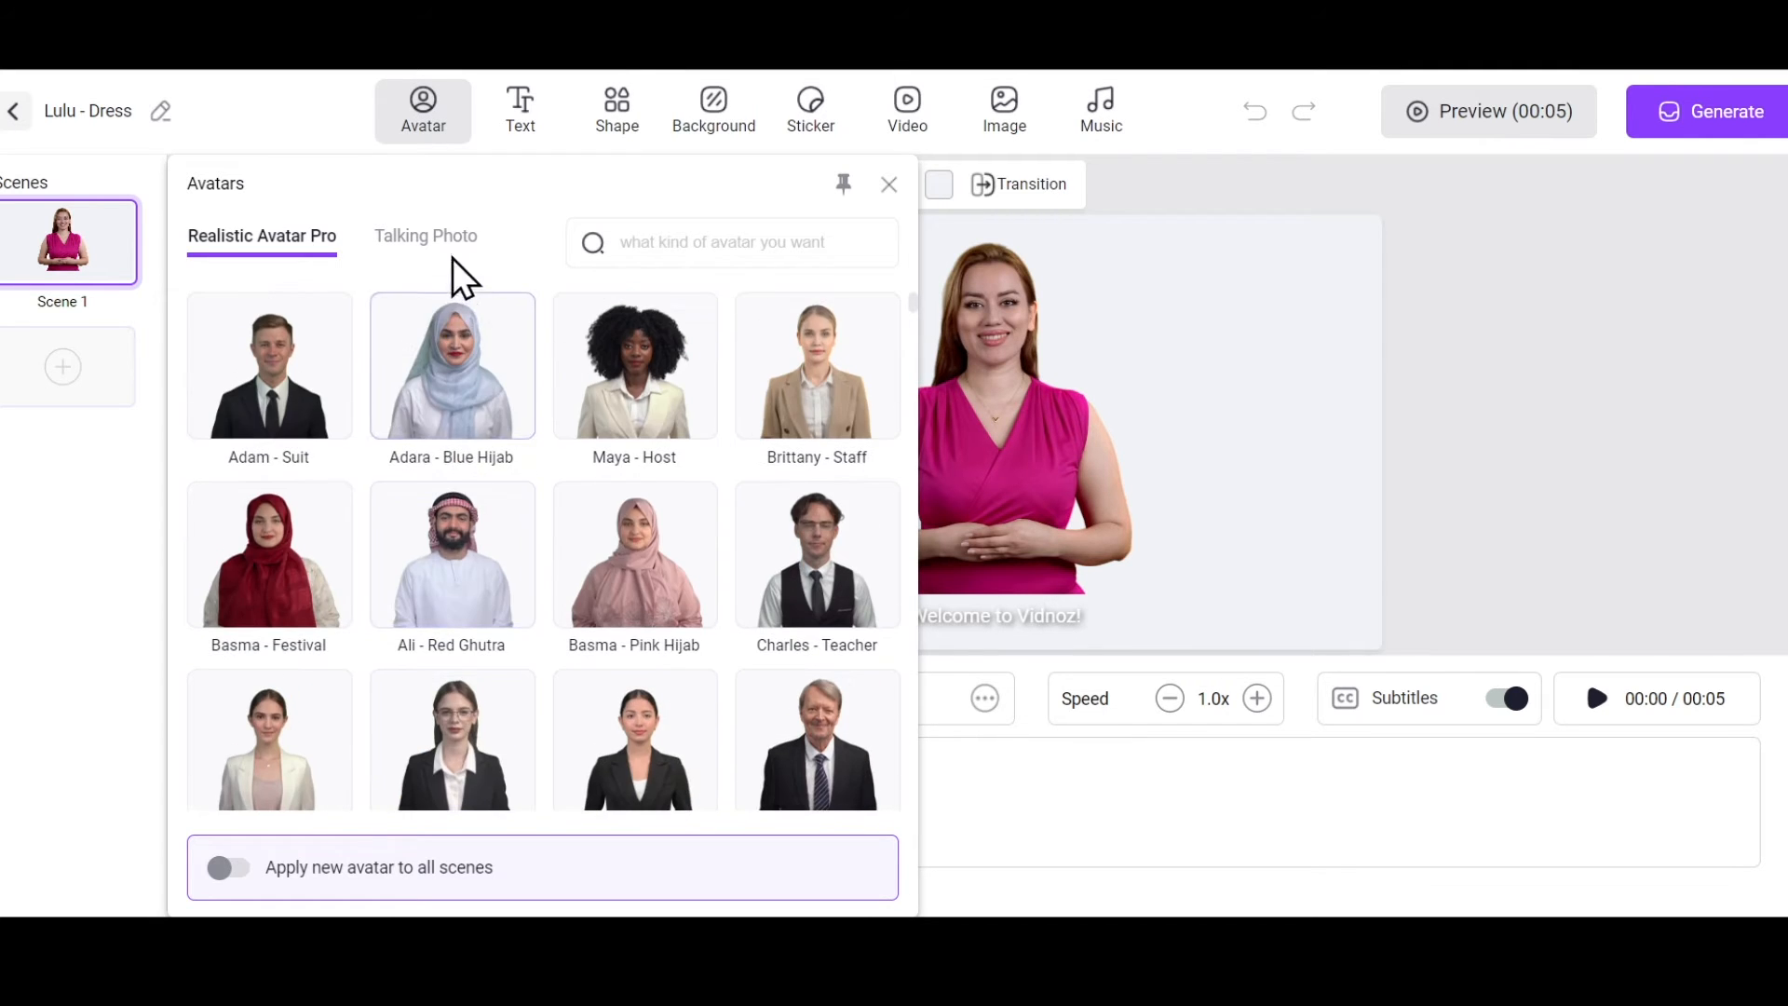
{"action": "left_click", "coordinate": [425, 237]}
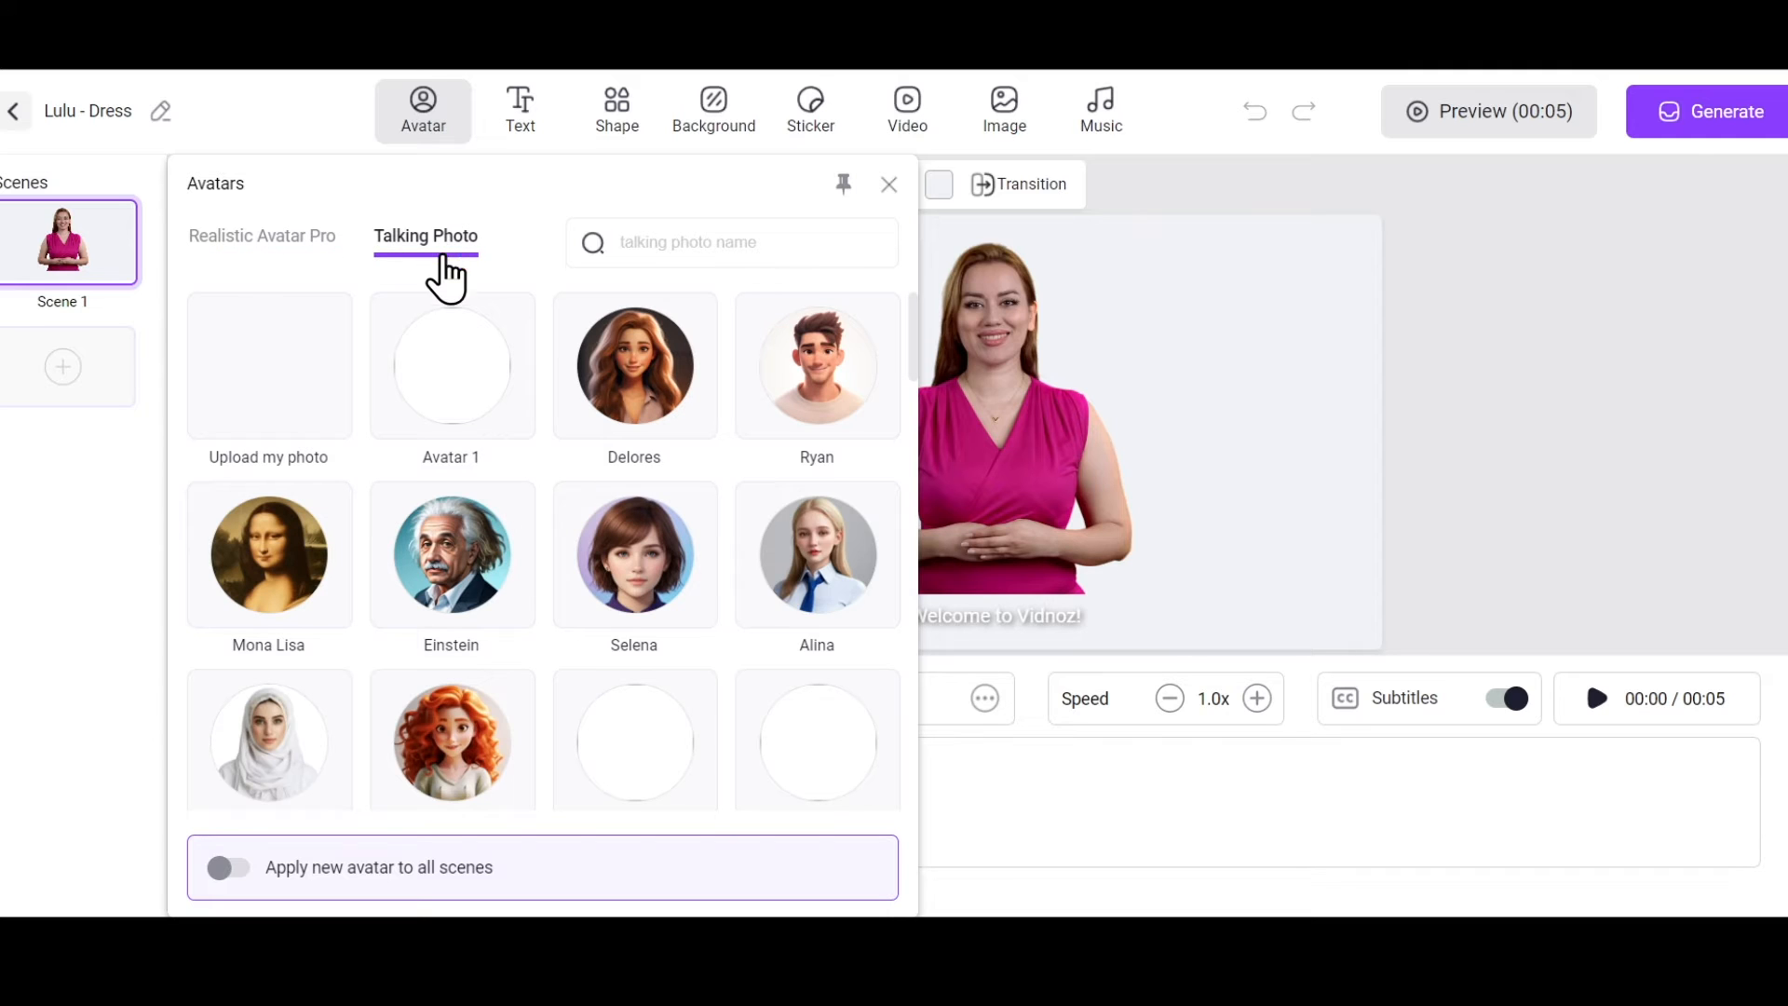
{"action": "left_click", "coordinate": [450, 365]}
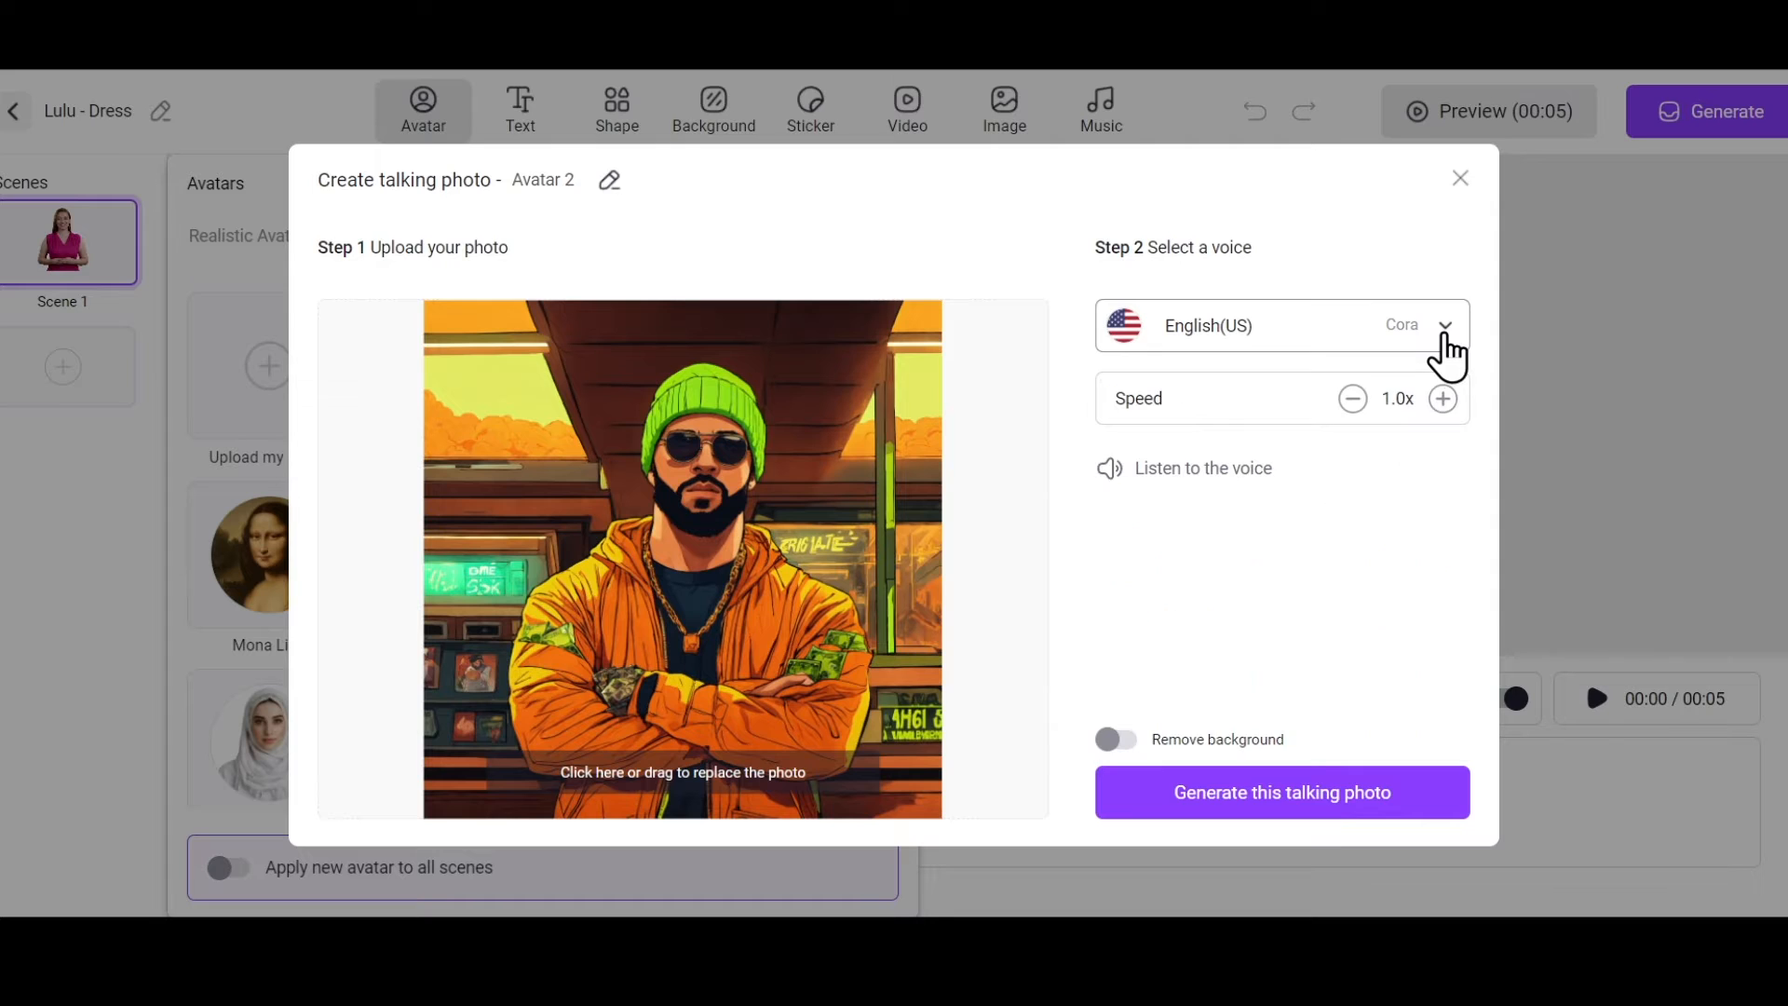
{"action": "left_click", "coordinate": [1281, 792]}
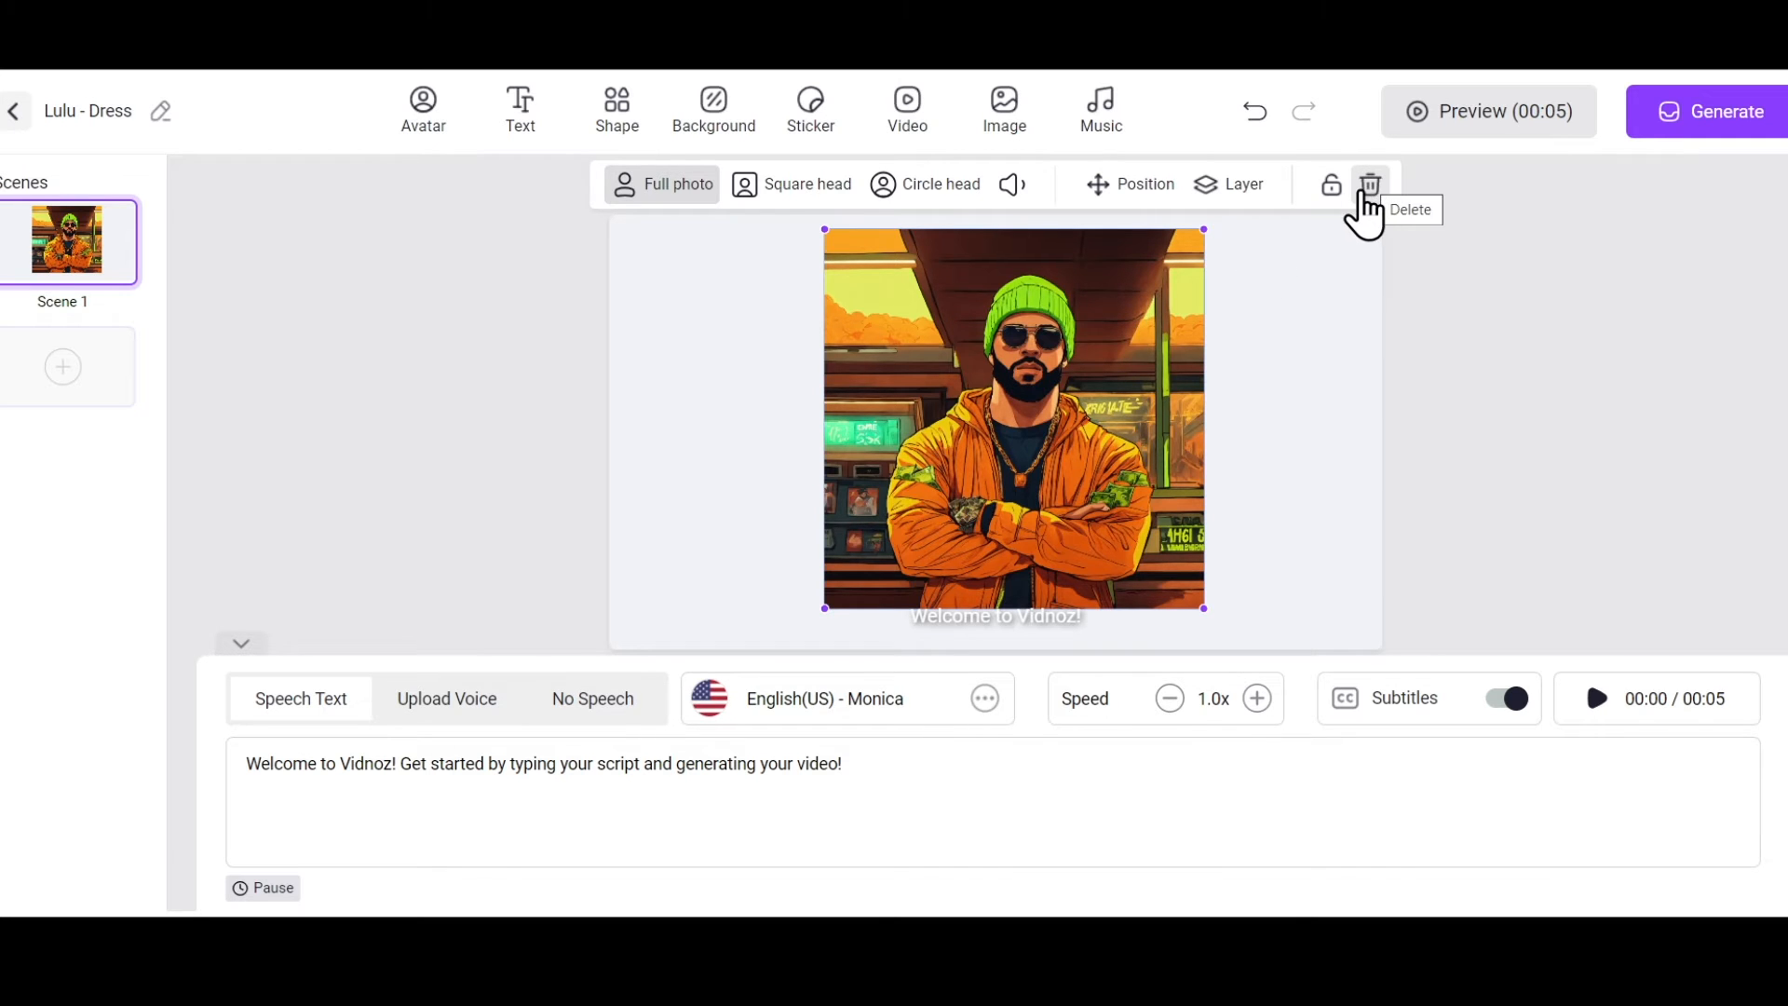
{"action": "left_click", "coordinate": [422, 110]}
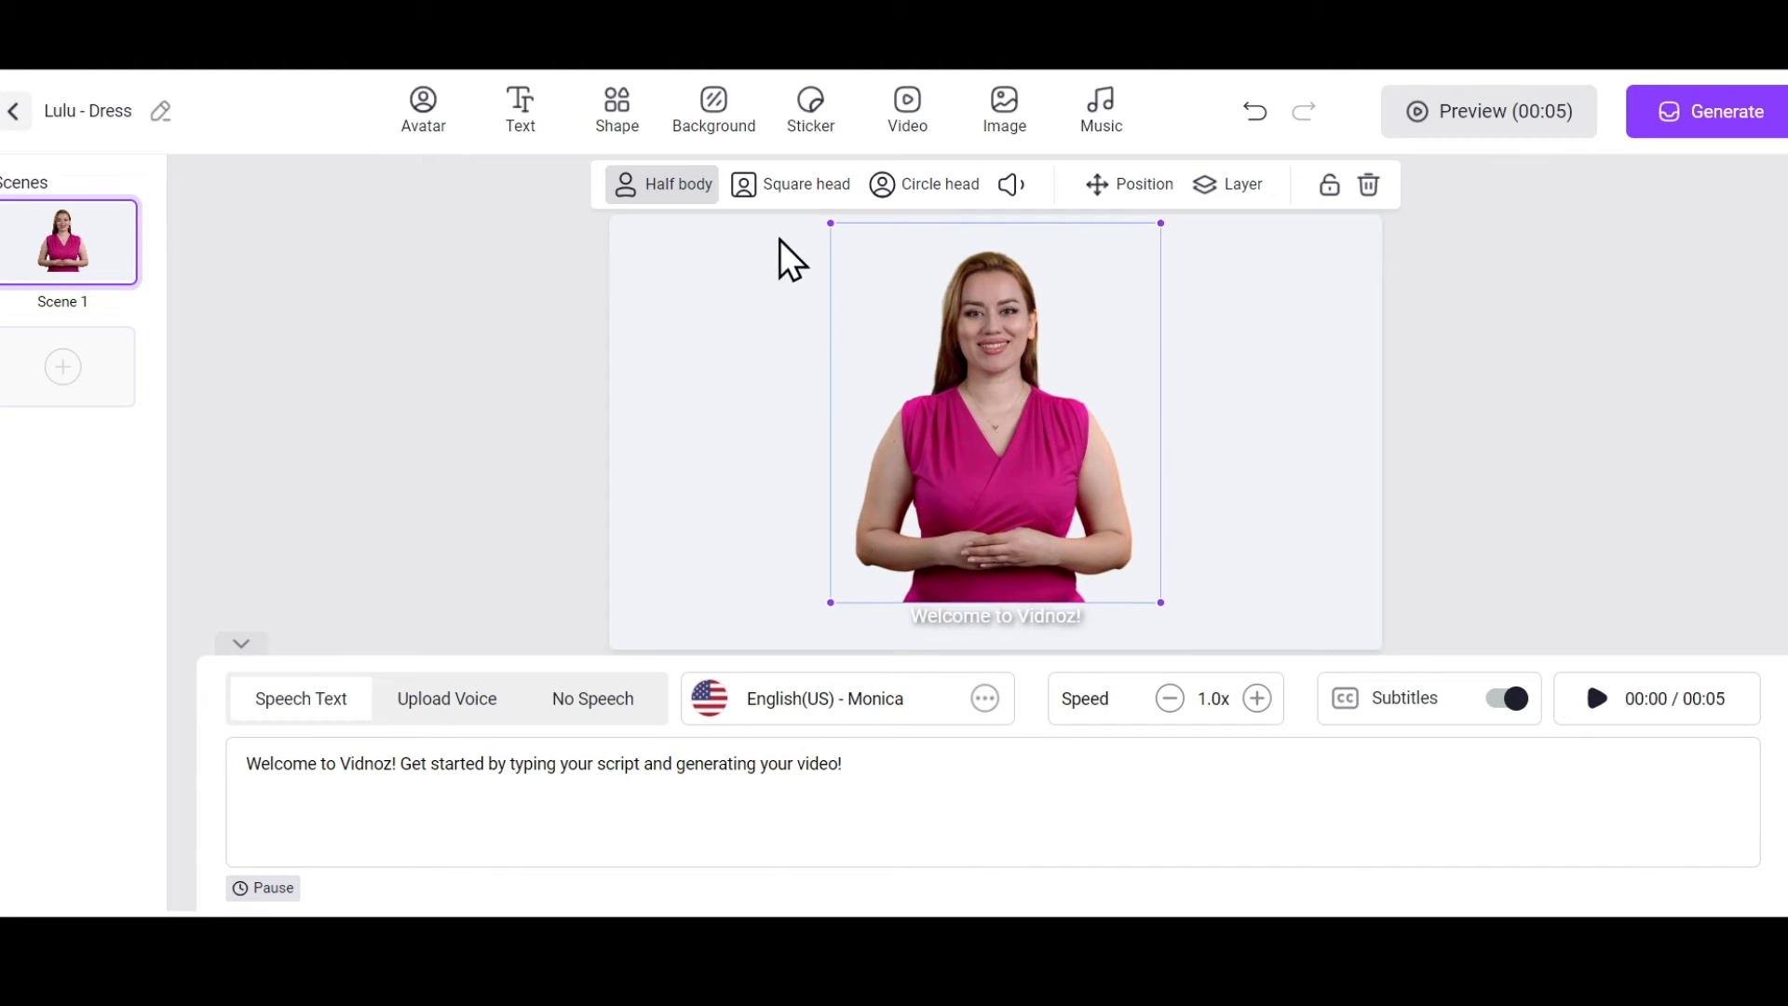
{"action": "mouse_move", "coordinate": [661, 184]}
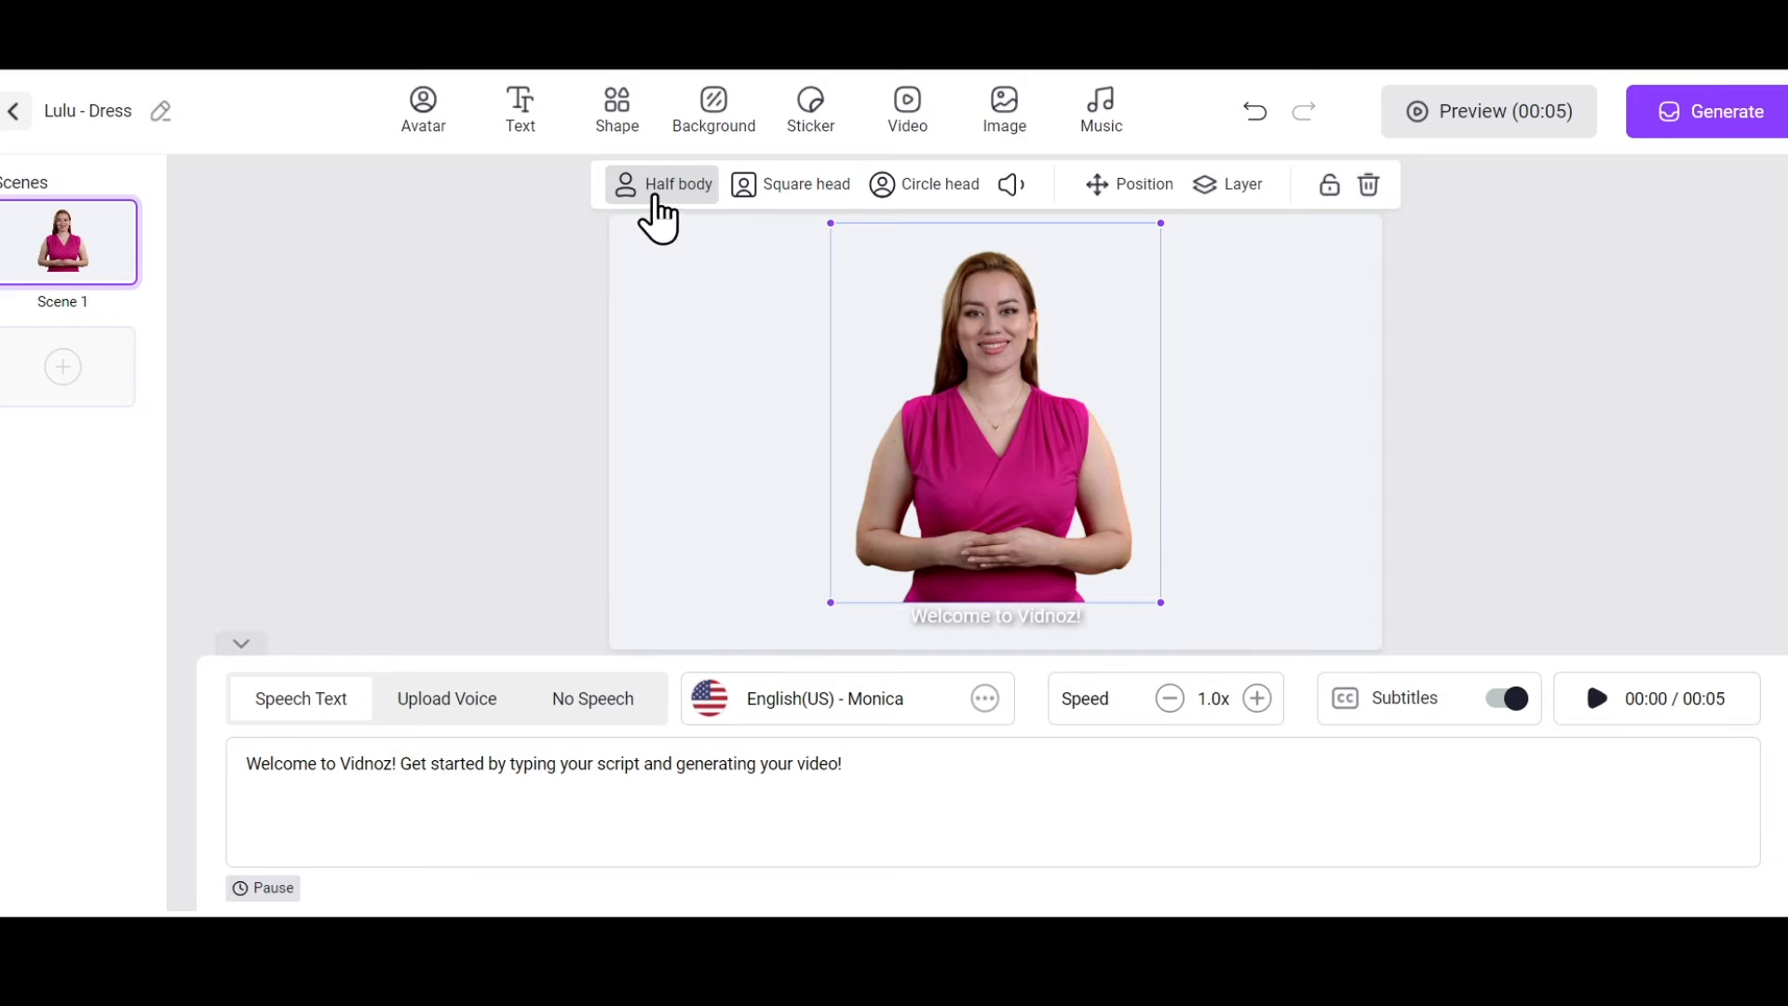
{"action": "left_click", "coordinate": [788, 184]}
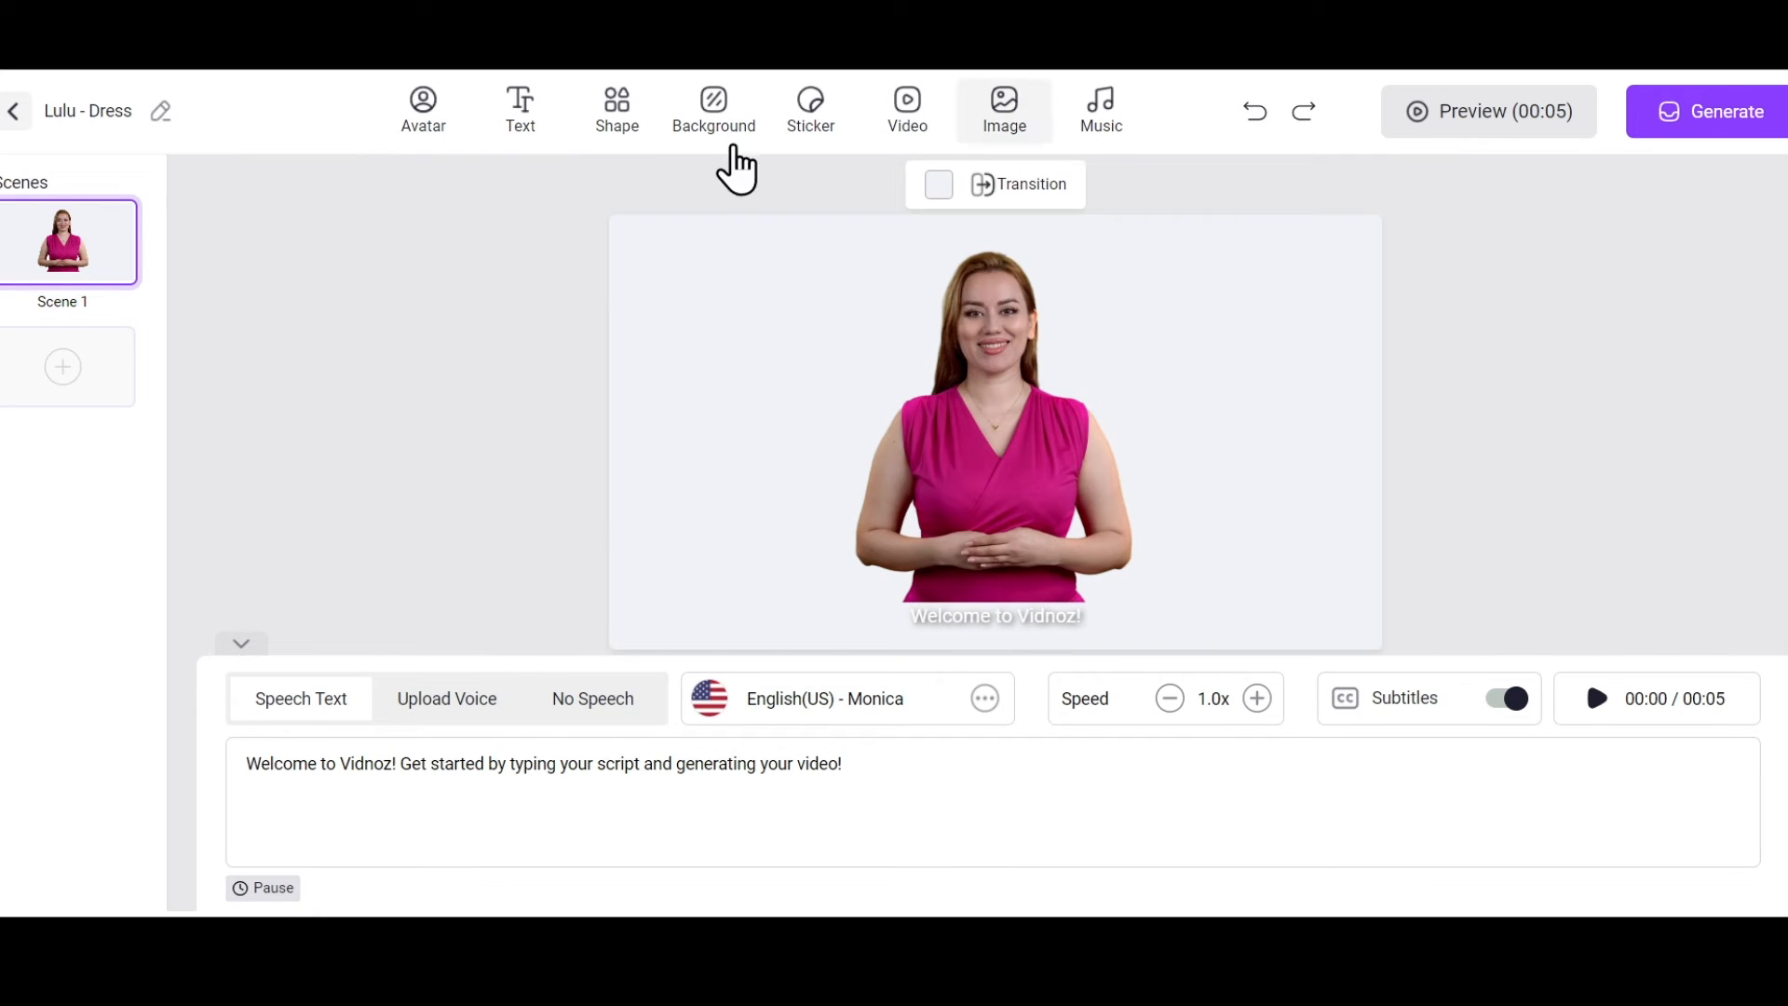
{"action": "left_click", "coordinate": [520, 108]}
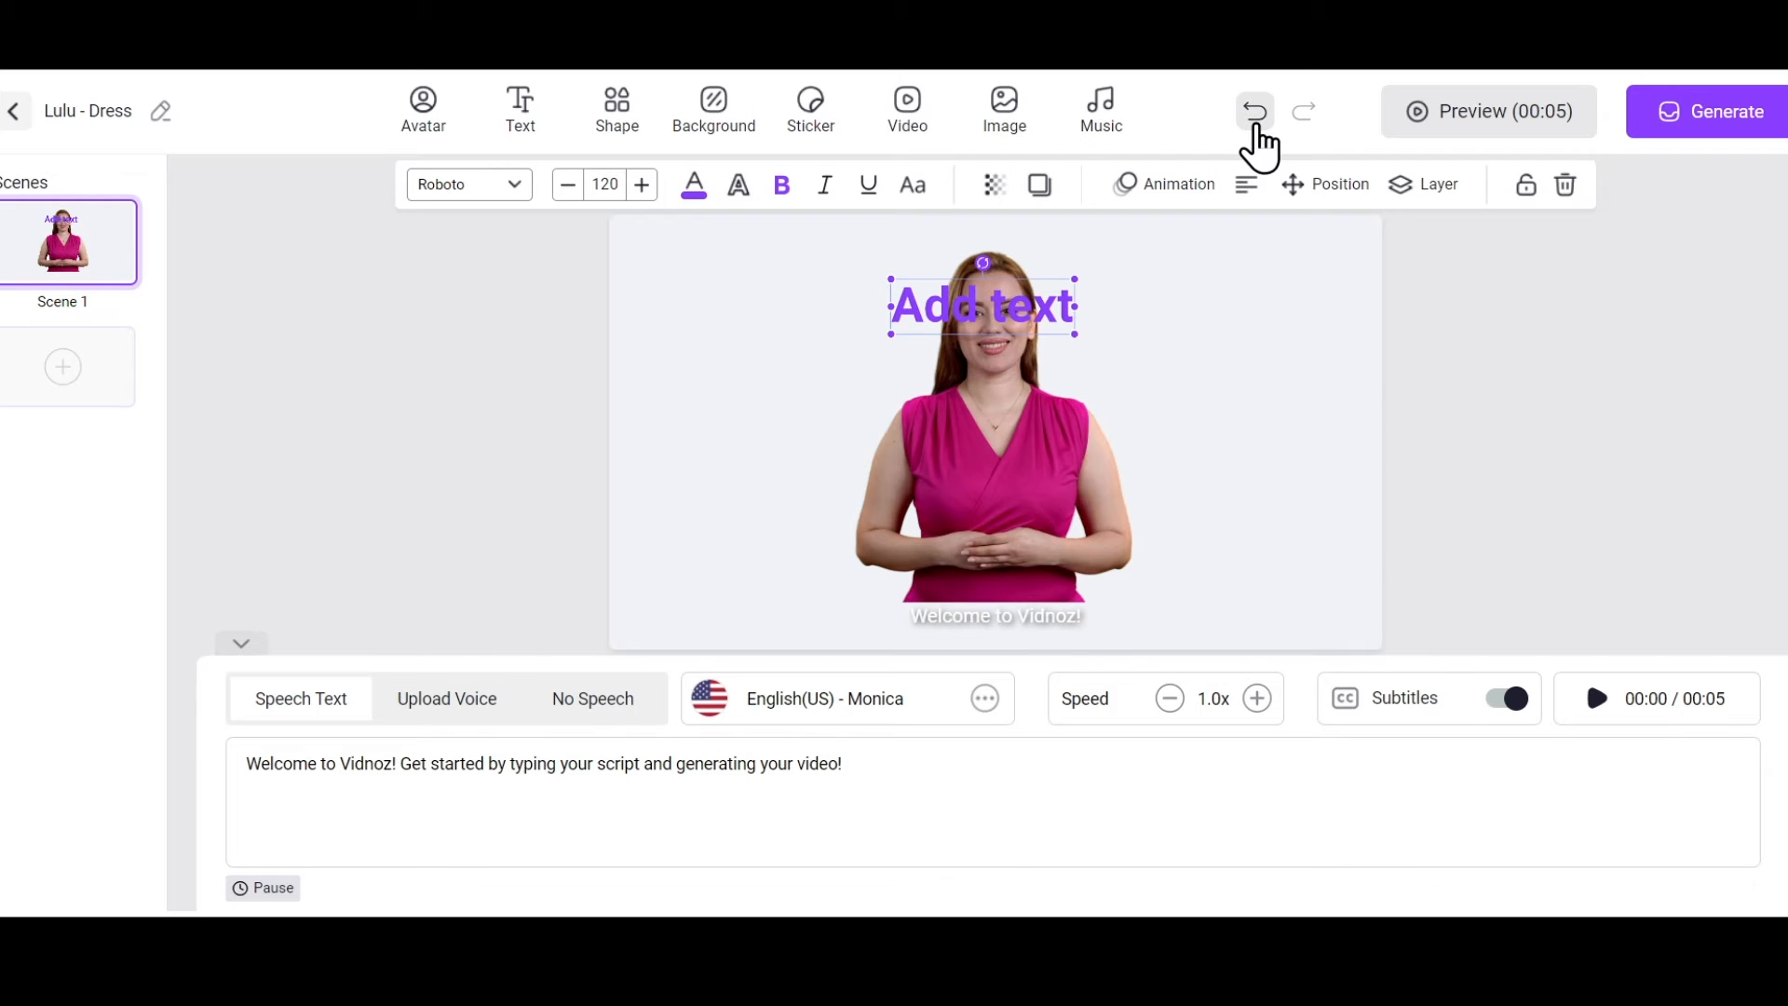
{"action": "left_click", "coordinate": [617, 108]}
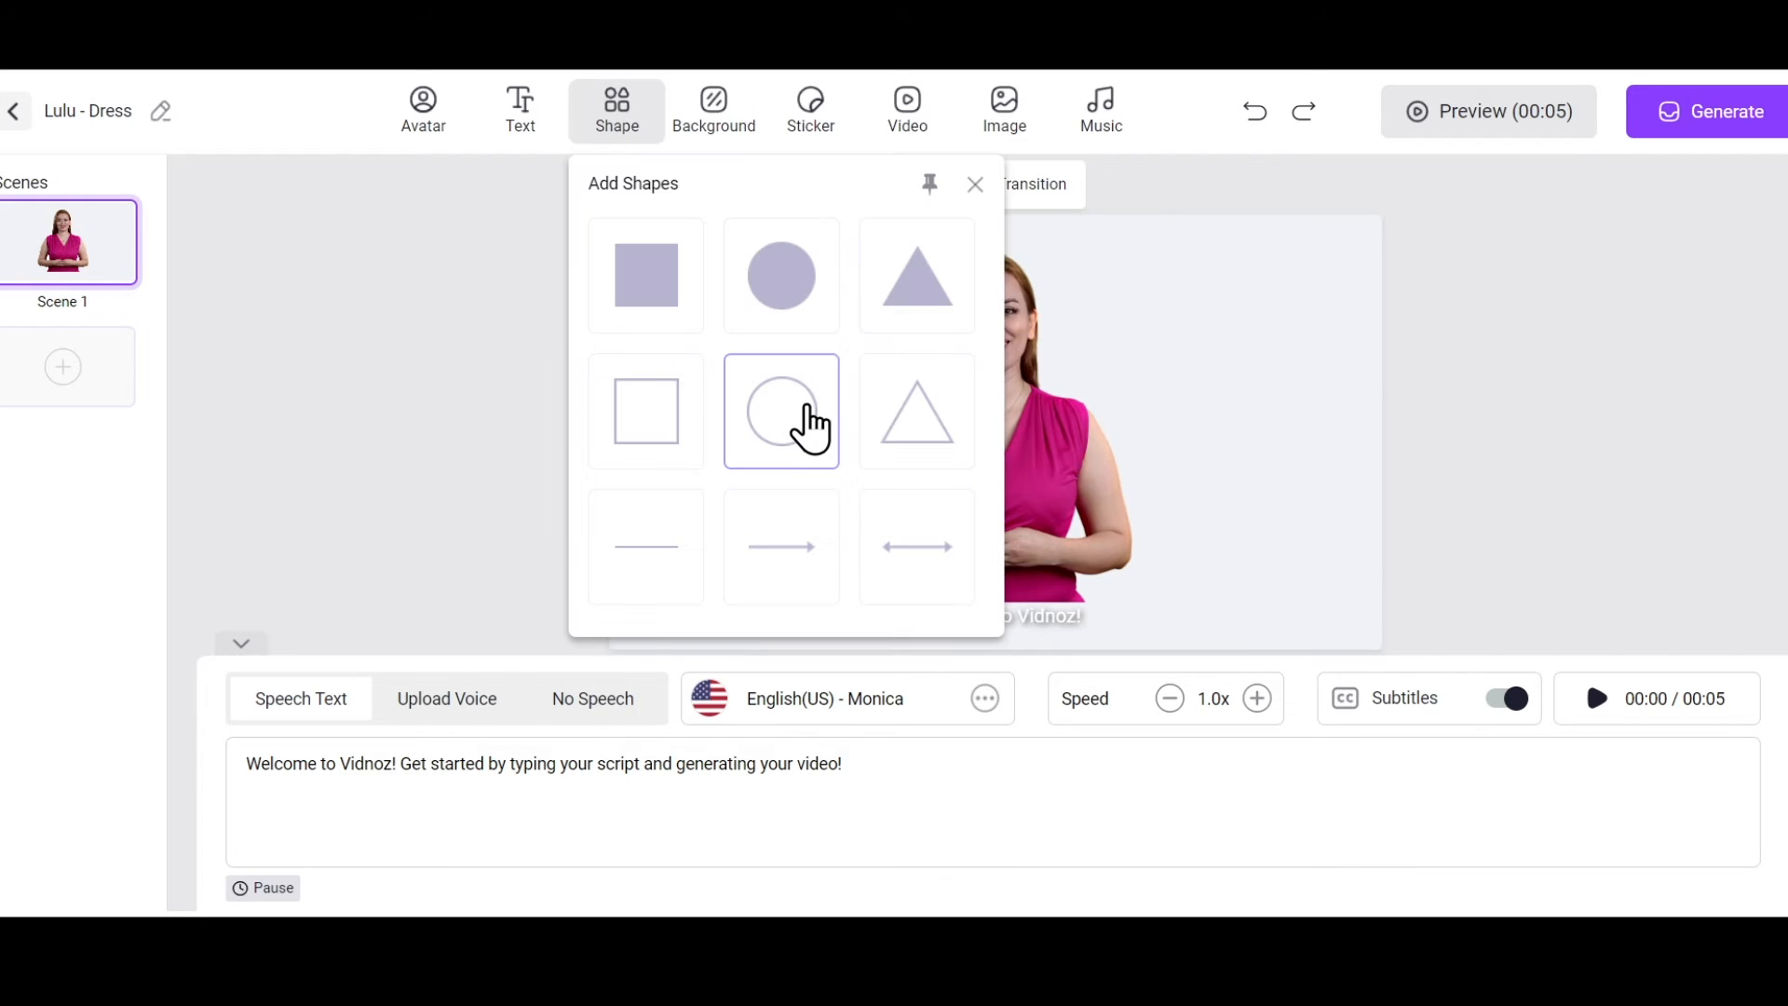
{"action": "left_click", "coordinate": [713, 109]}
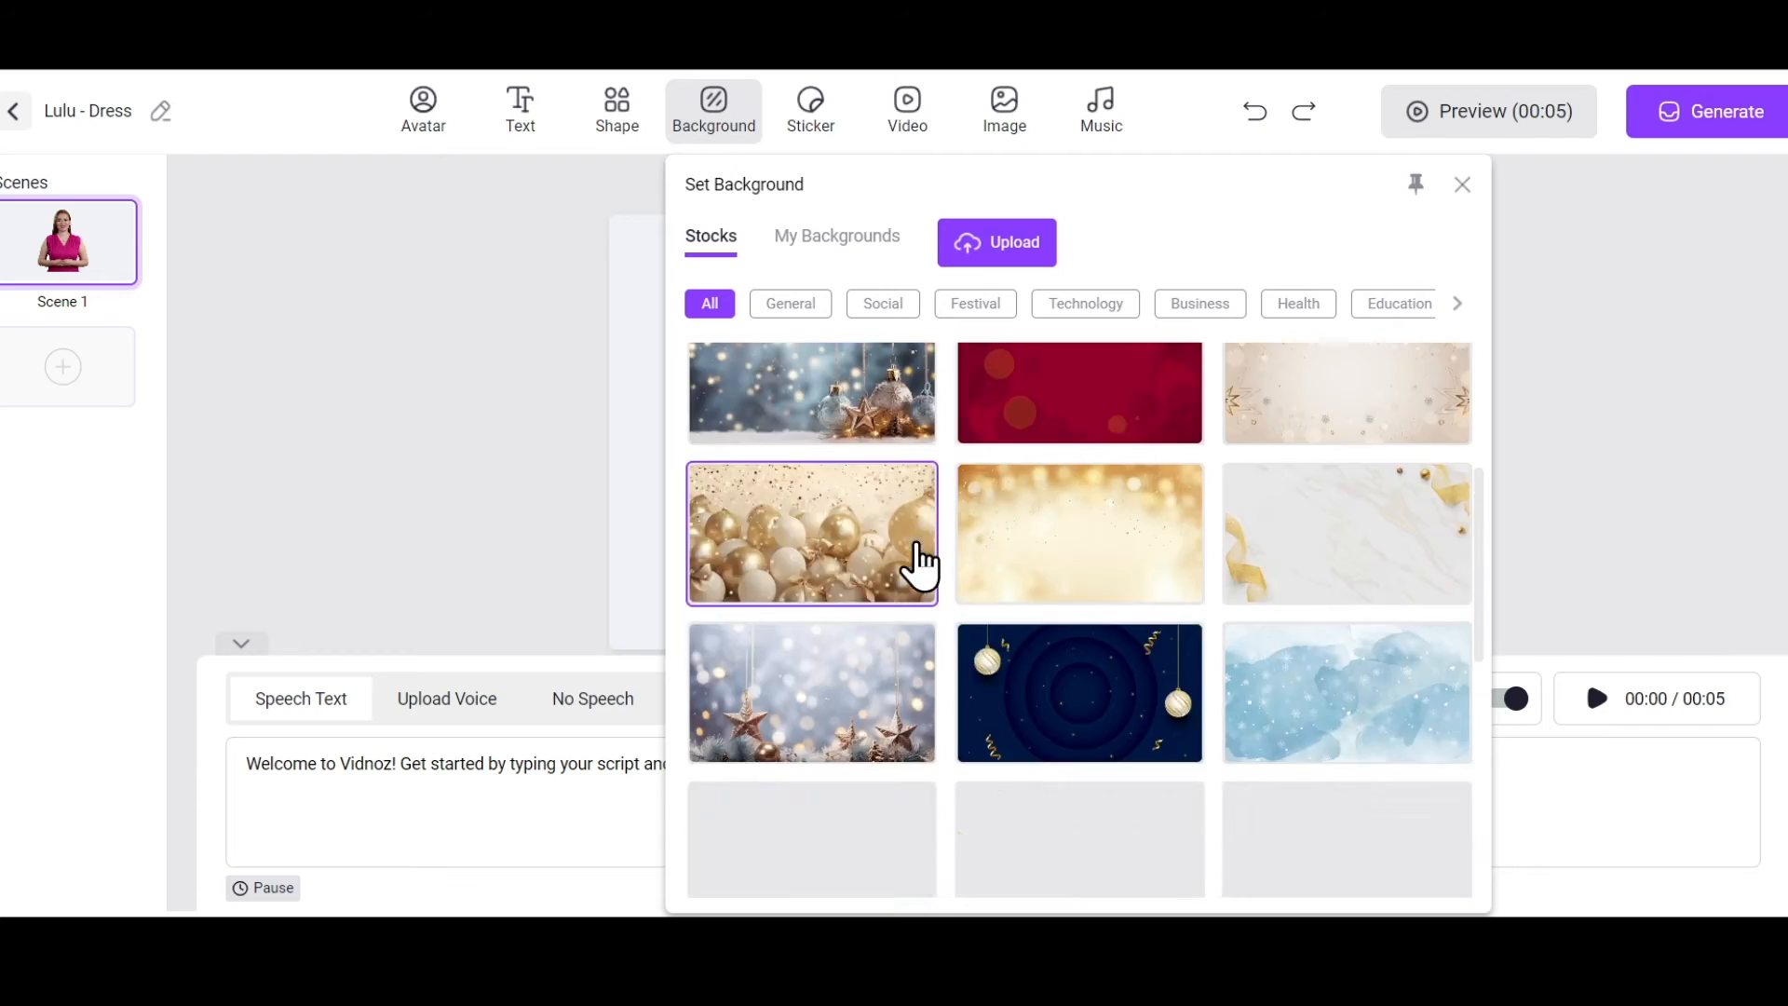
{"action": "left_click", "coordinate": [810, 108]}
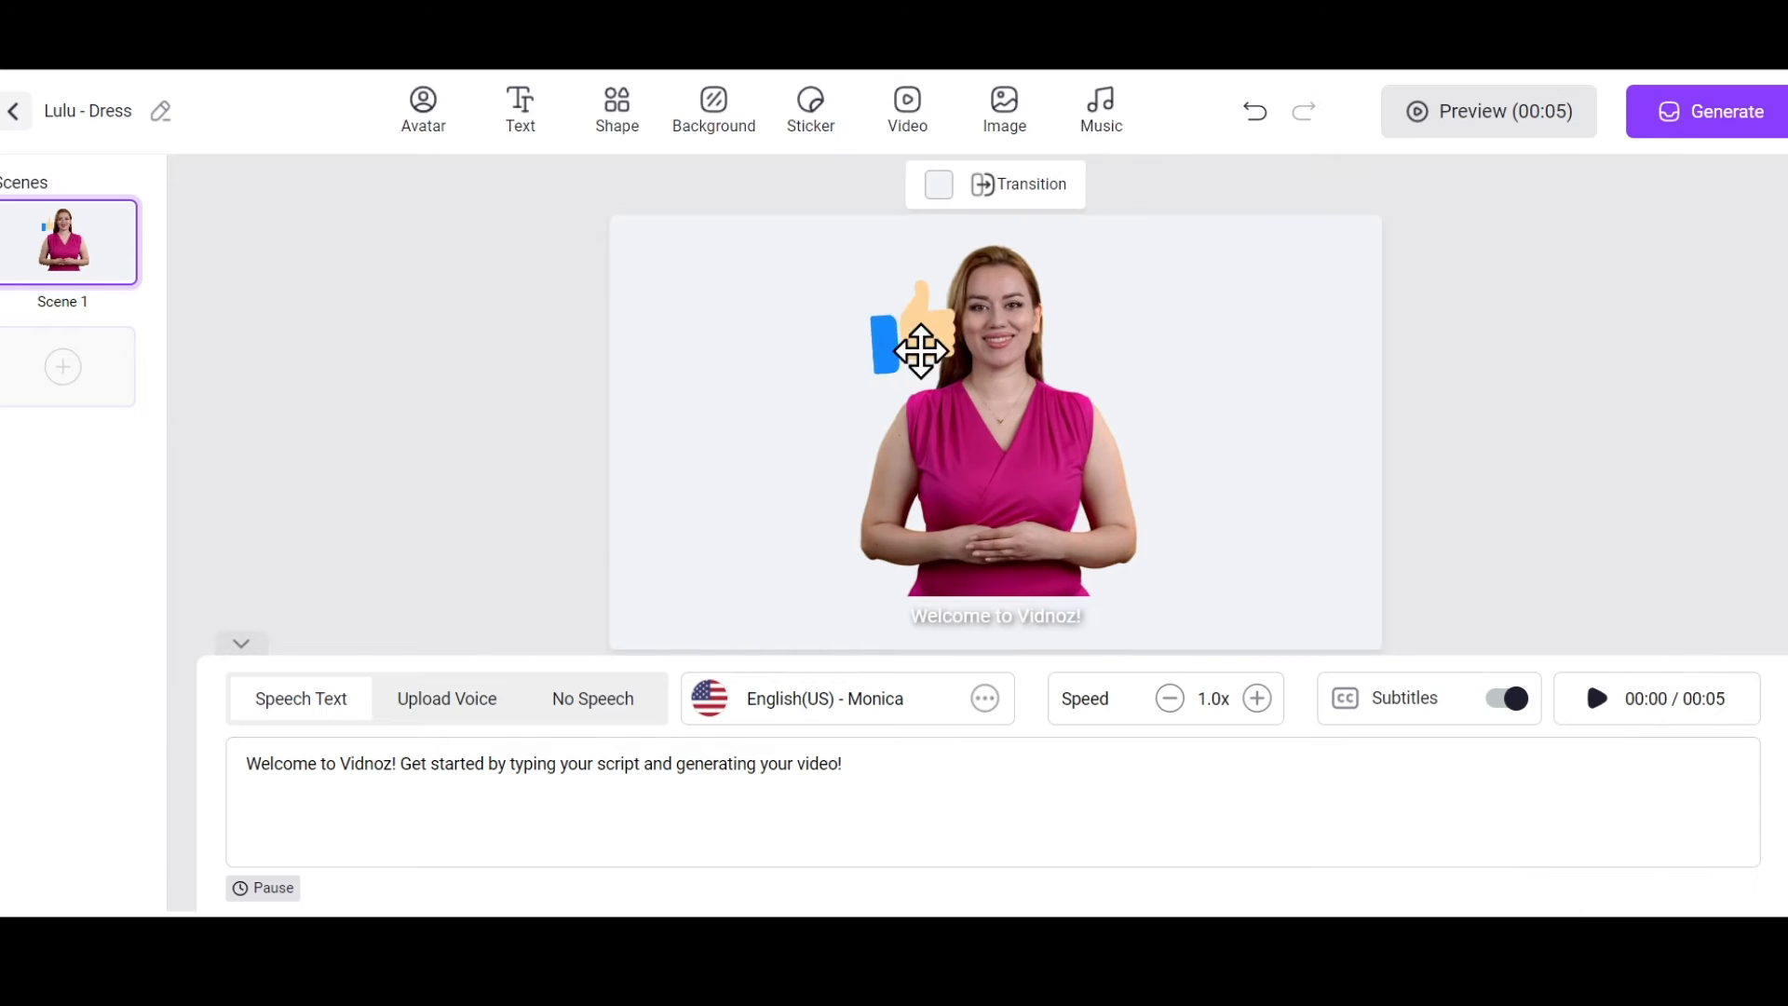
{"action": "left_click", "coordinate": [907, 108]}
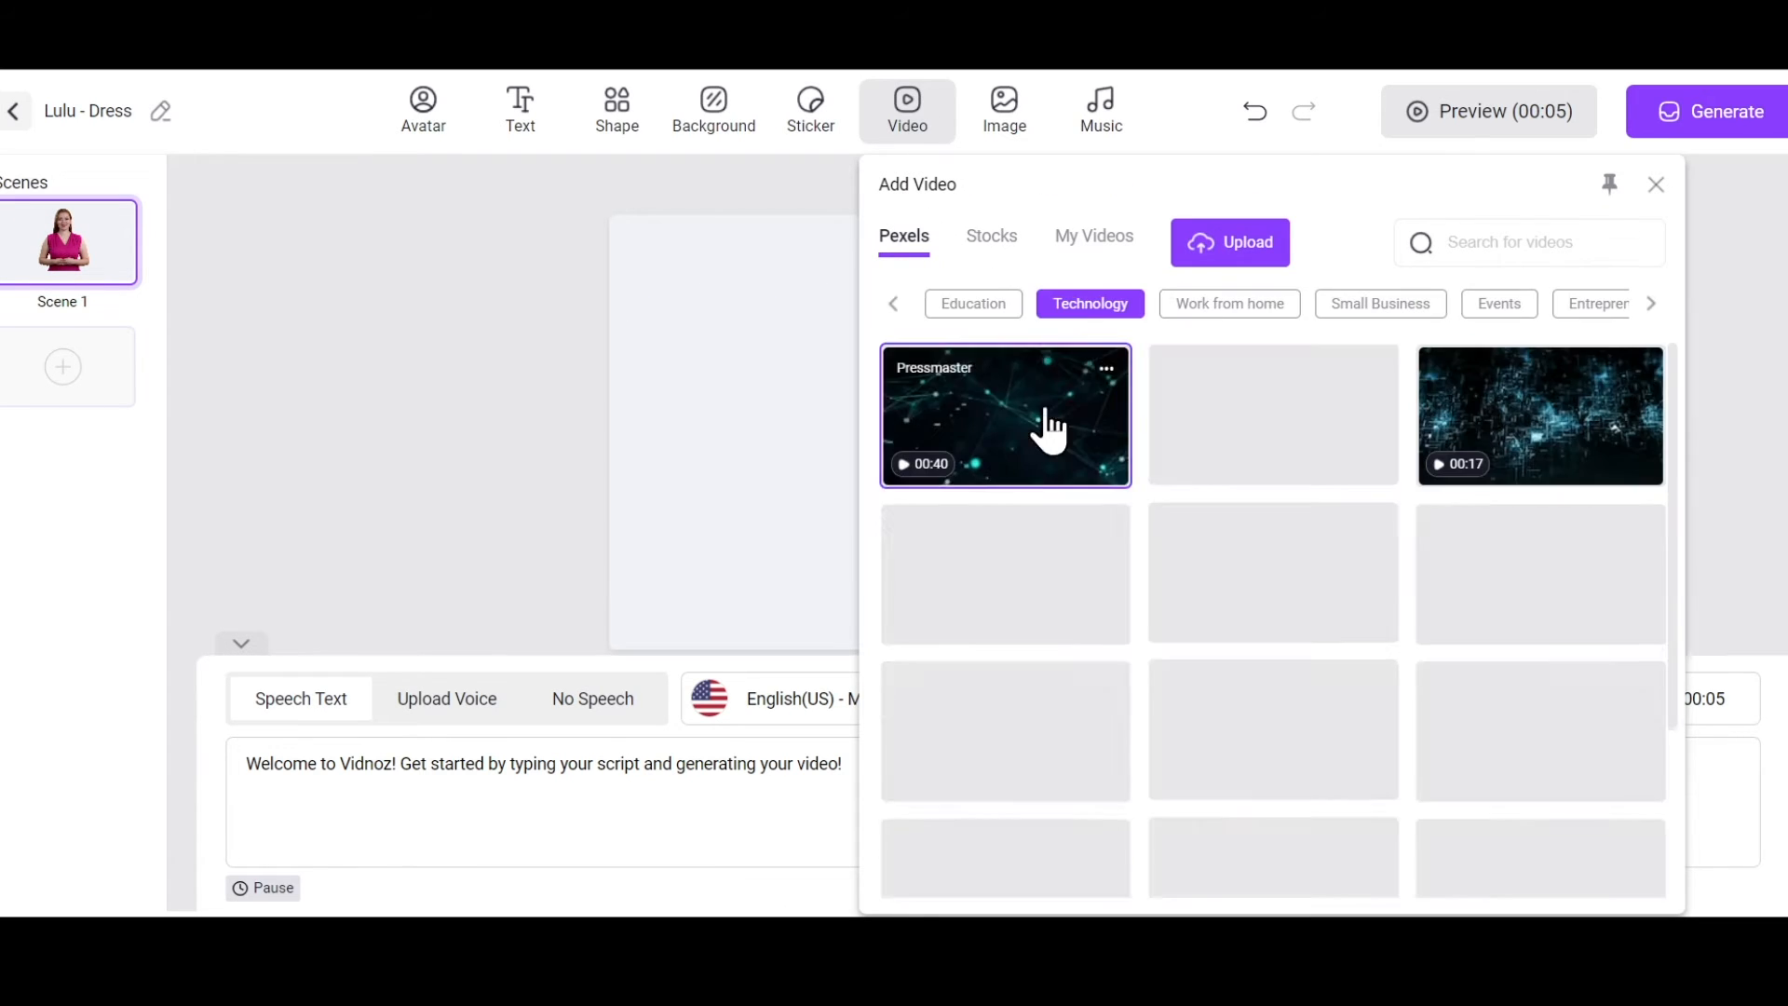
Add a Pexels technology globe clip behind the avatar as scene 1's background
{"action": "left_click", "coordinate": [1655, 184]}
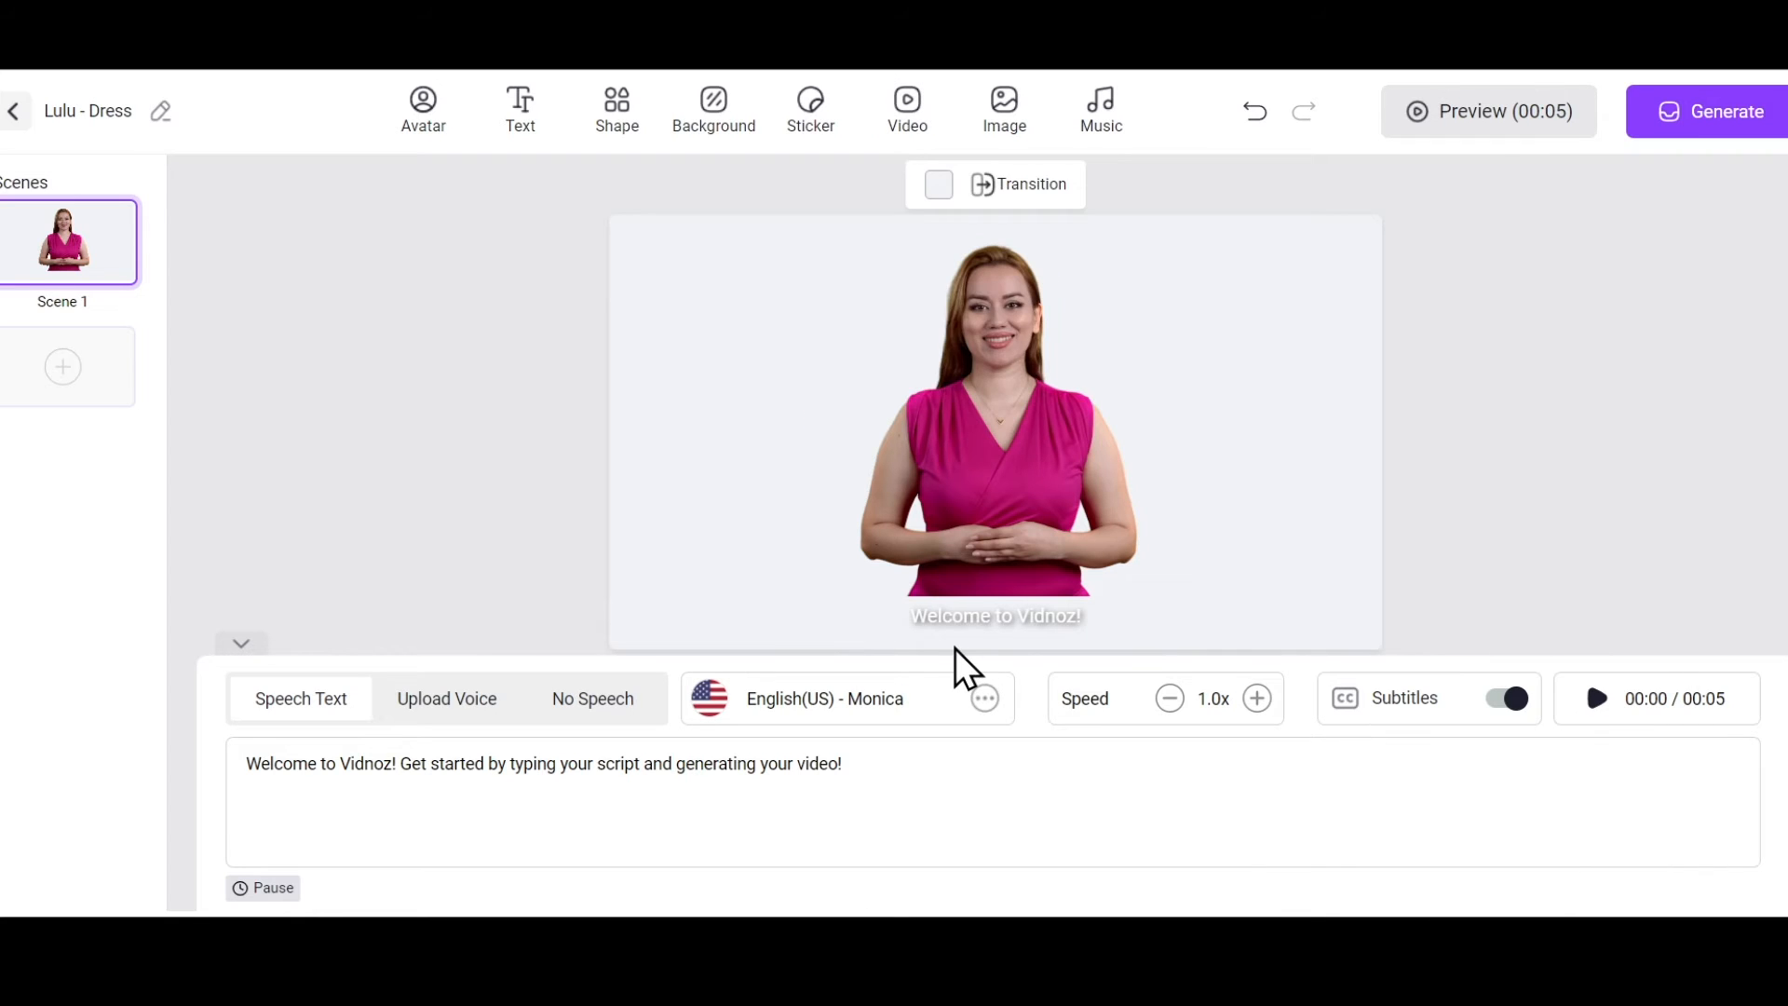
{"action": "right_click", "coordinate": [924, 349]}
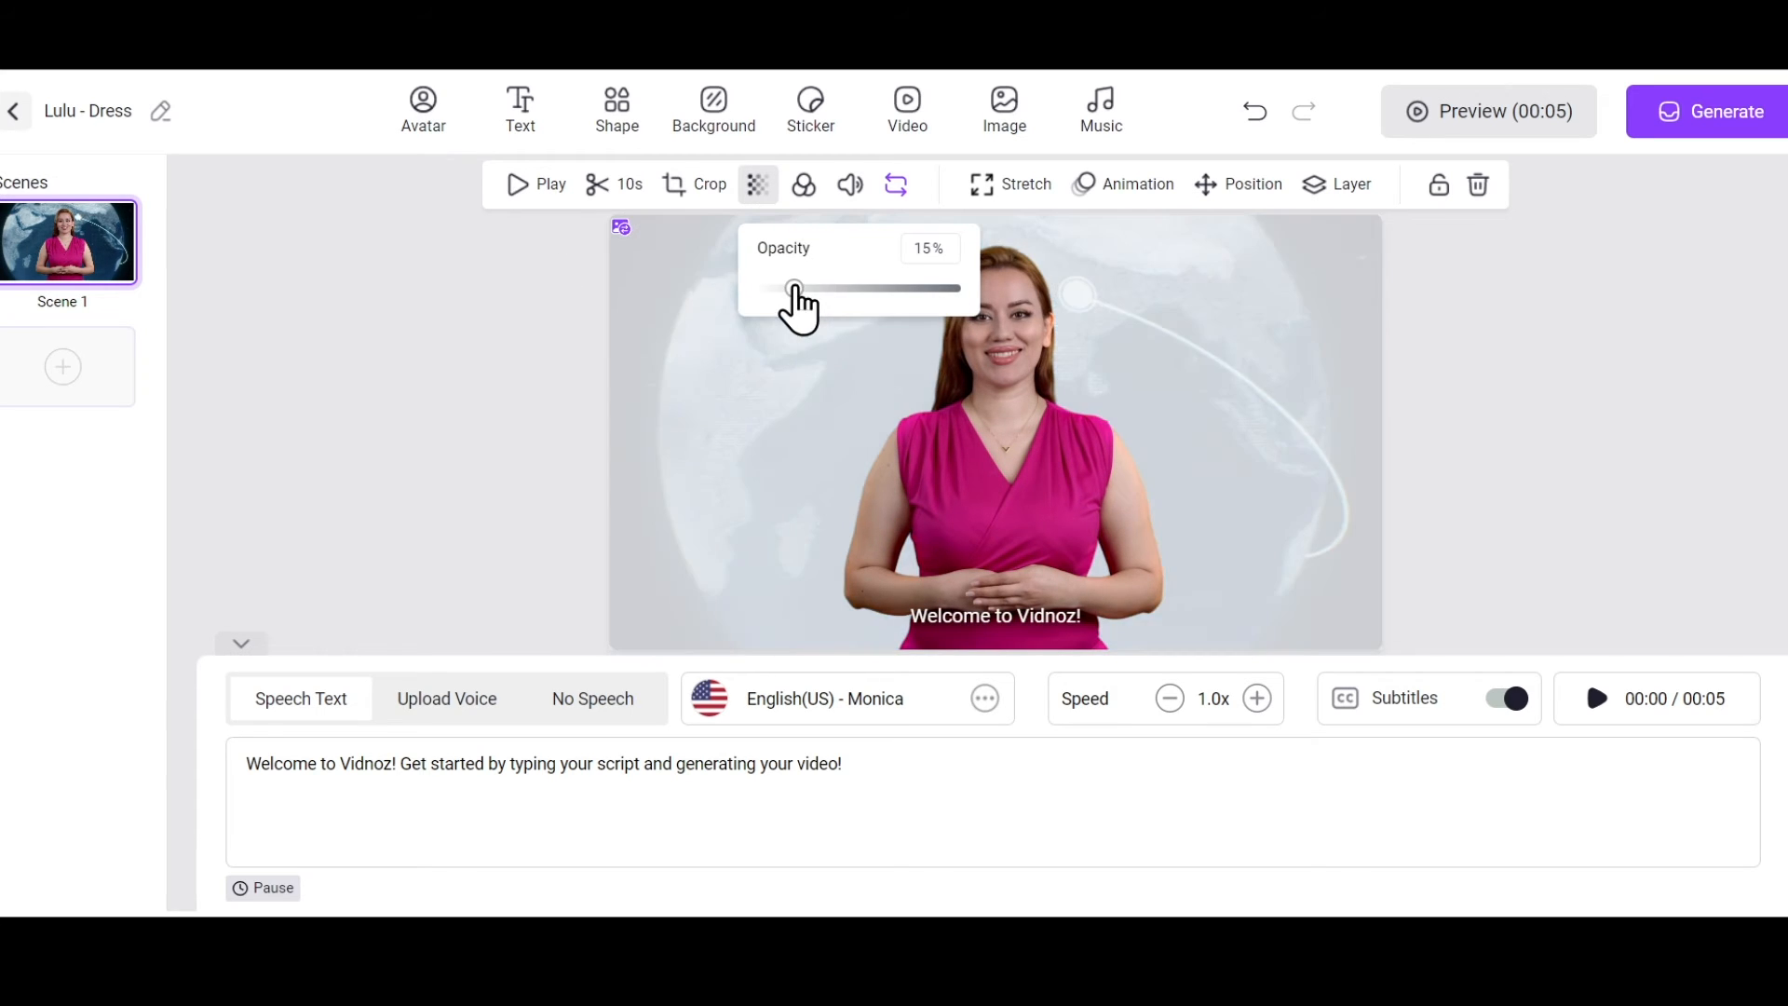
{"action": "left_click", "coordinate": [1004, 110]}
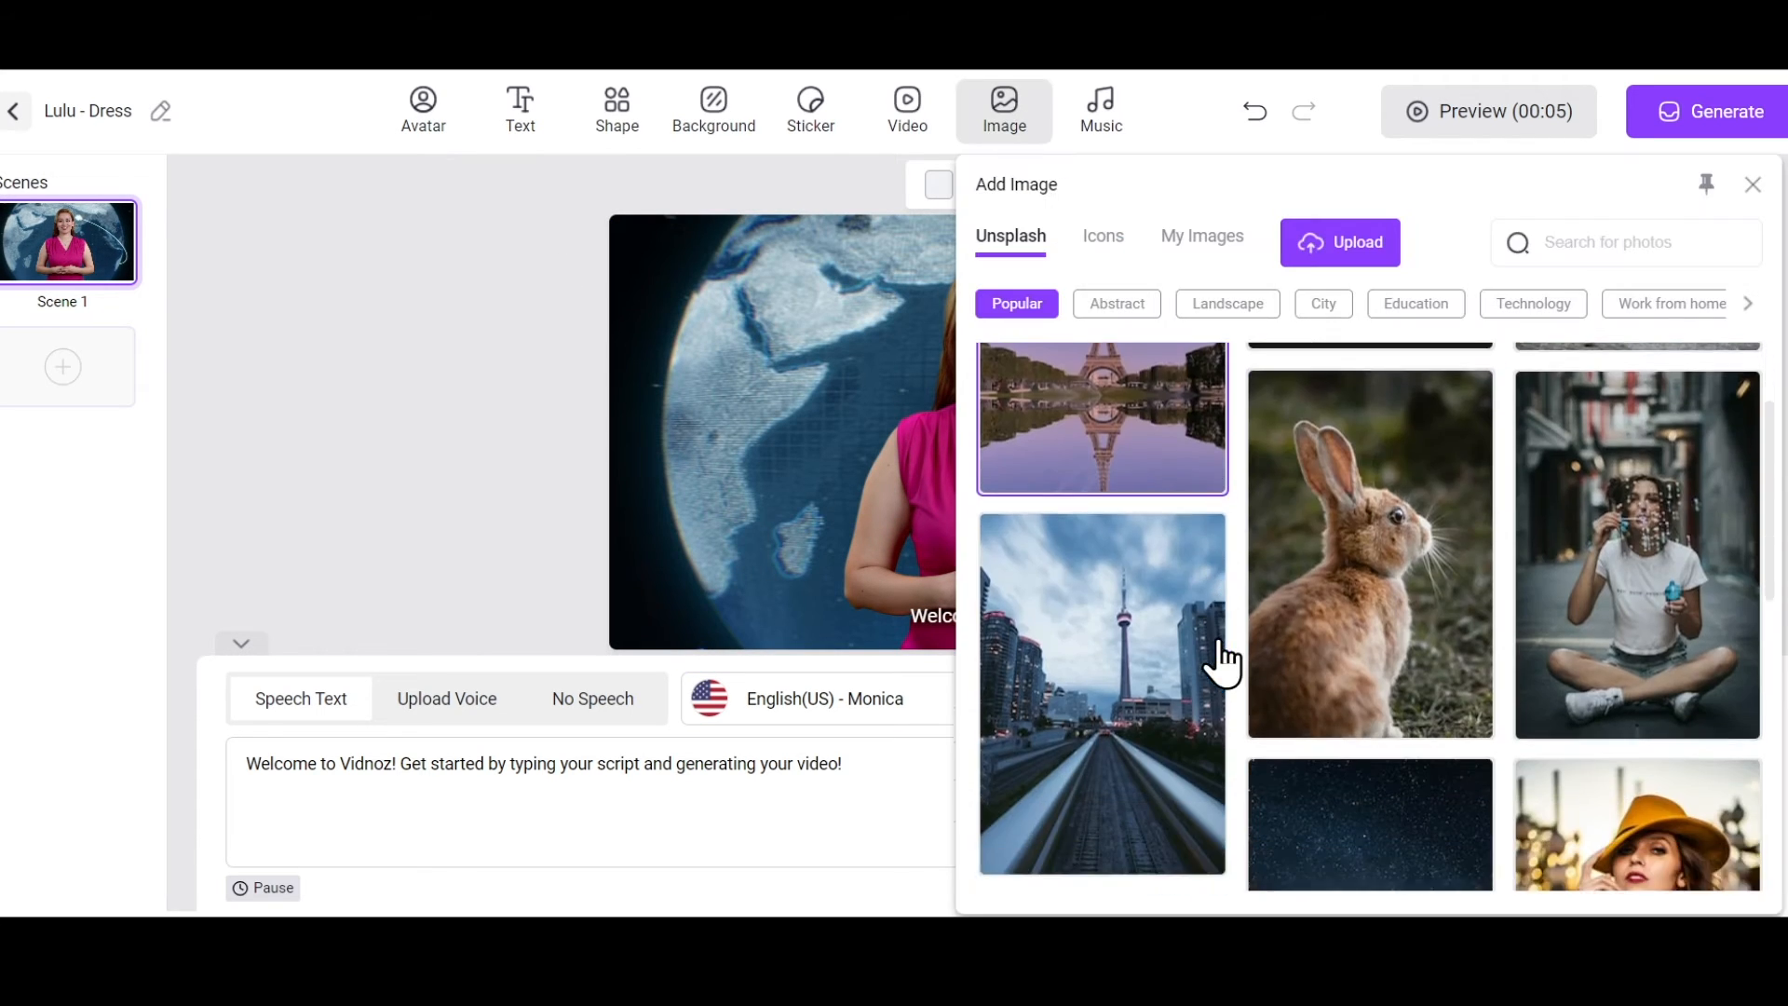
Add the house icon from the Icons collection and place it top-left of the video
{"action": "left_click", "coordinate": [1100, 236]}
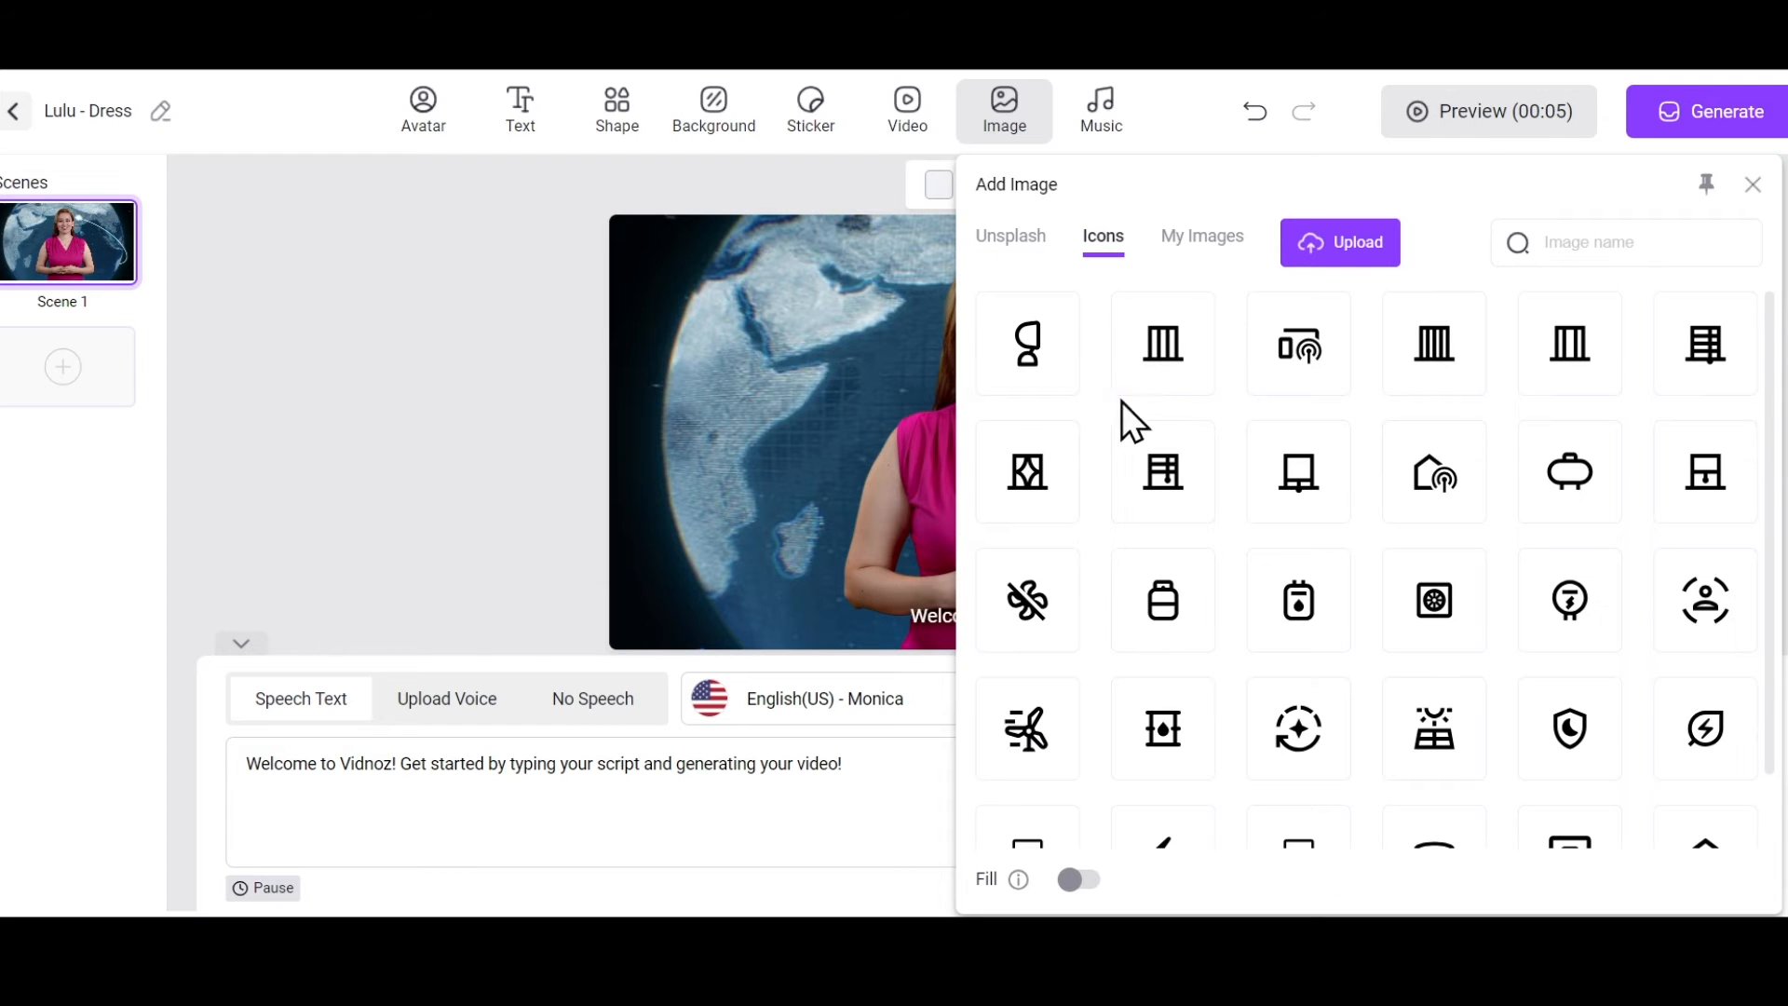
{"action": "scroll", "scroll_direction": "down", "scroll_amount": 3}
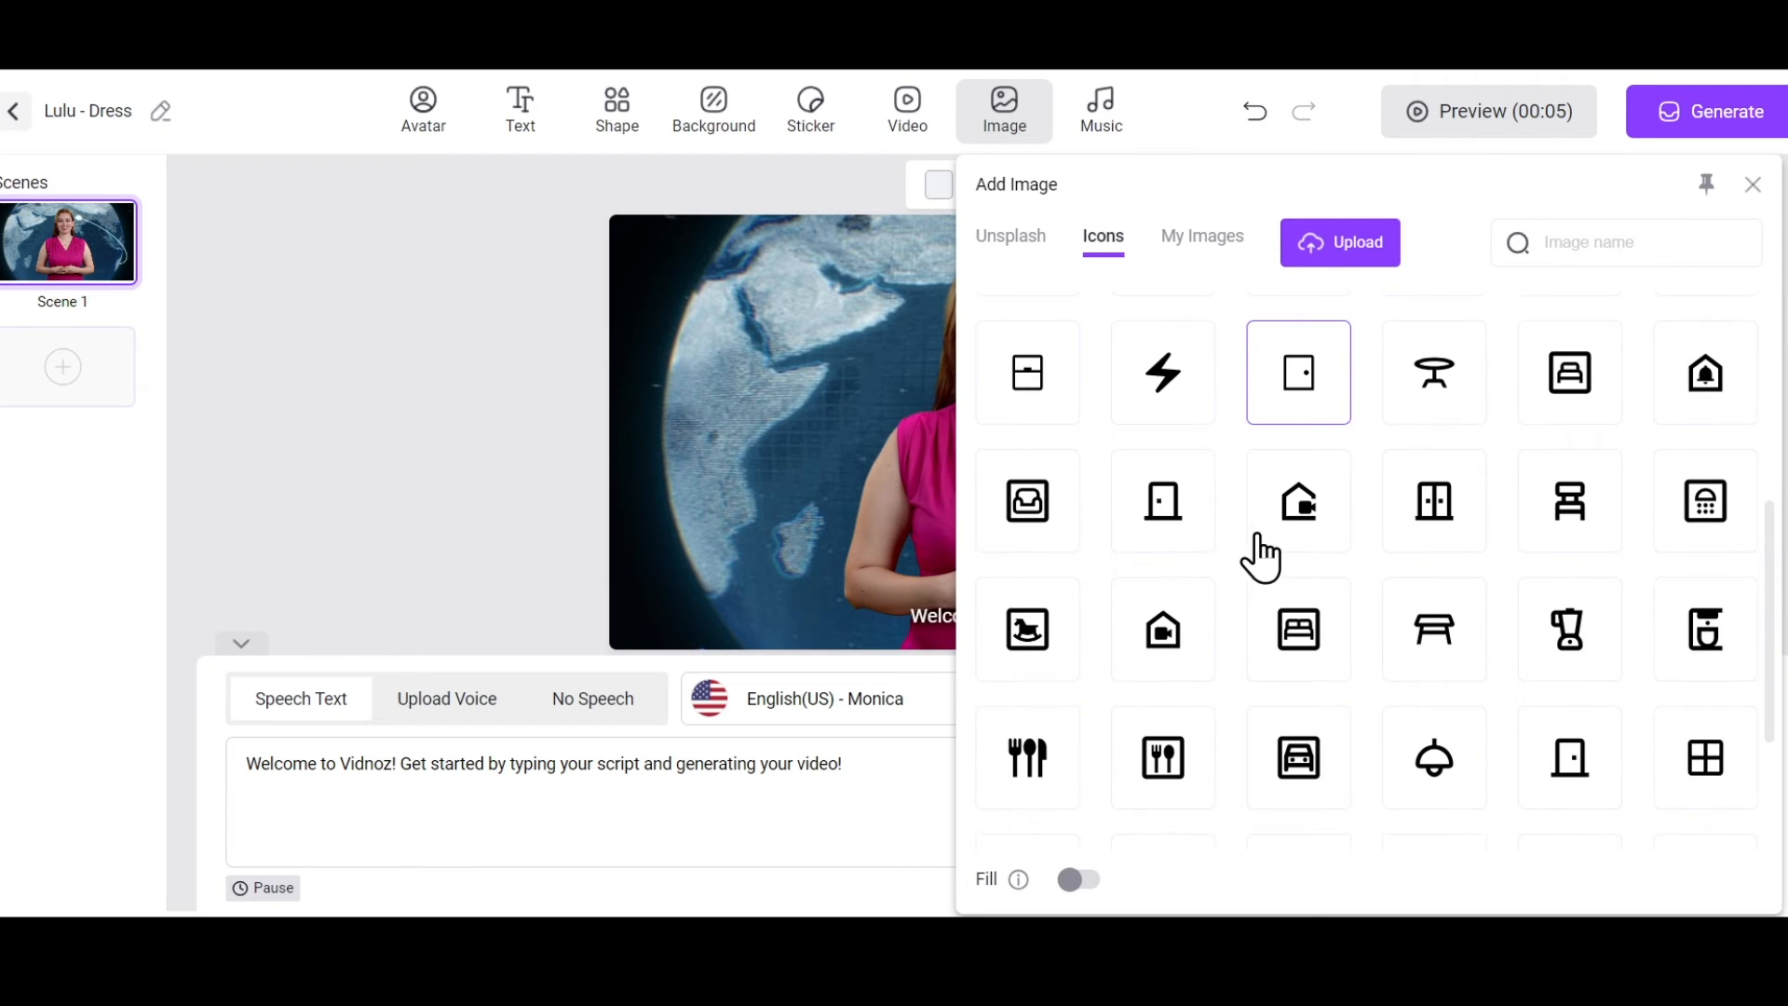
{"action": "left_click", "coordinate": [1298, 499]}
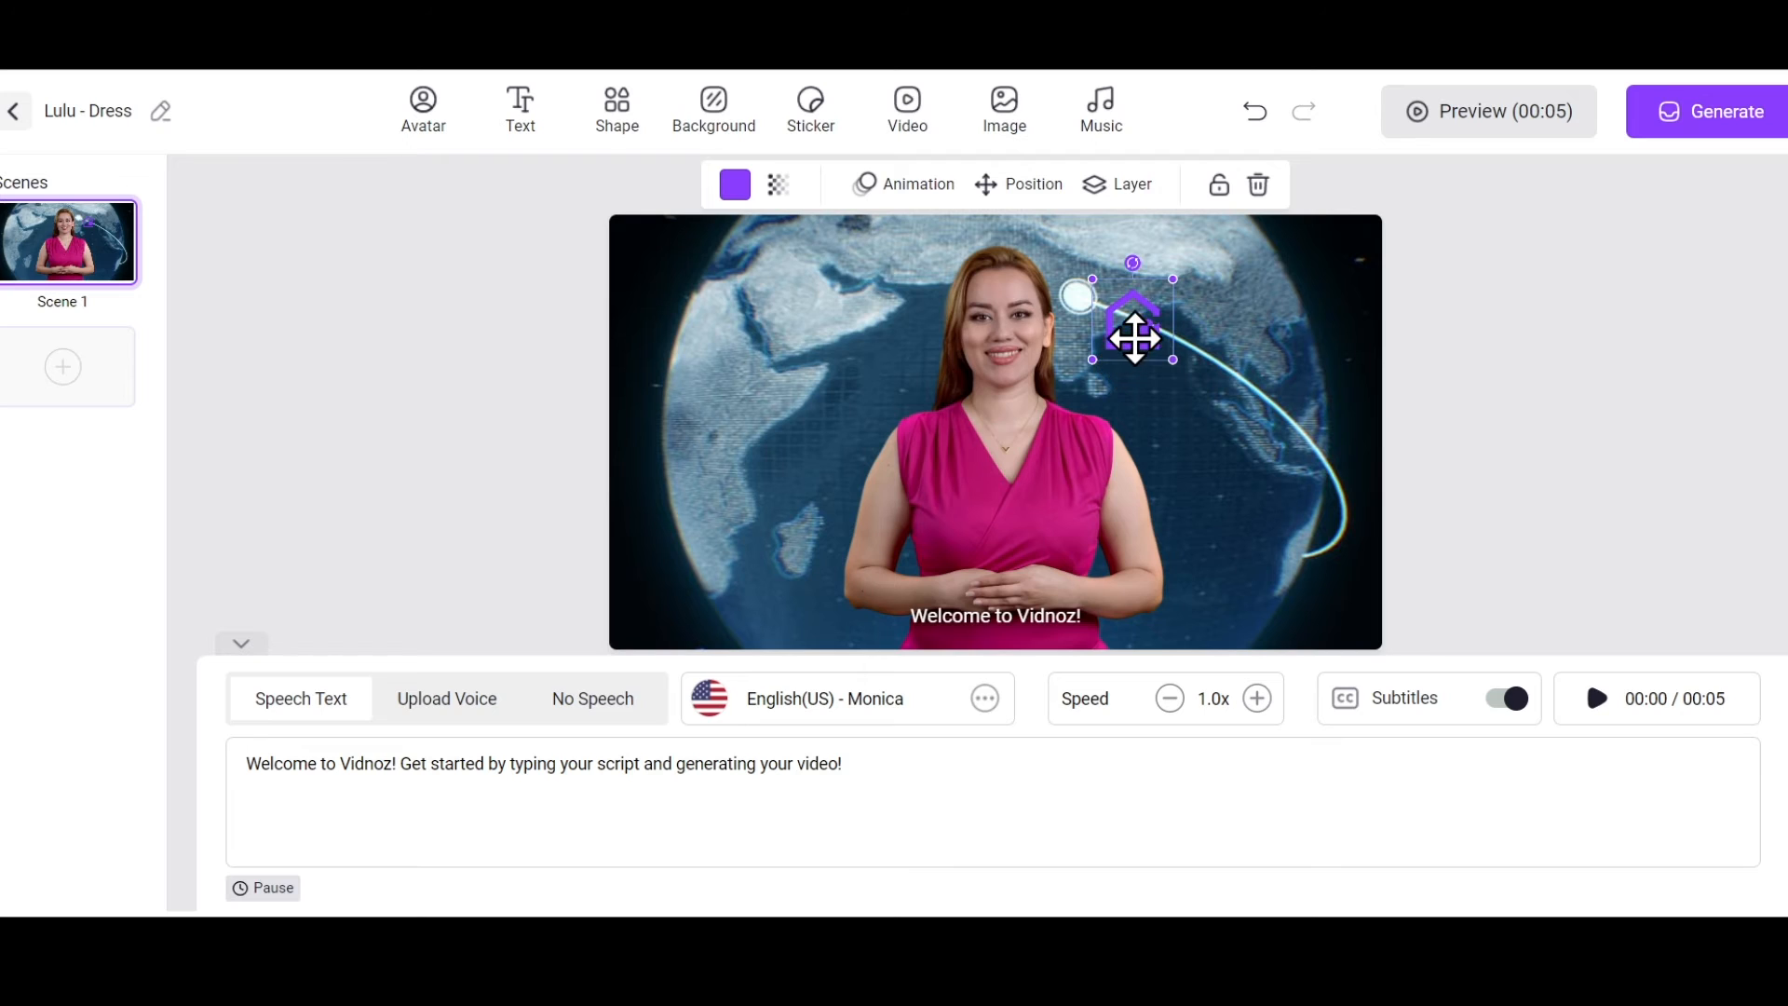
{"action": "left_click_drag", "start_coordinate": [1132, 334], "coordinate": [760, 311]}
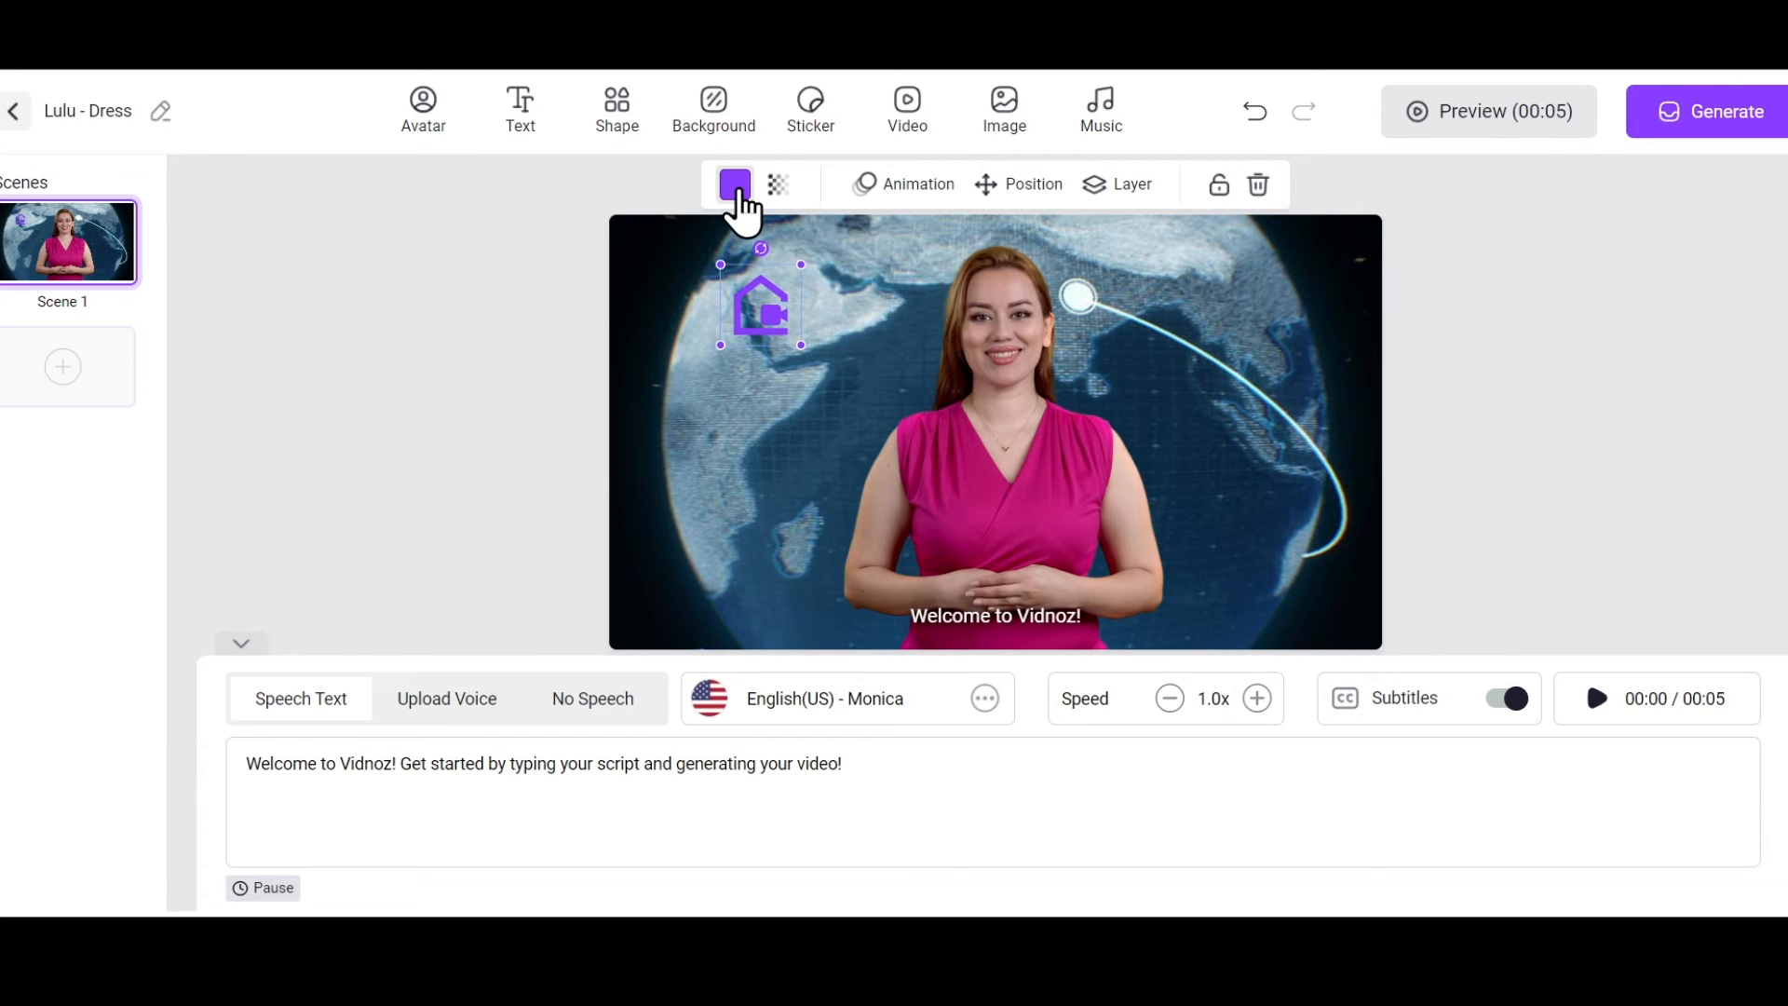
Colour the icon white and give it an entrance animation
{"action": "left_click", "coordinate": [734, 184]}
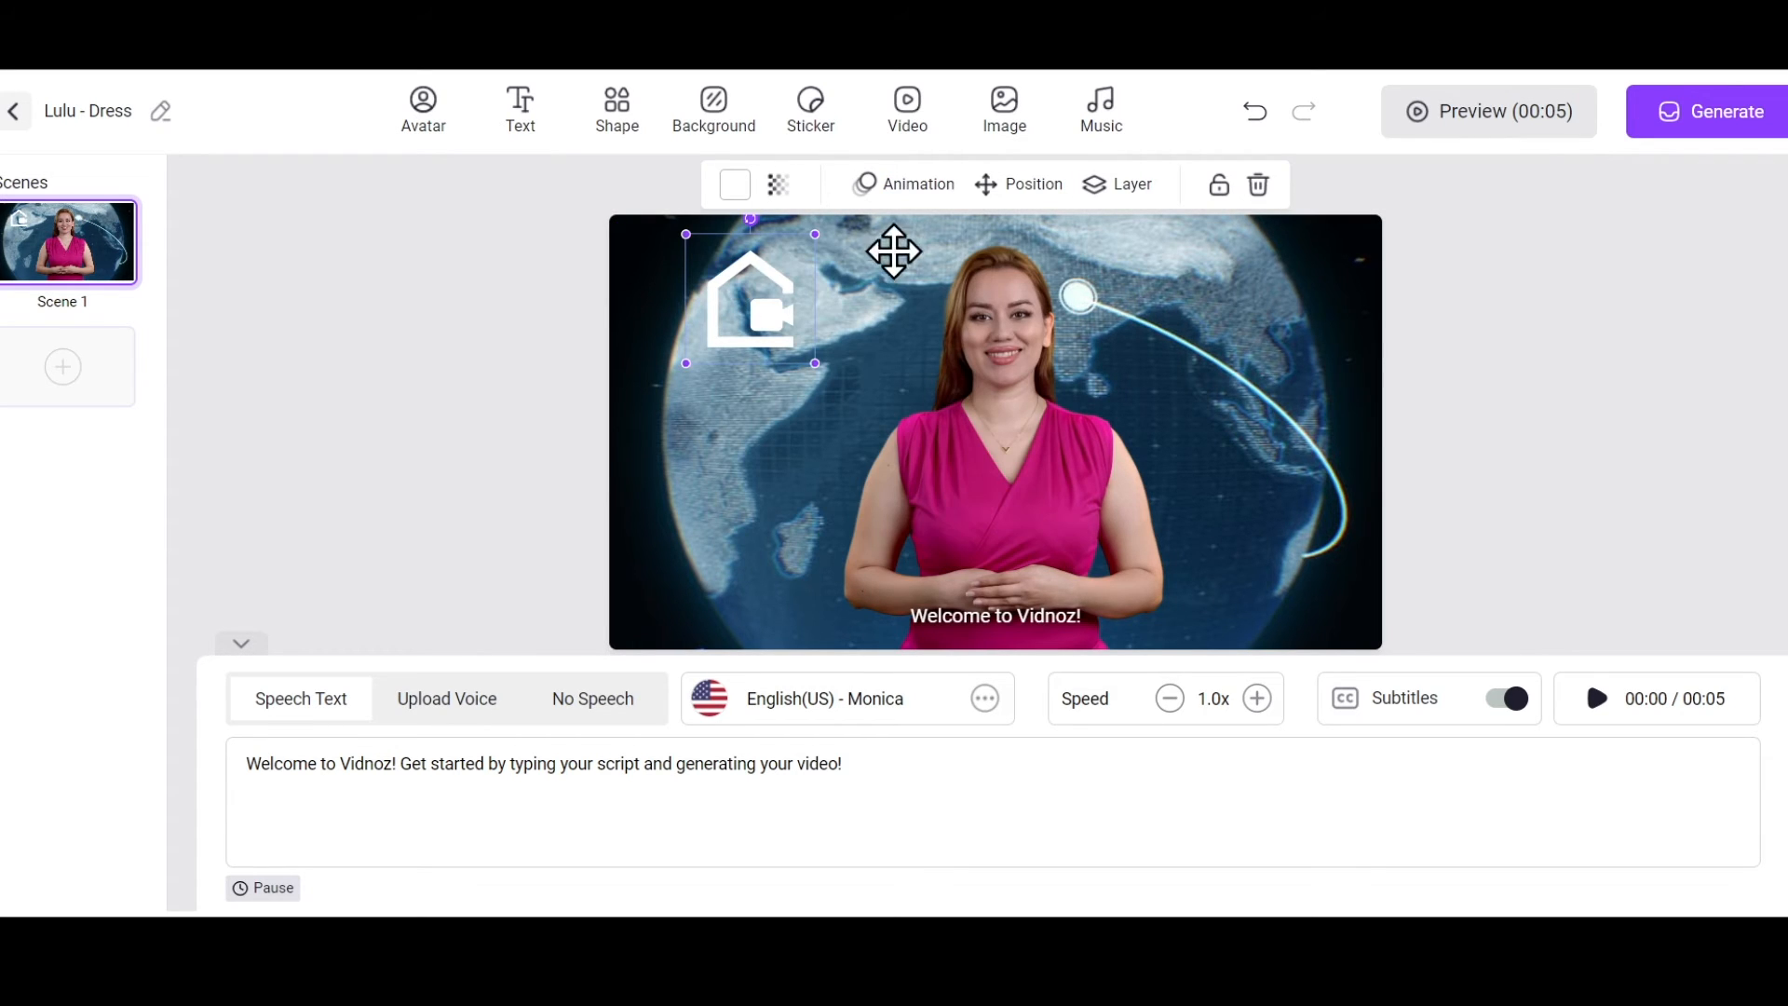
{"action": "left_click", "coordinate": [914, 185]}
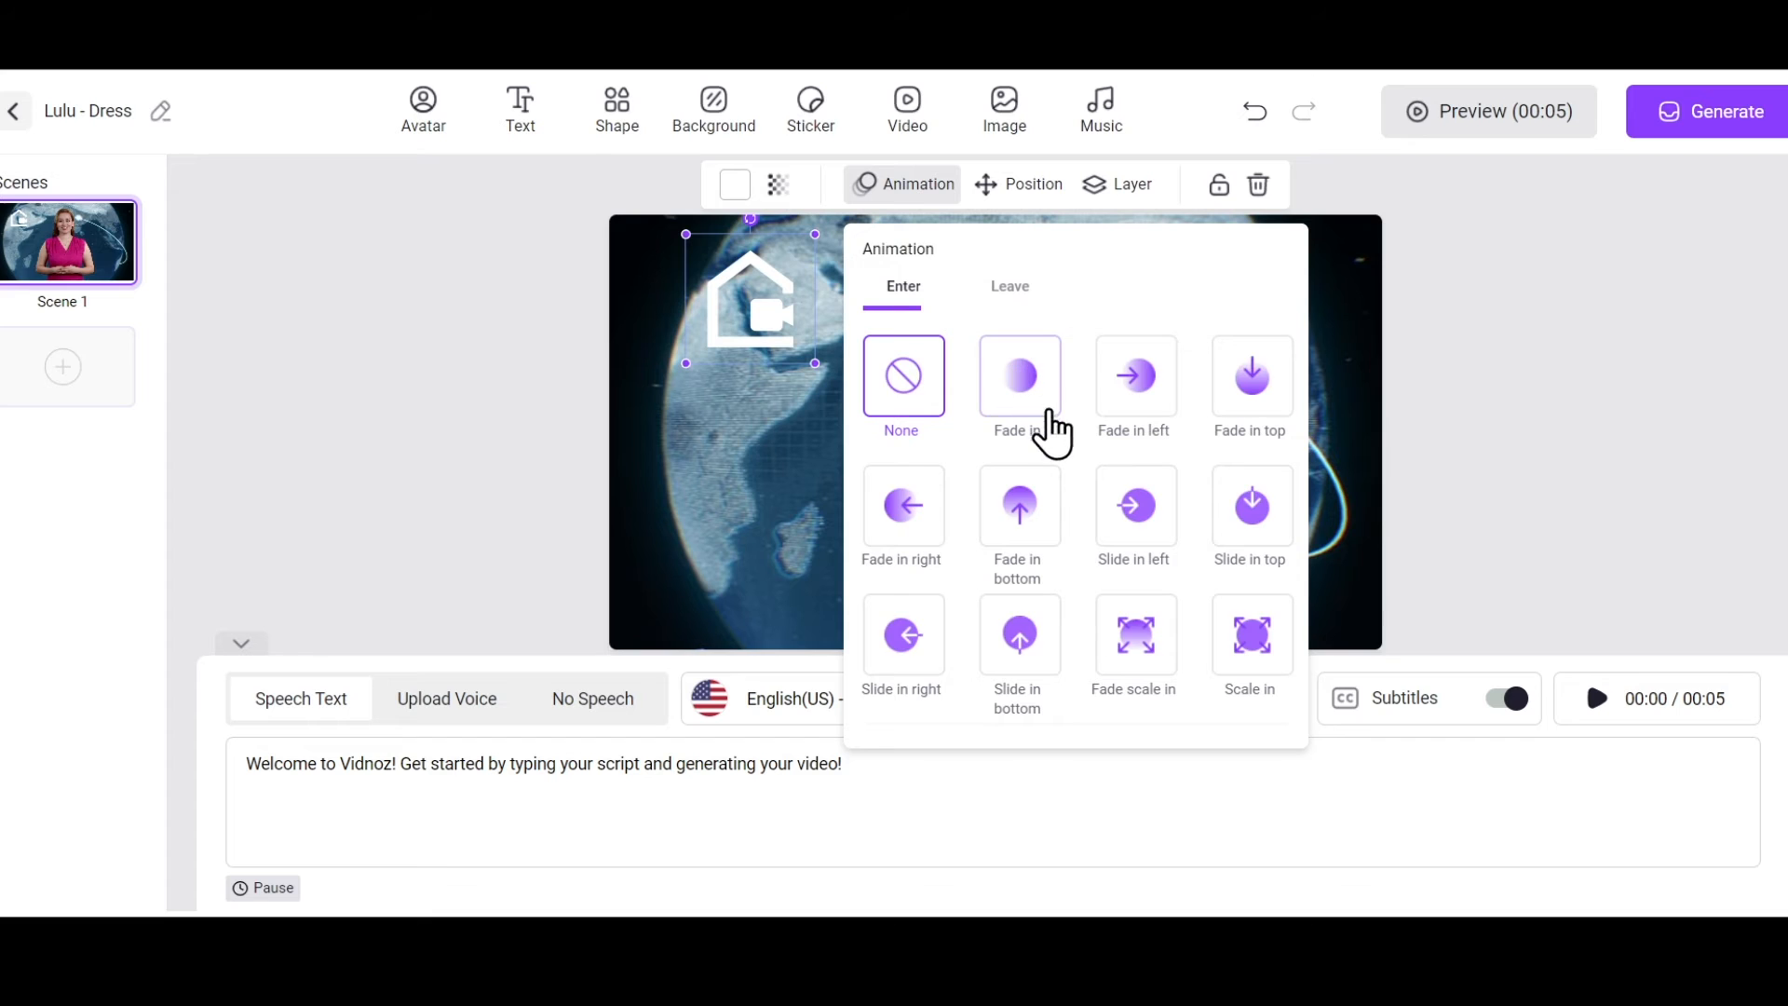
{"action": "left_click", "coordinate": [1017, 184]}
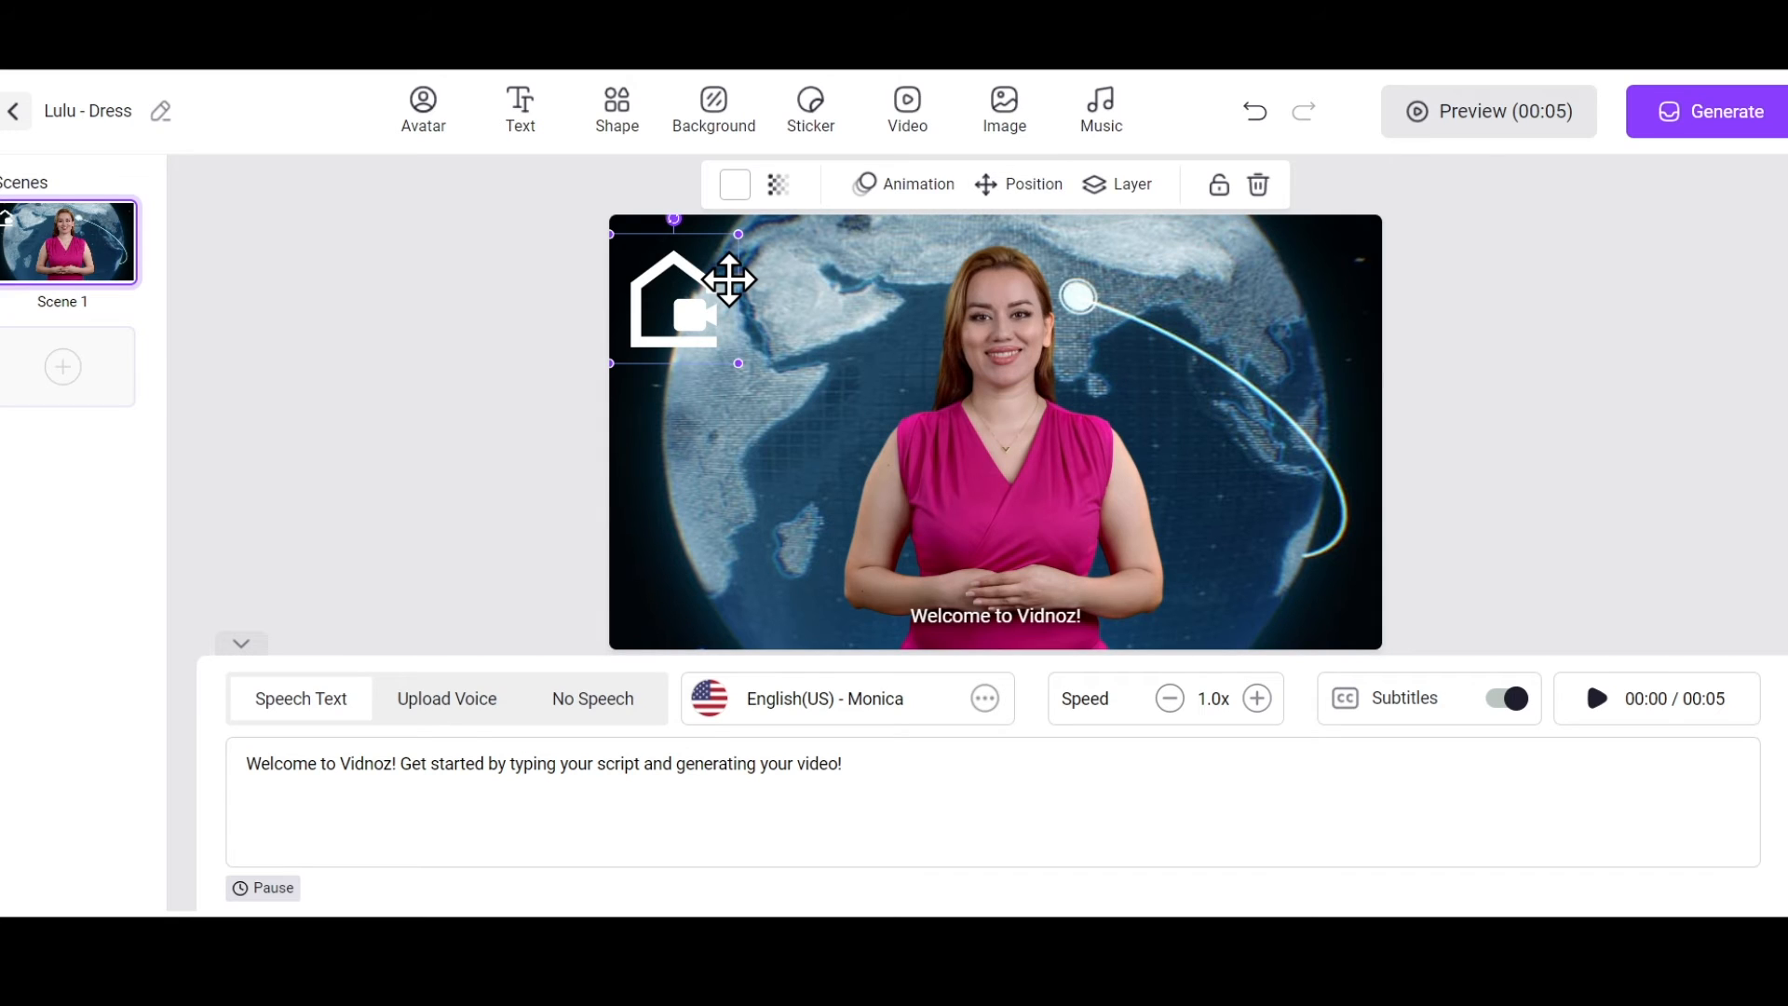
{"action": "left_click", "coordinate": [1099, 103]}
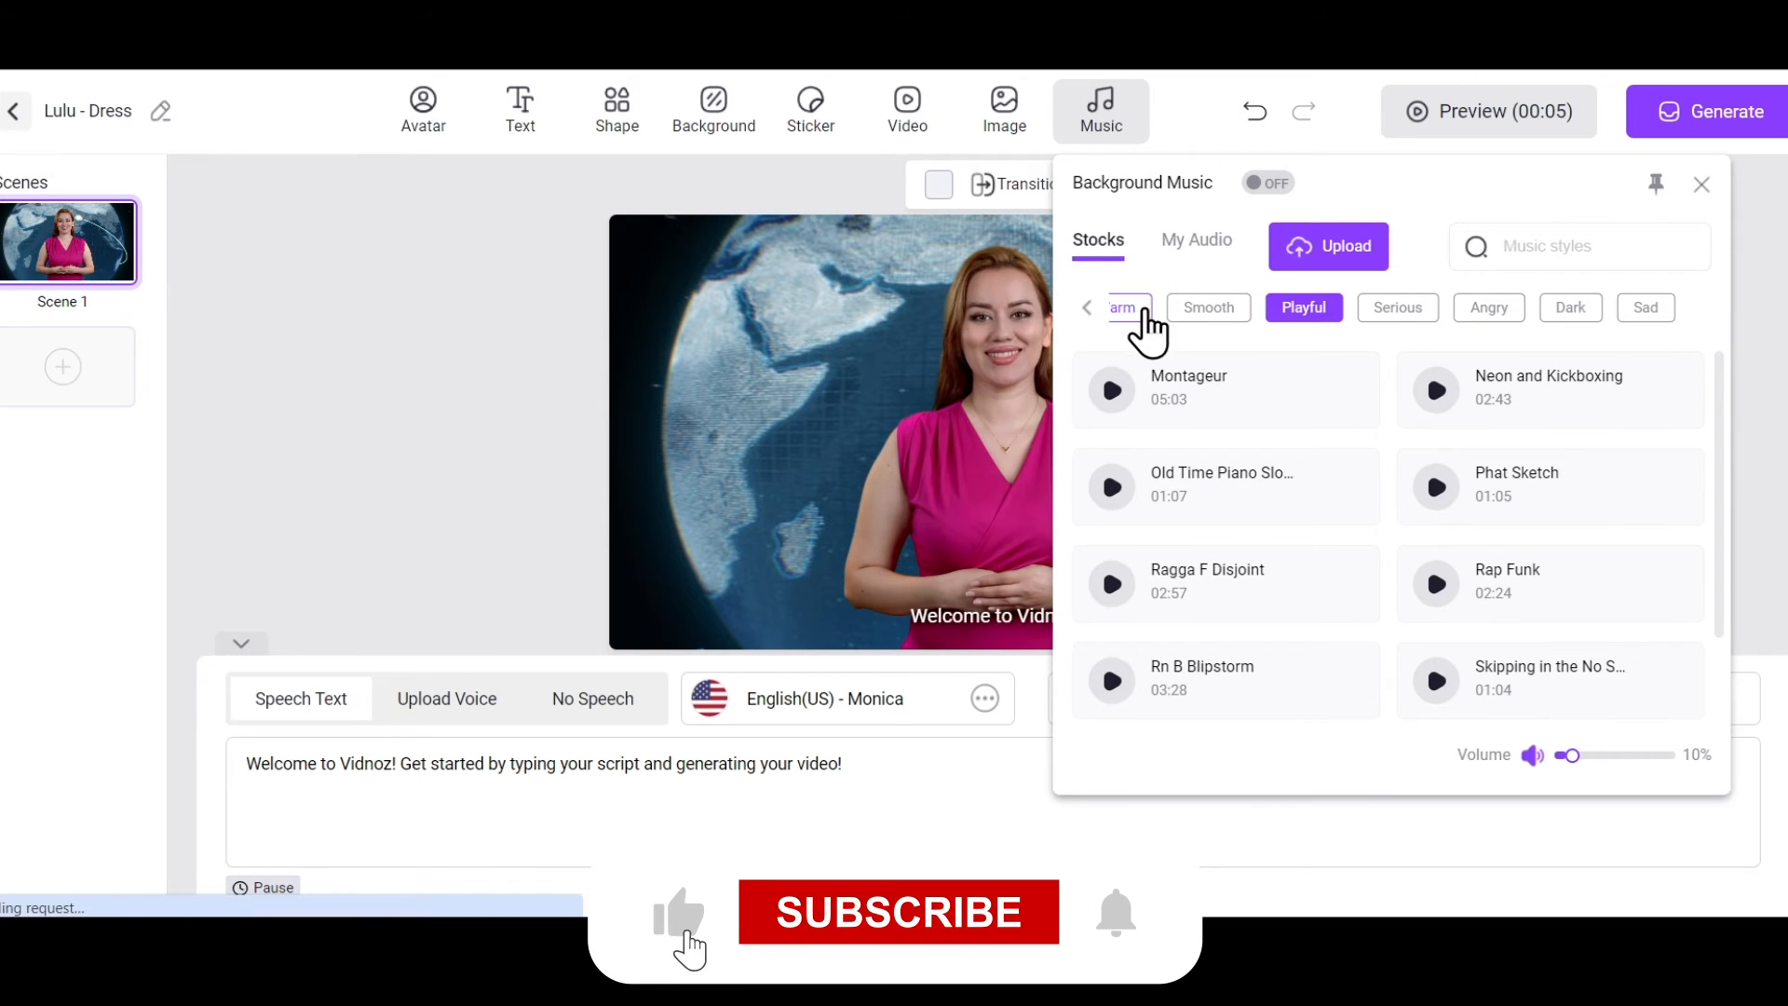
Dismiss the music library and bring up the voice picker for English(US) - Monica
{"action": "left_click", "coordinate": [1086, 307]}
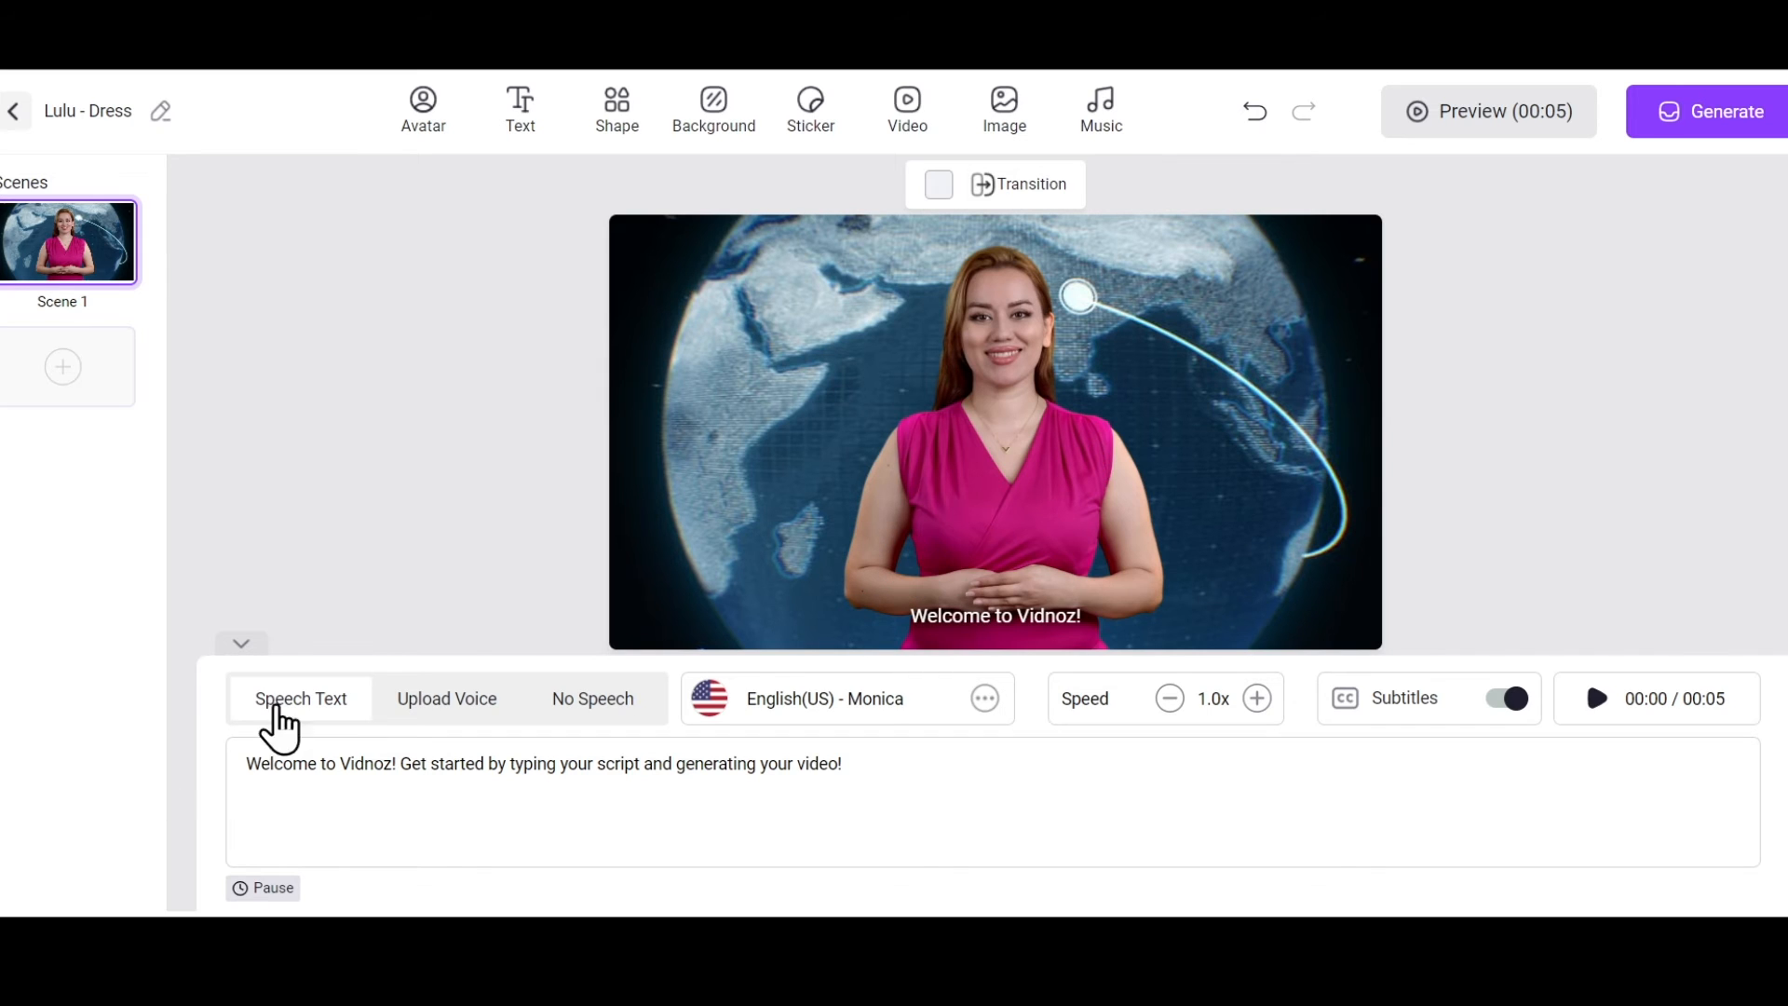
{"action": "left_click", "coordinate": [451, 699]}
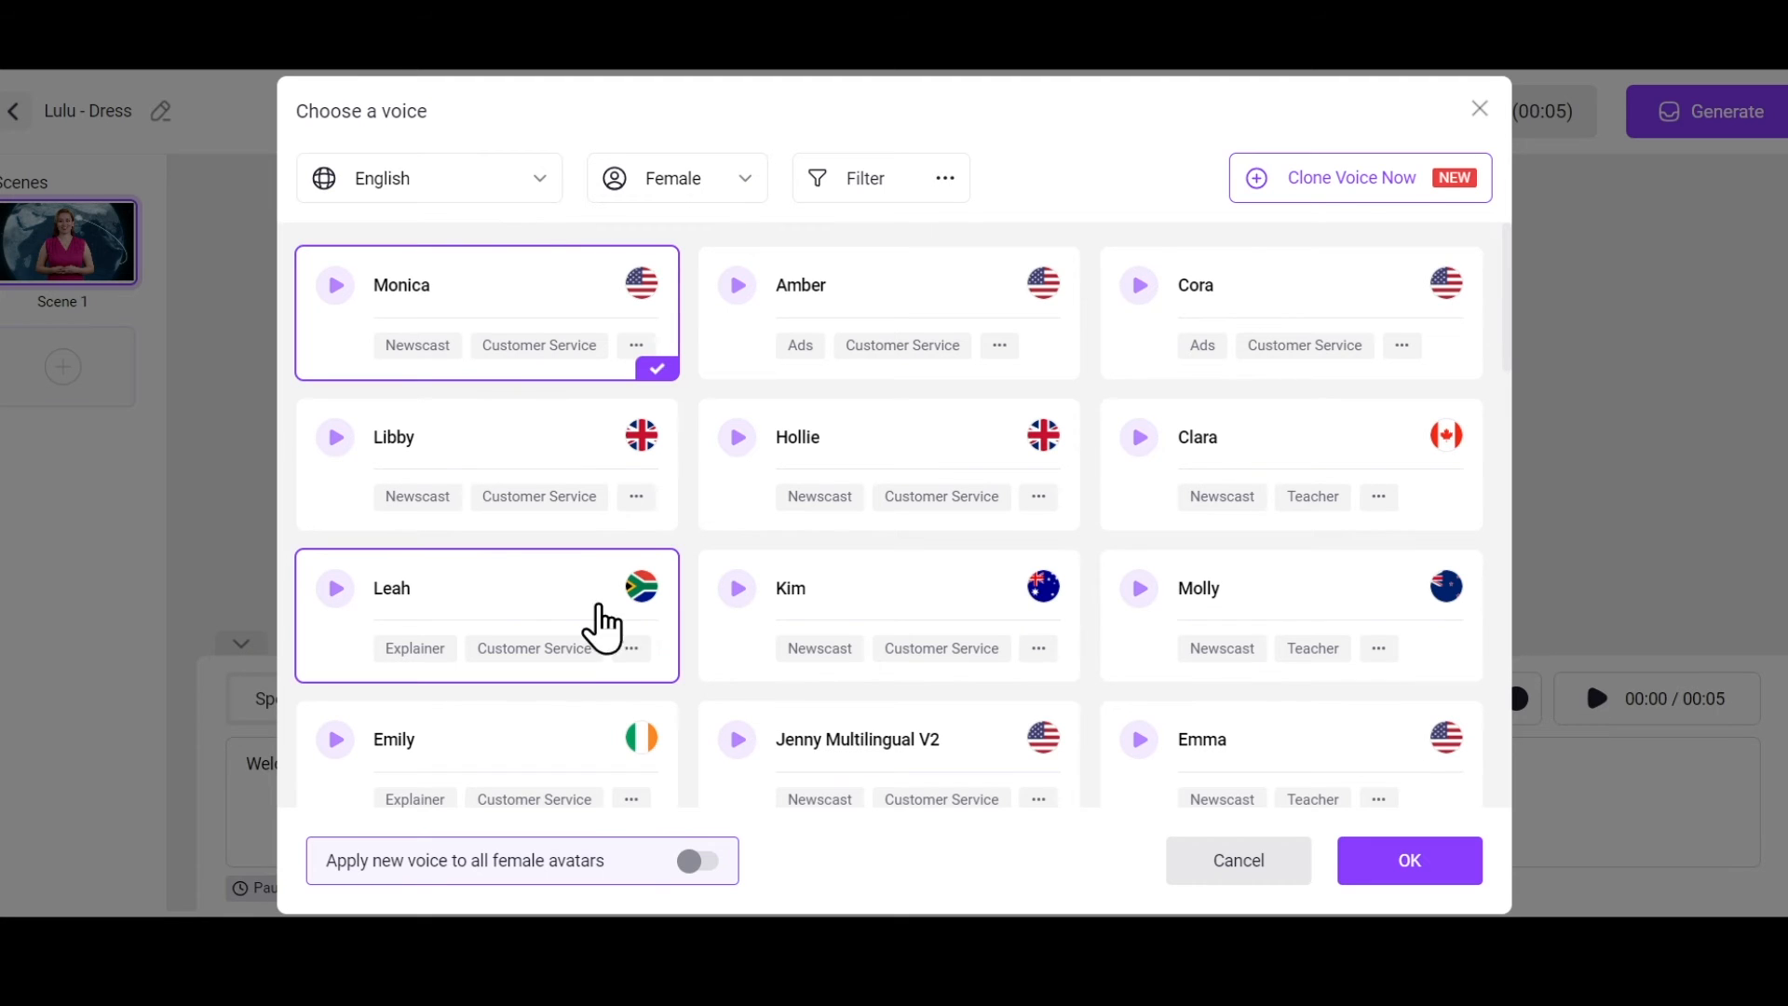
Filter voices to Middle-aged Explainer and make Libby (UK) the avatar's voice
{"action": "left_click", "coordinate": [428, 179]}
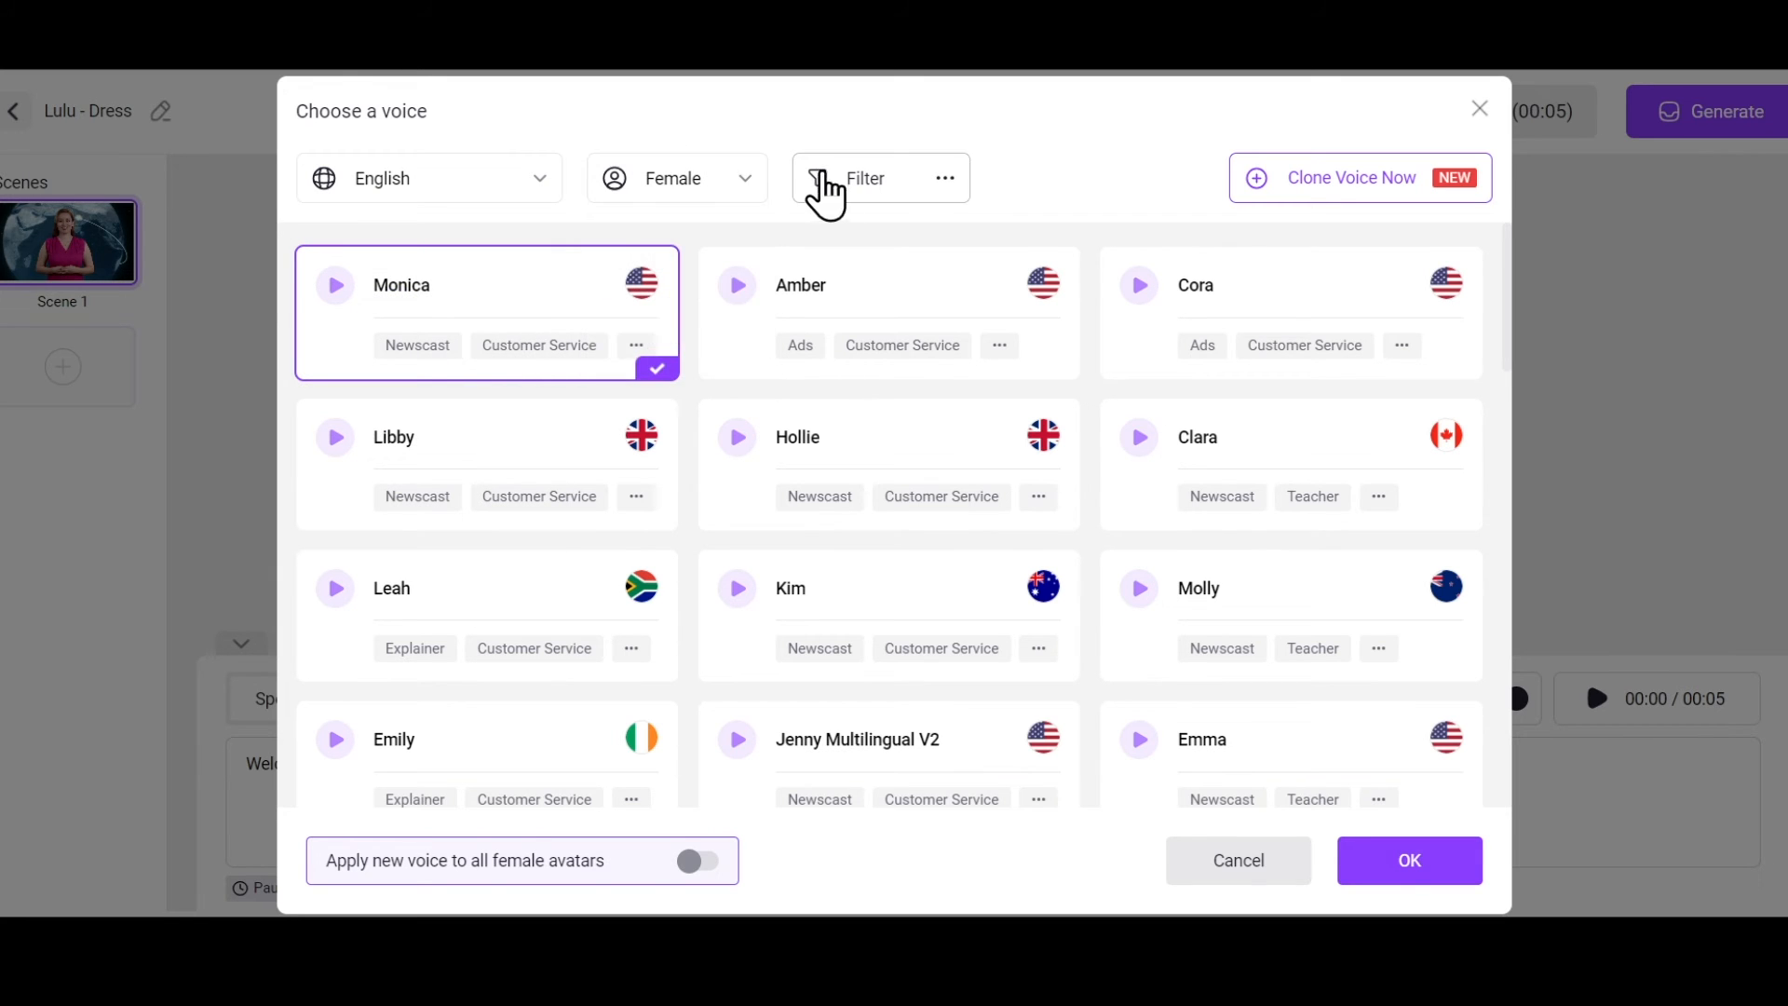
{"action": "left_click", "coordinate": [866, 179]}
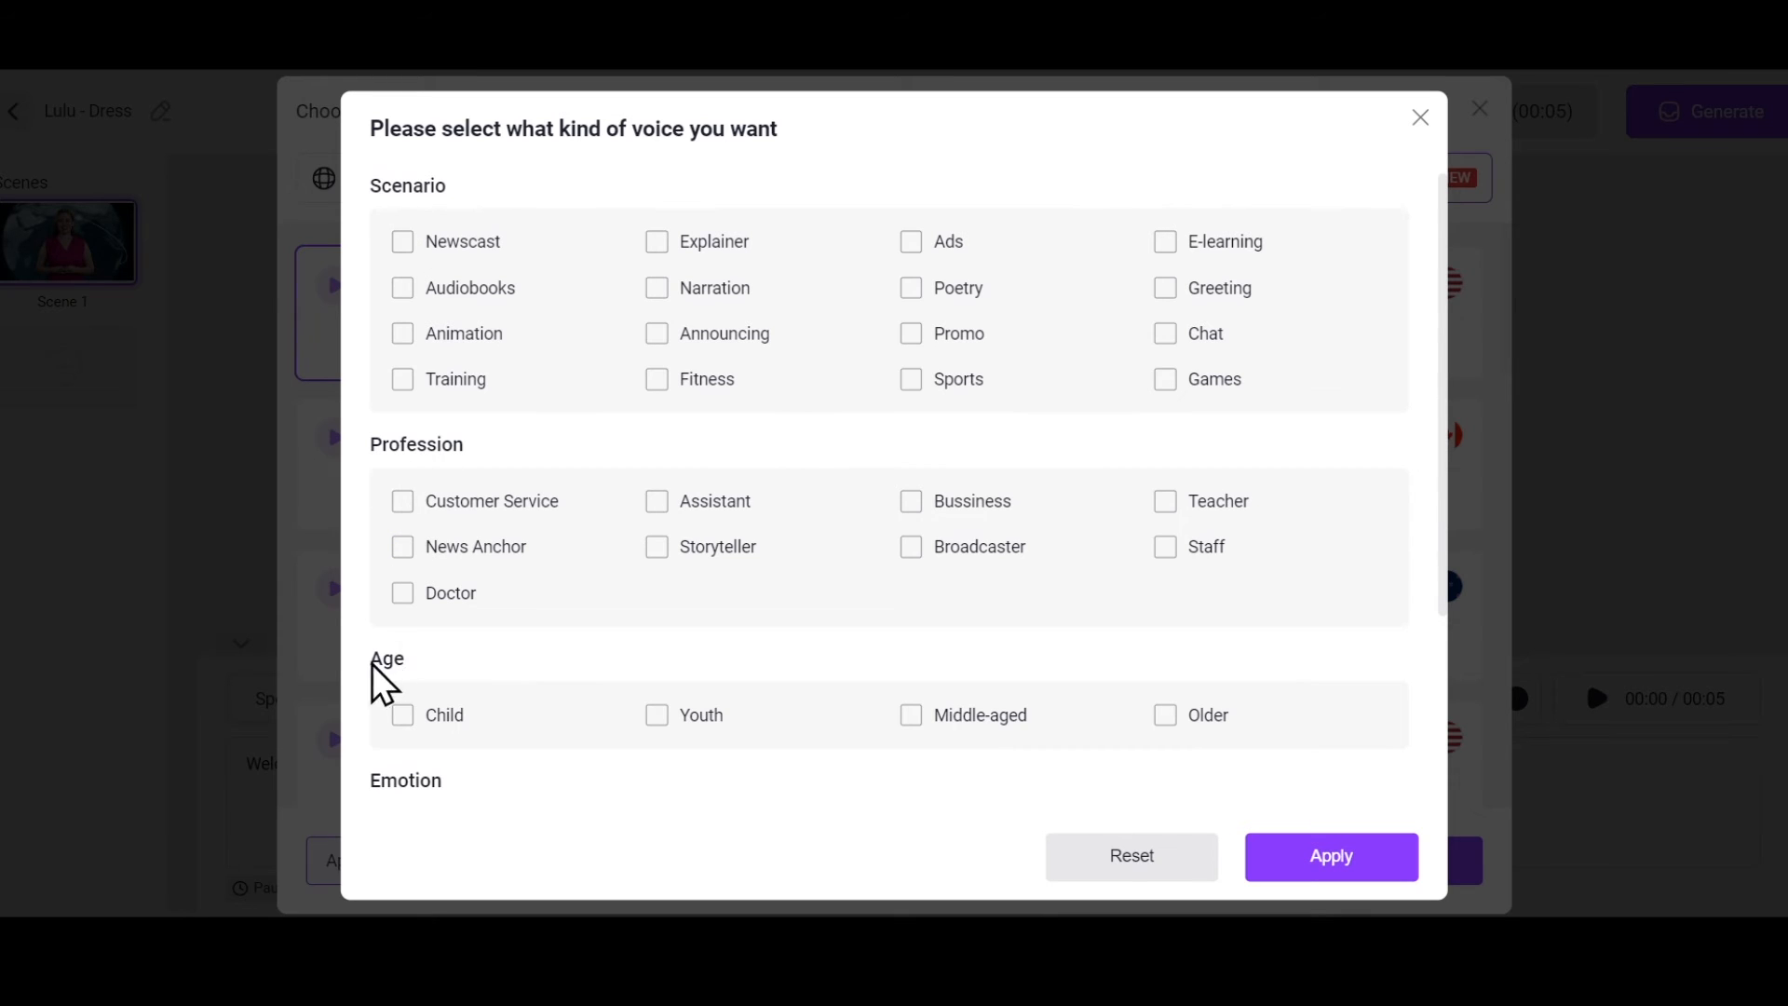
{"action": "scroll", "scroll_direction": "down", "scroll_amount": 3}
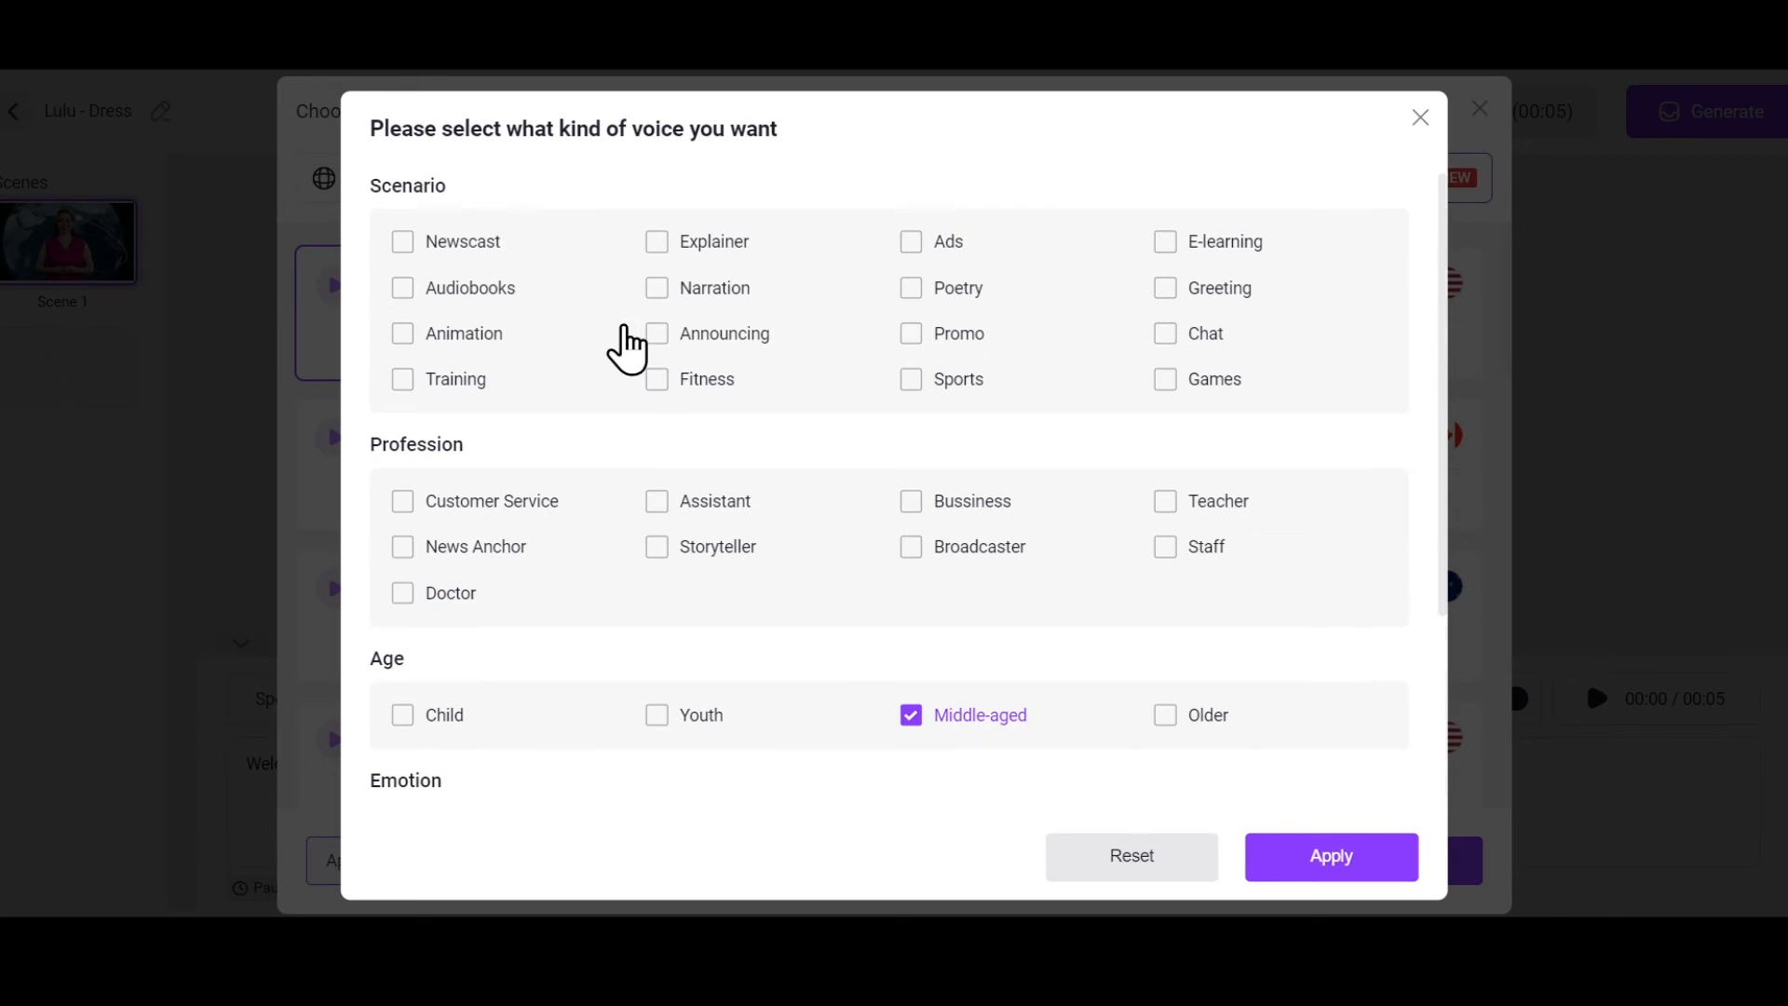
{"action": "left_click", "coordinate": [655, 240]}
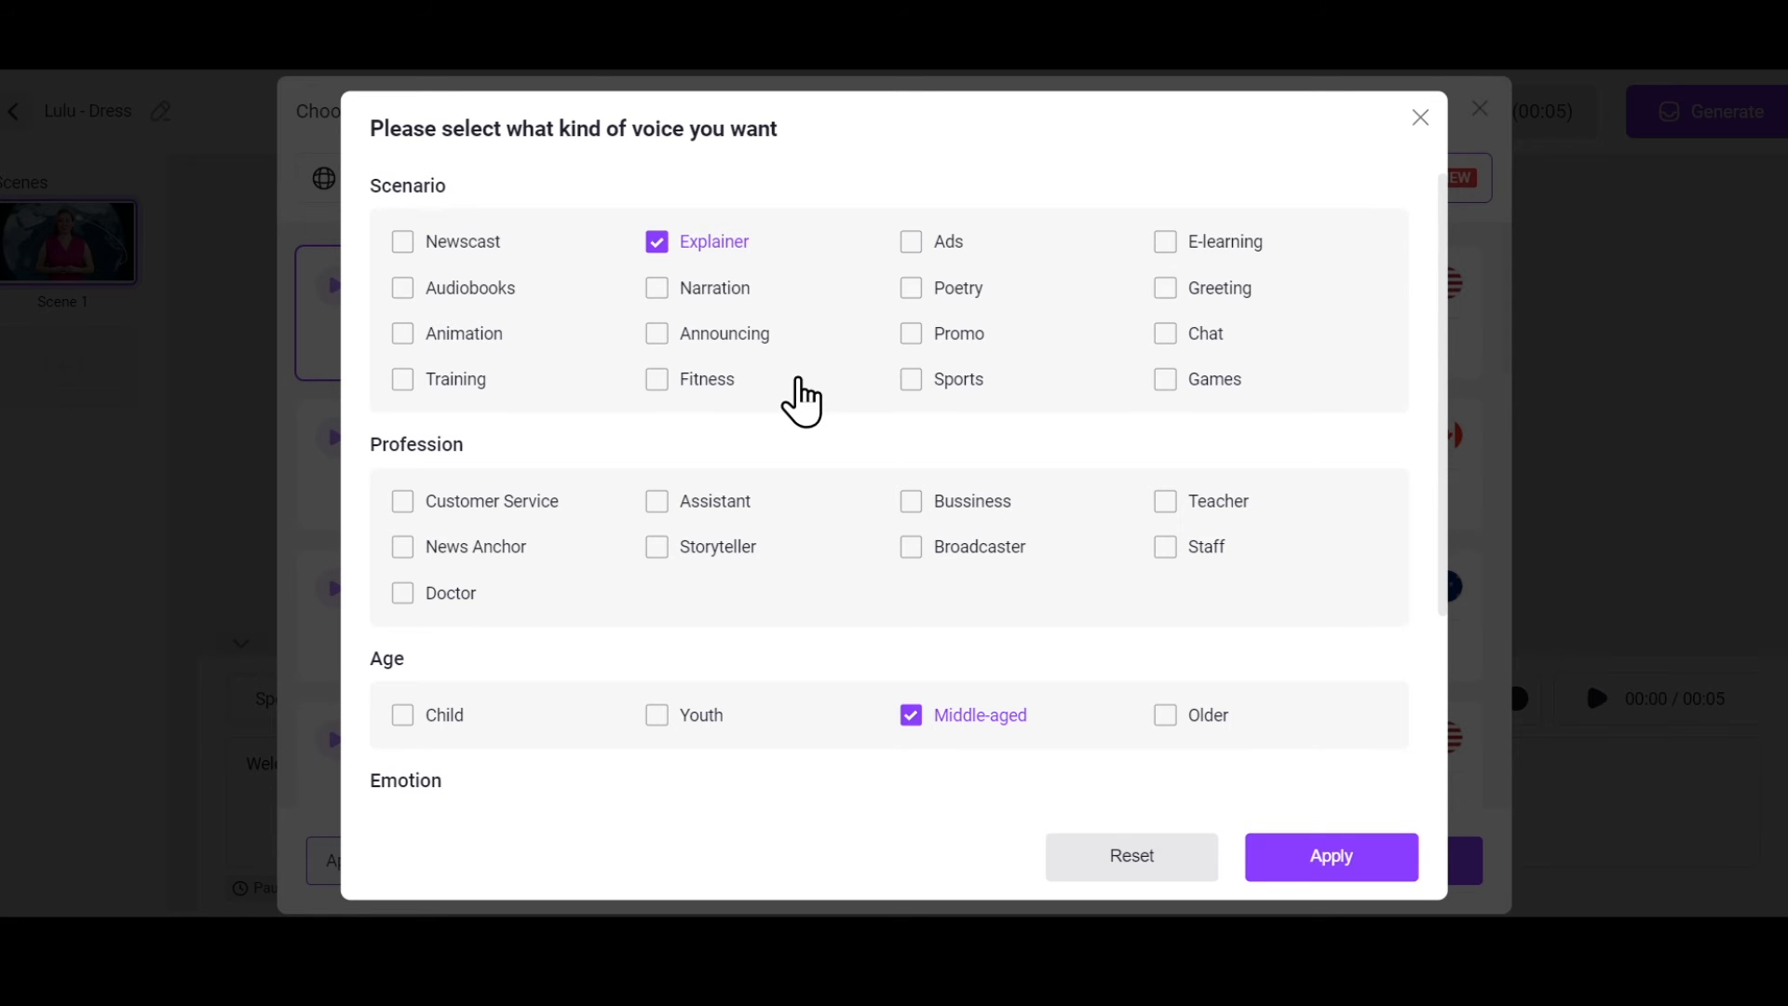
{"action": "left_click", "coordinate": [1329, 855]}
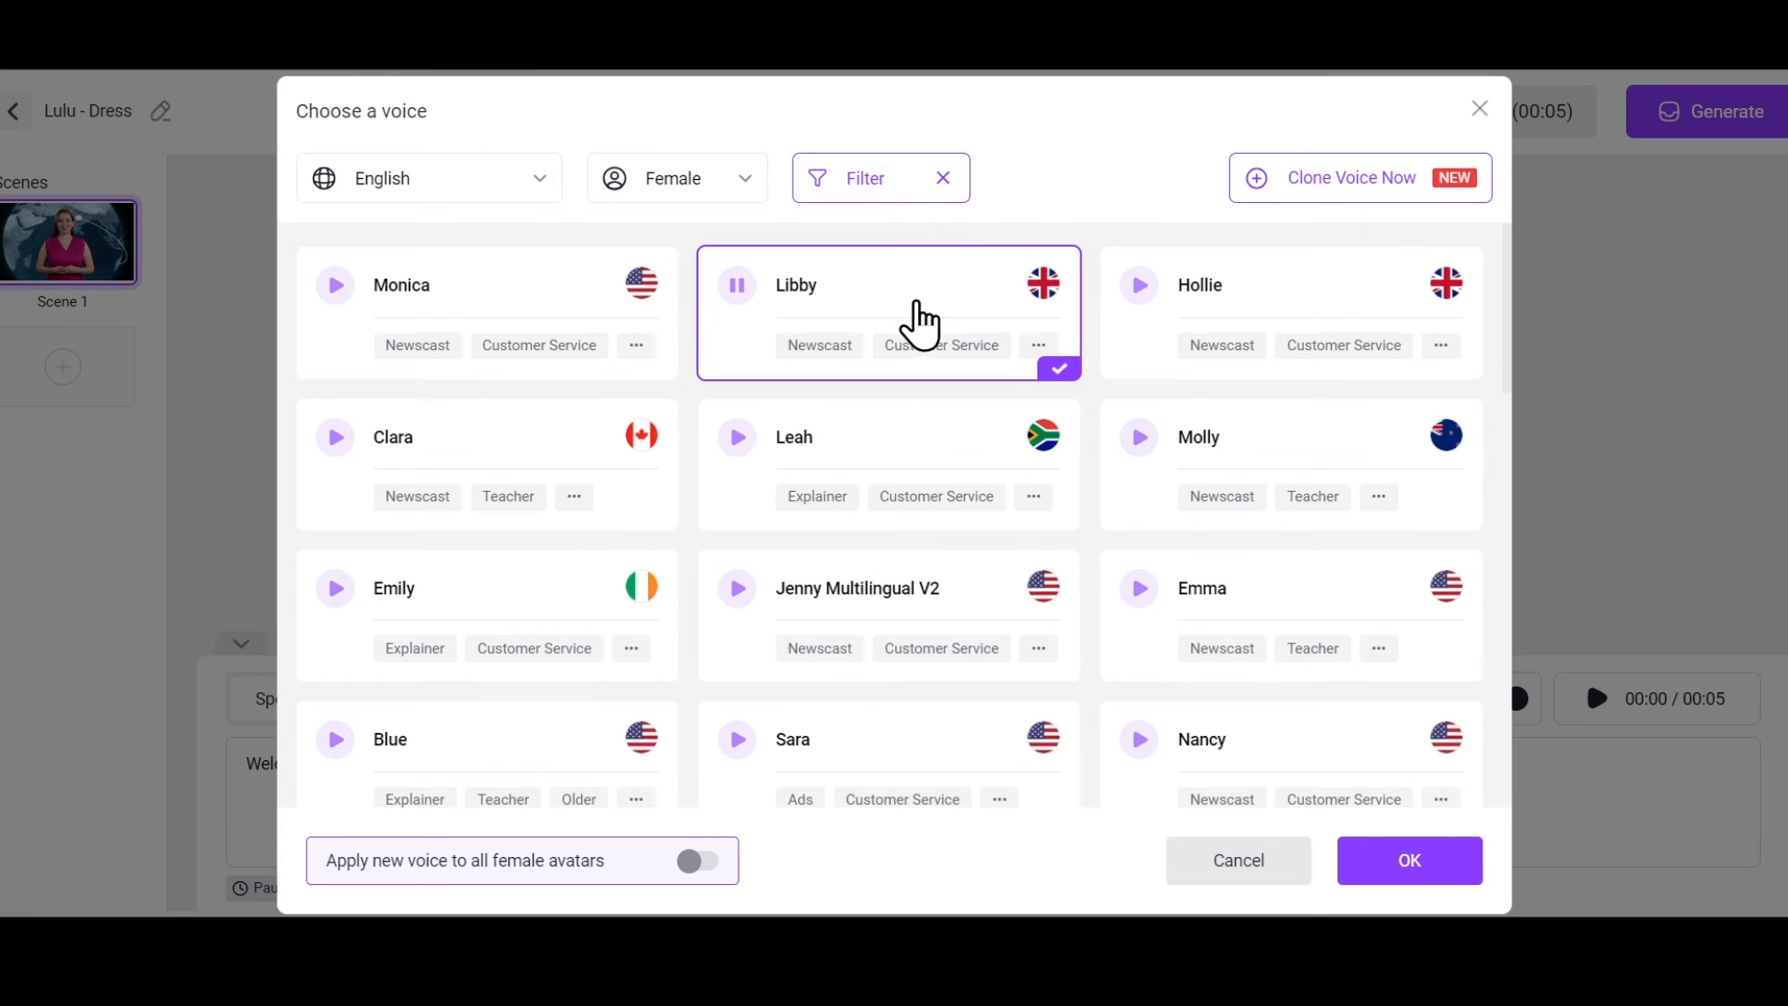
{"action": "left_click", "coordinate": [1410, 861]}
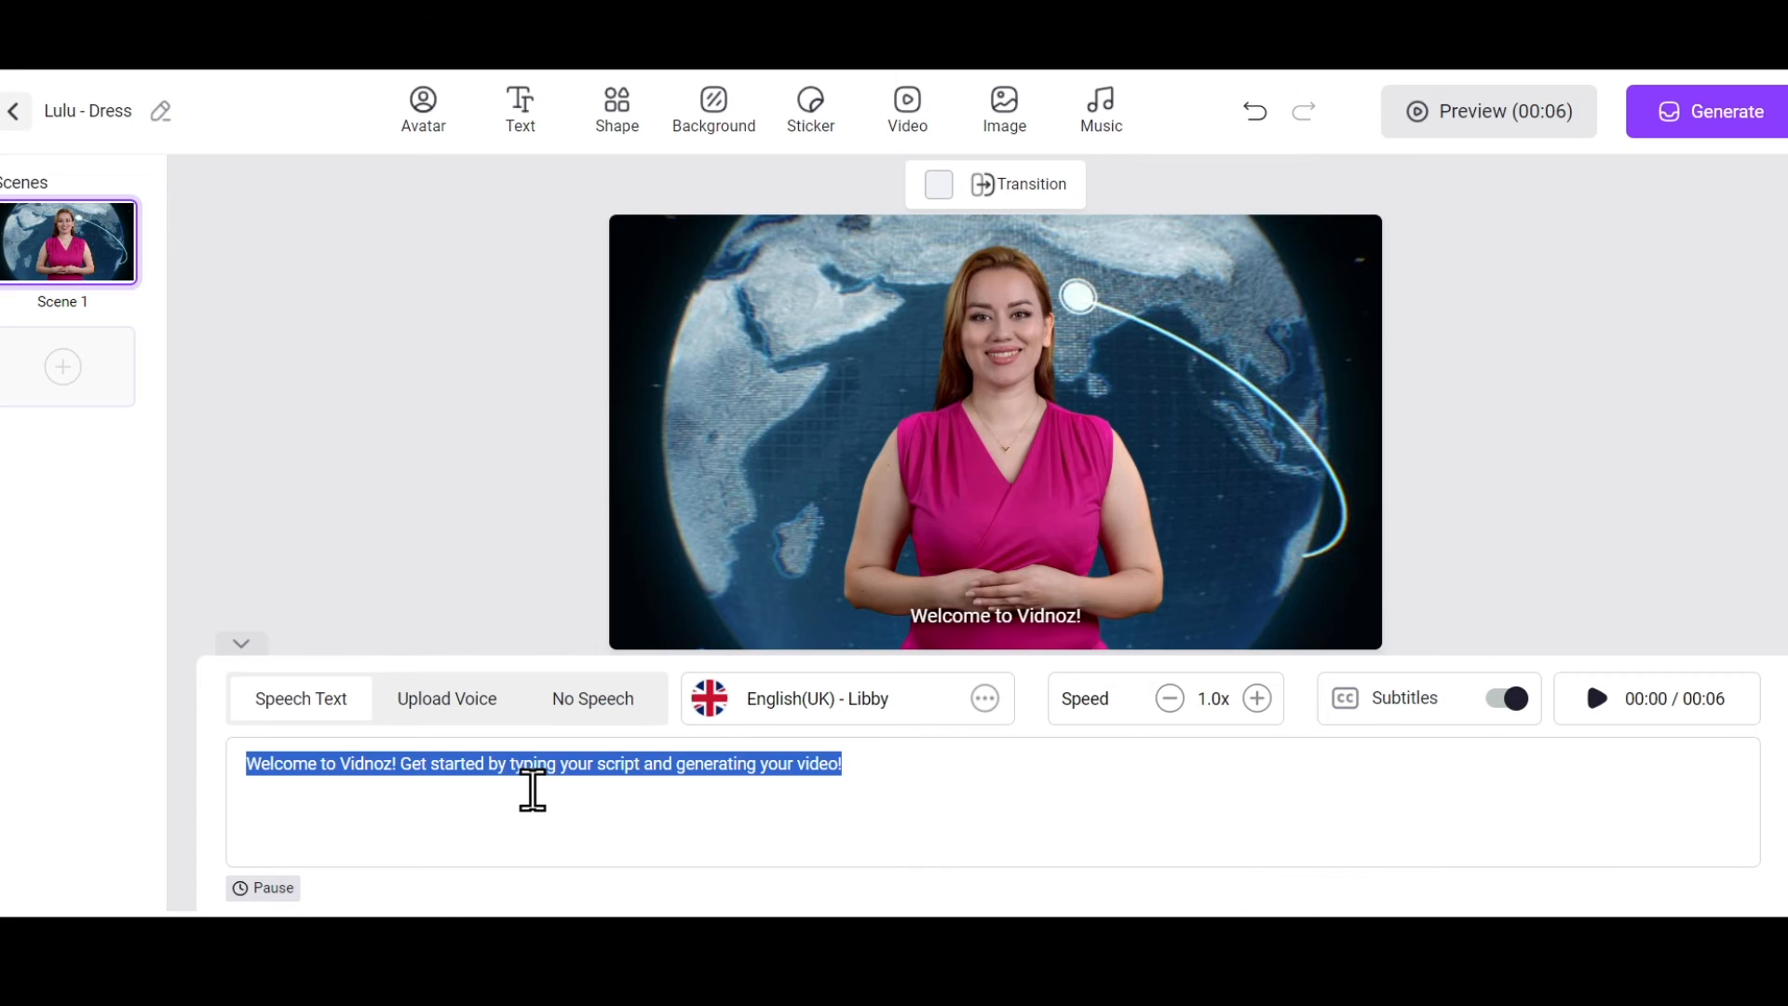
Replace the script with "In this video, we'll walk you through the step-by-step process of crafting a lifelike..."
{"action": "type", "text": "In this video, we'll walk you through the step-by-step process of crafting a lifelike, interactive AI avatar that can speak, emote, and engage with your audience."}
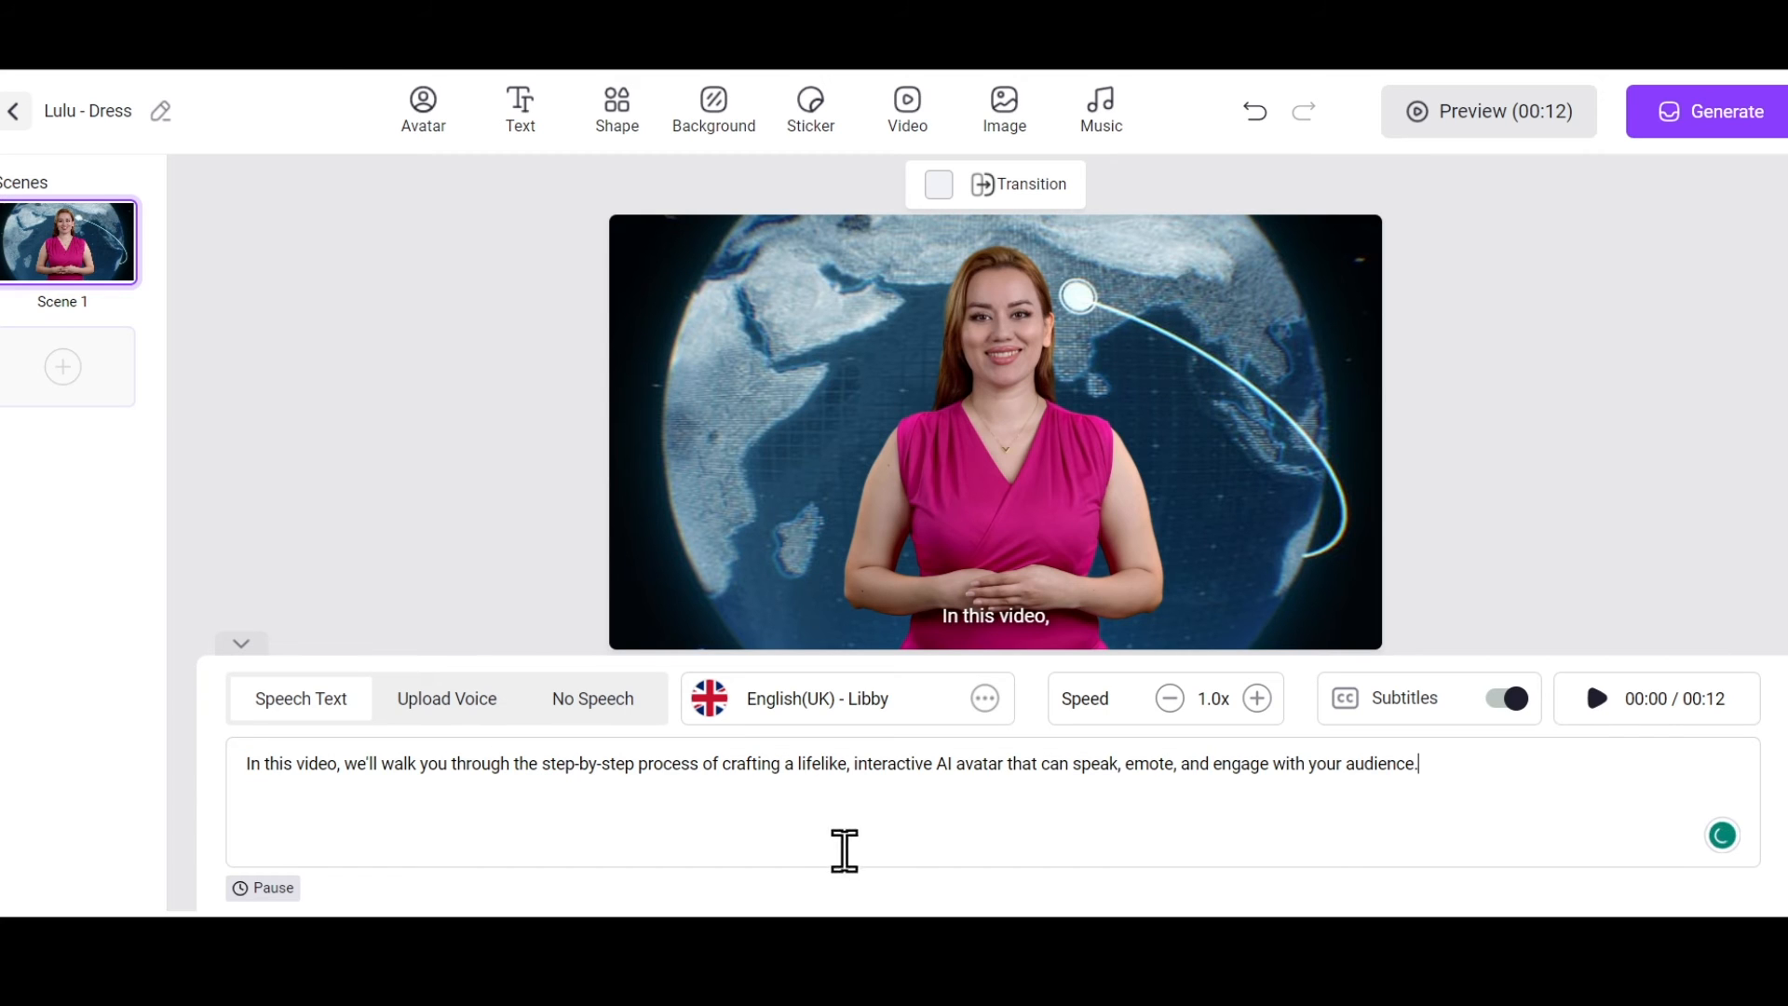
{"action": "left_click", "coordinate": [1505, 699]}
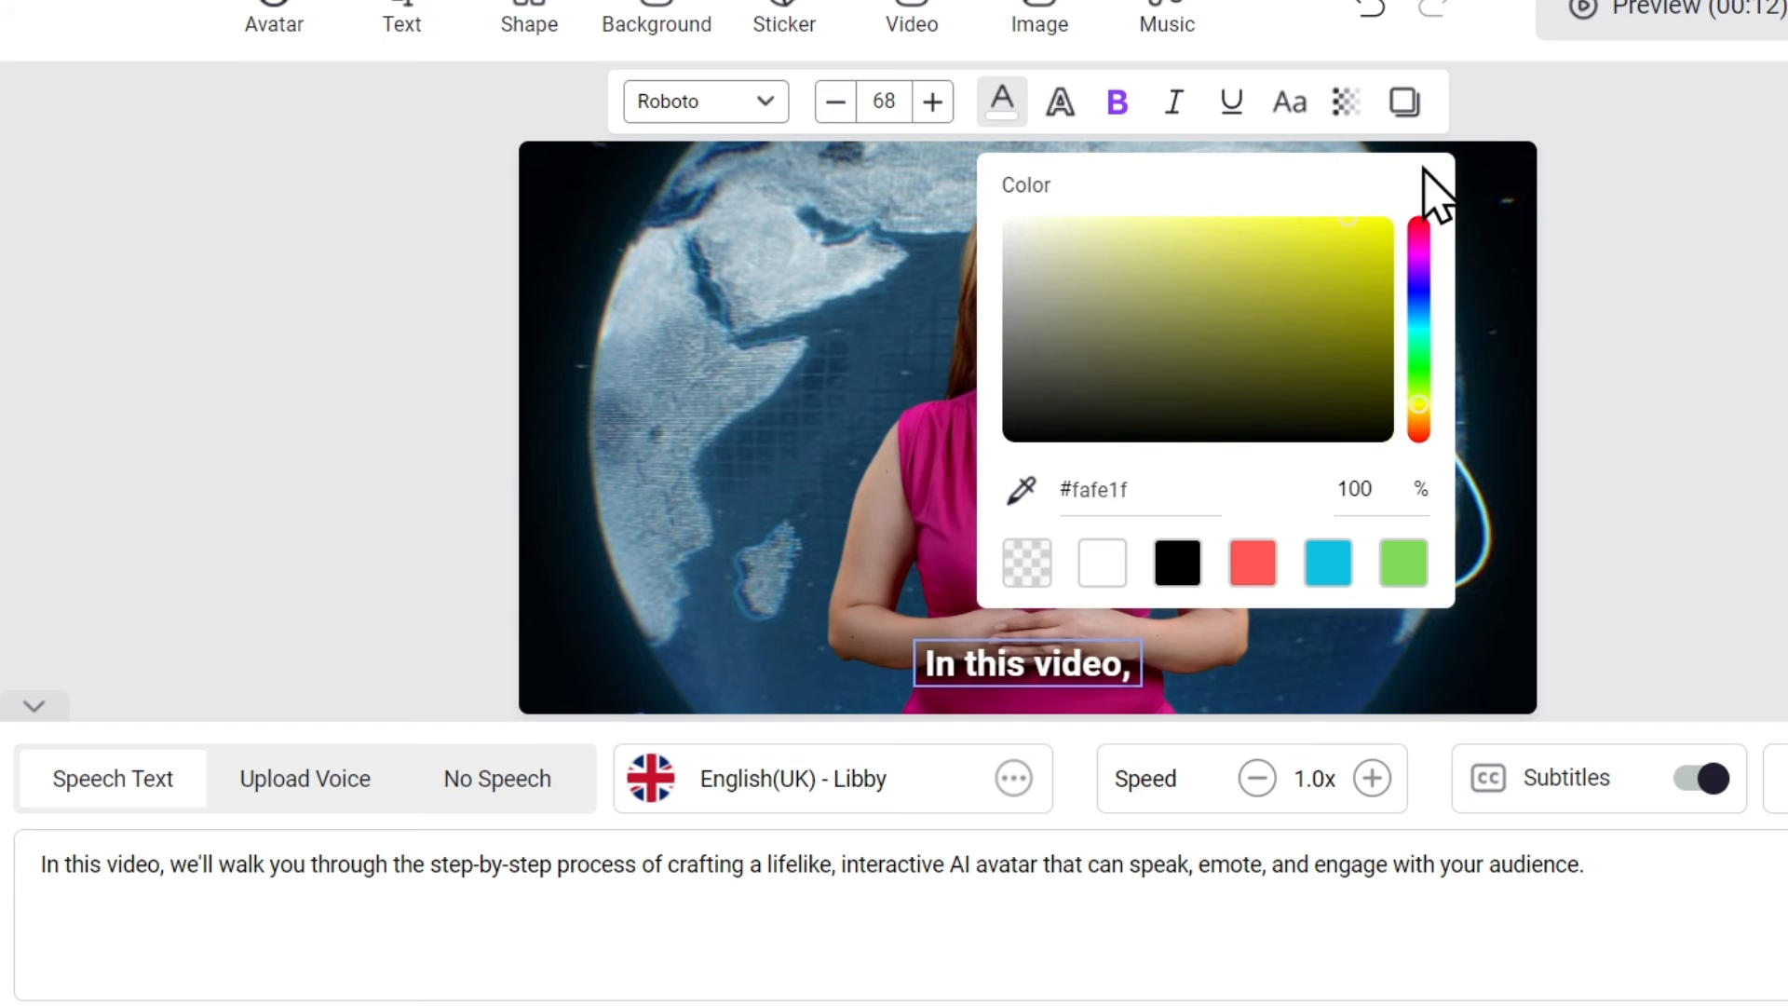
Colour the subtitle text yellow #fafe1f and deselect it on the canvas
{"action": "left_click", "coordinate": [1345, 100]}
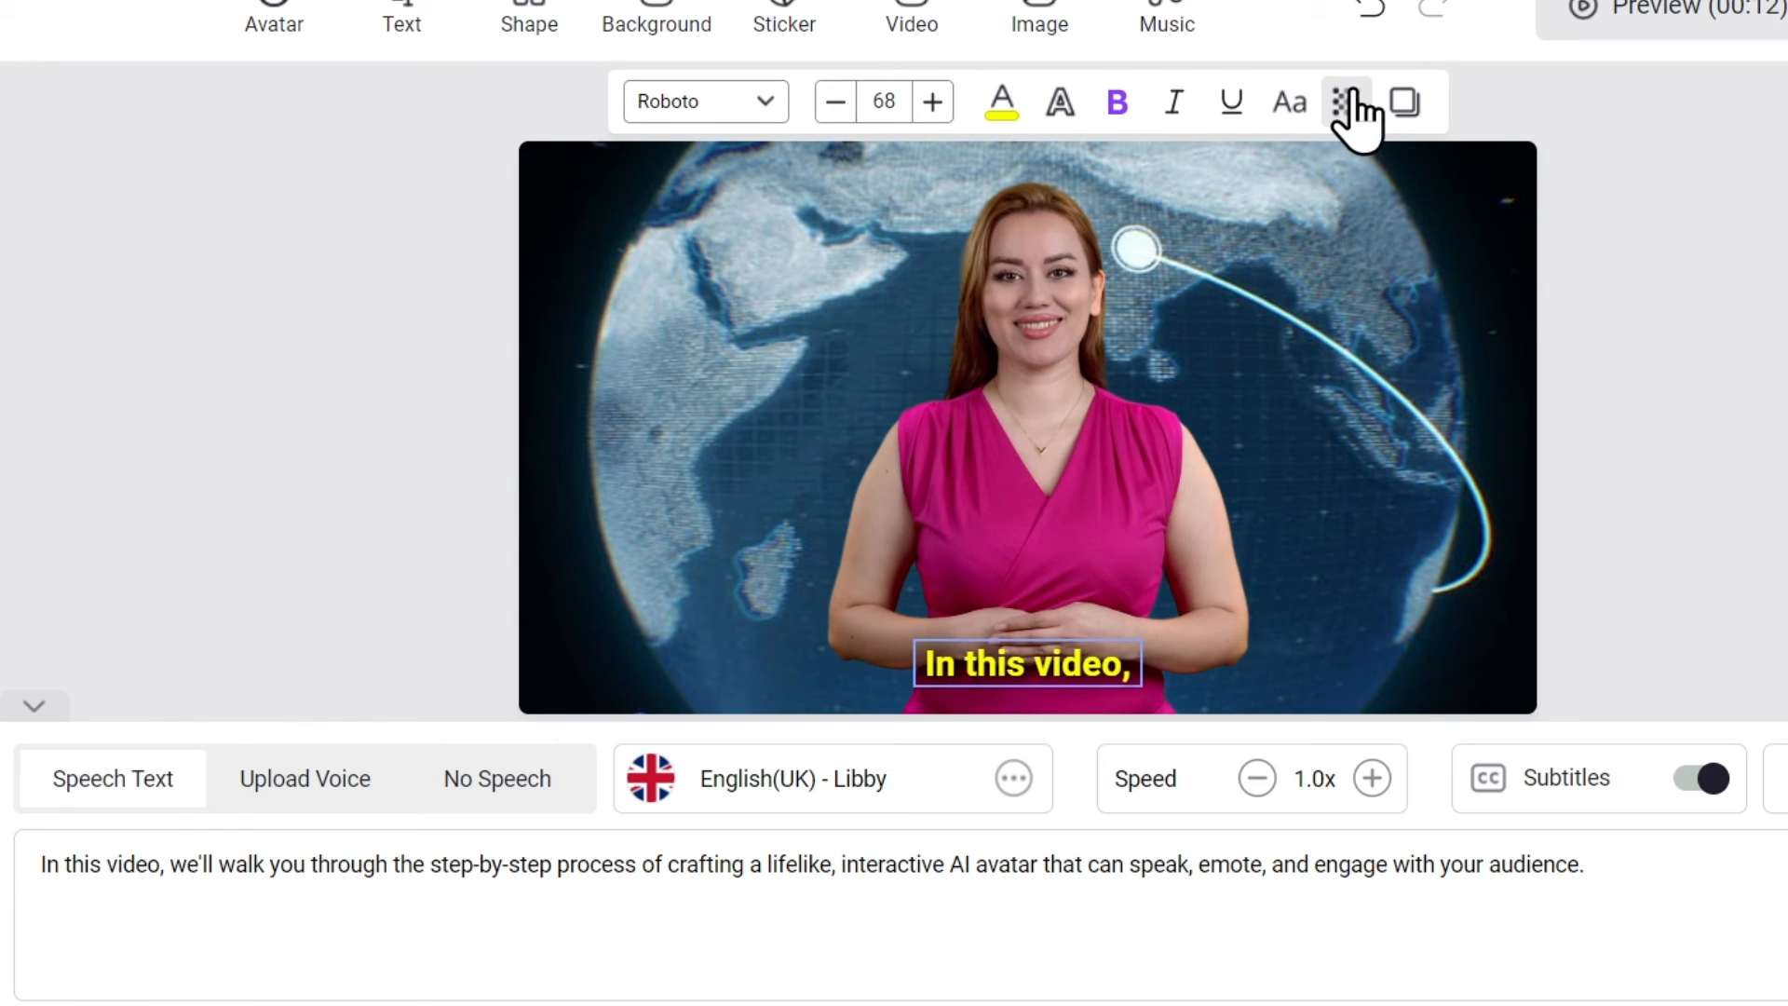
{"action": "left_click", "coordinate": [1404, 102]}
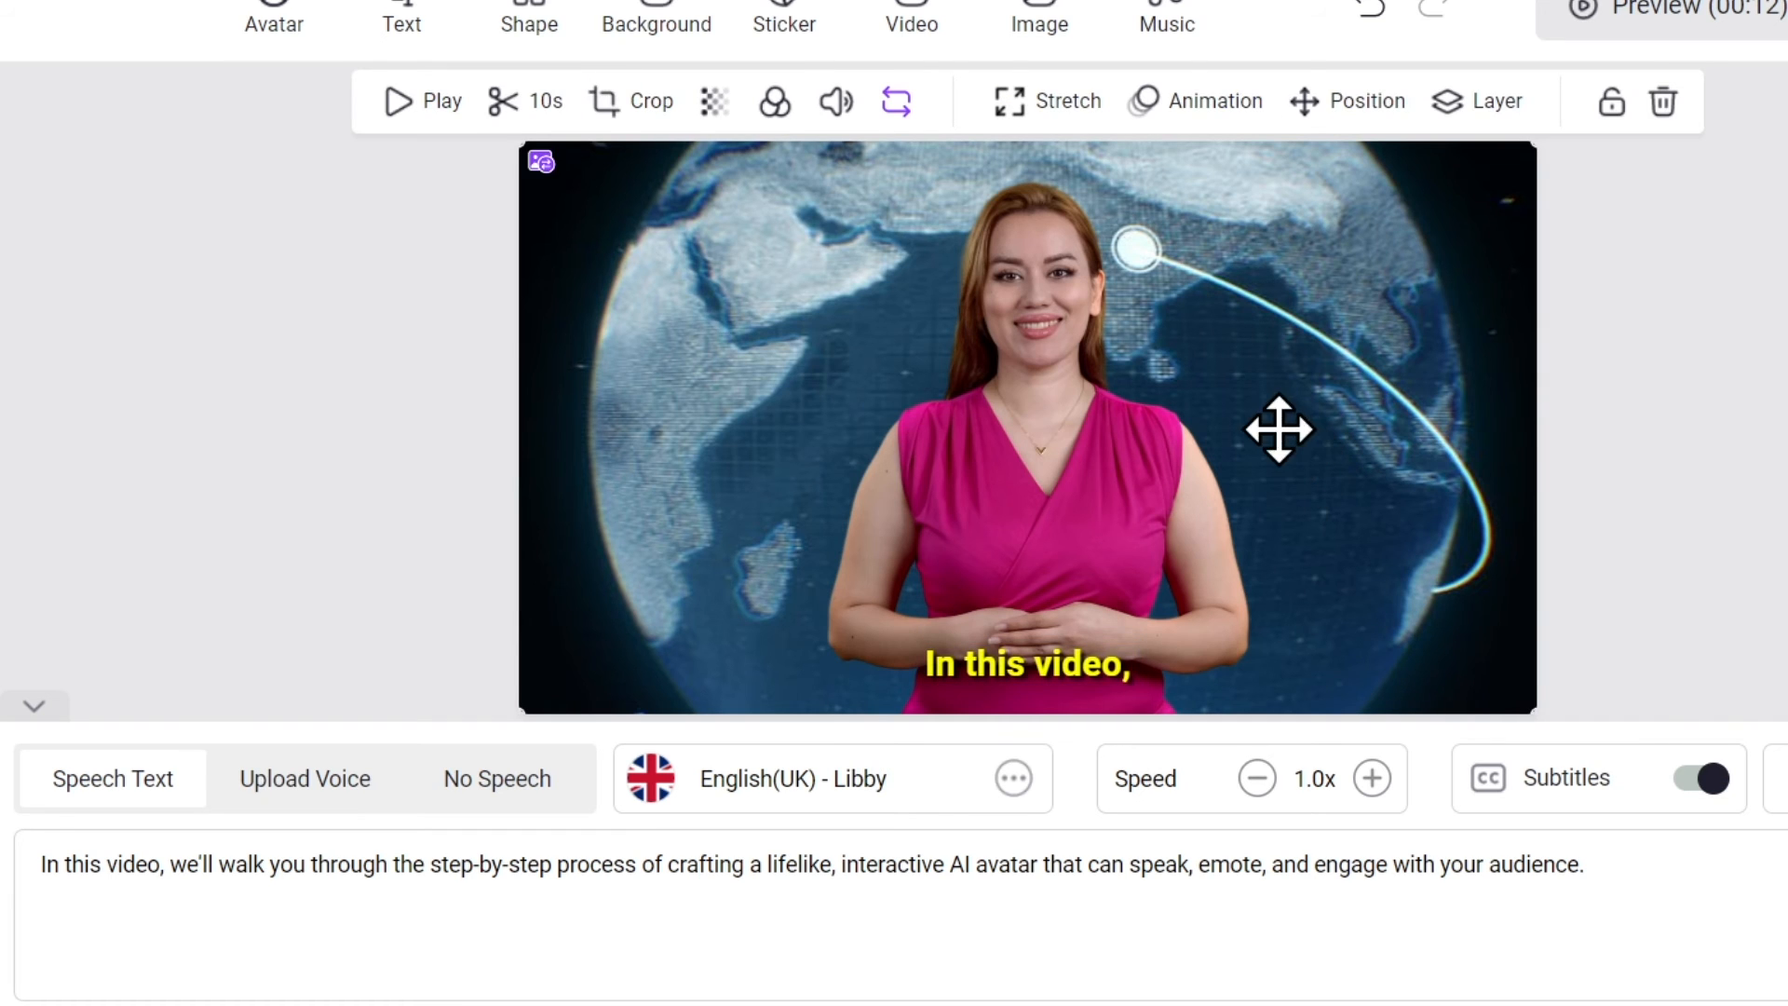
{"action": "left_click", "coordinate": [1022, 663]}
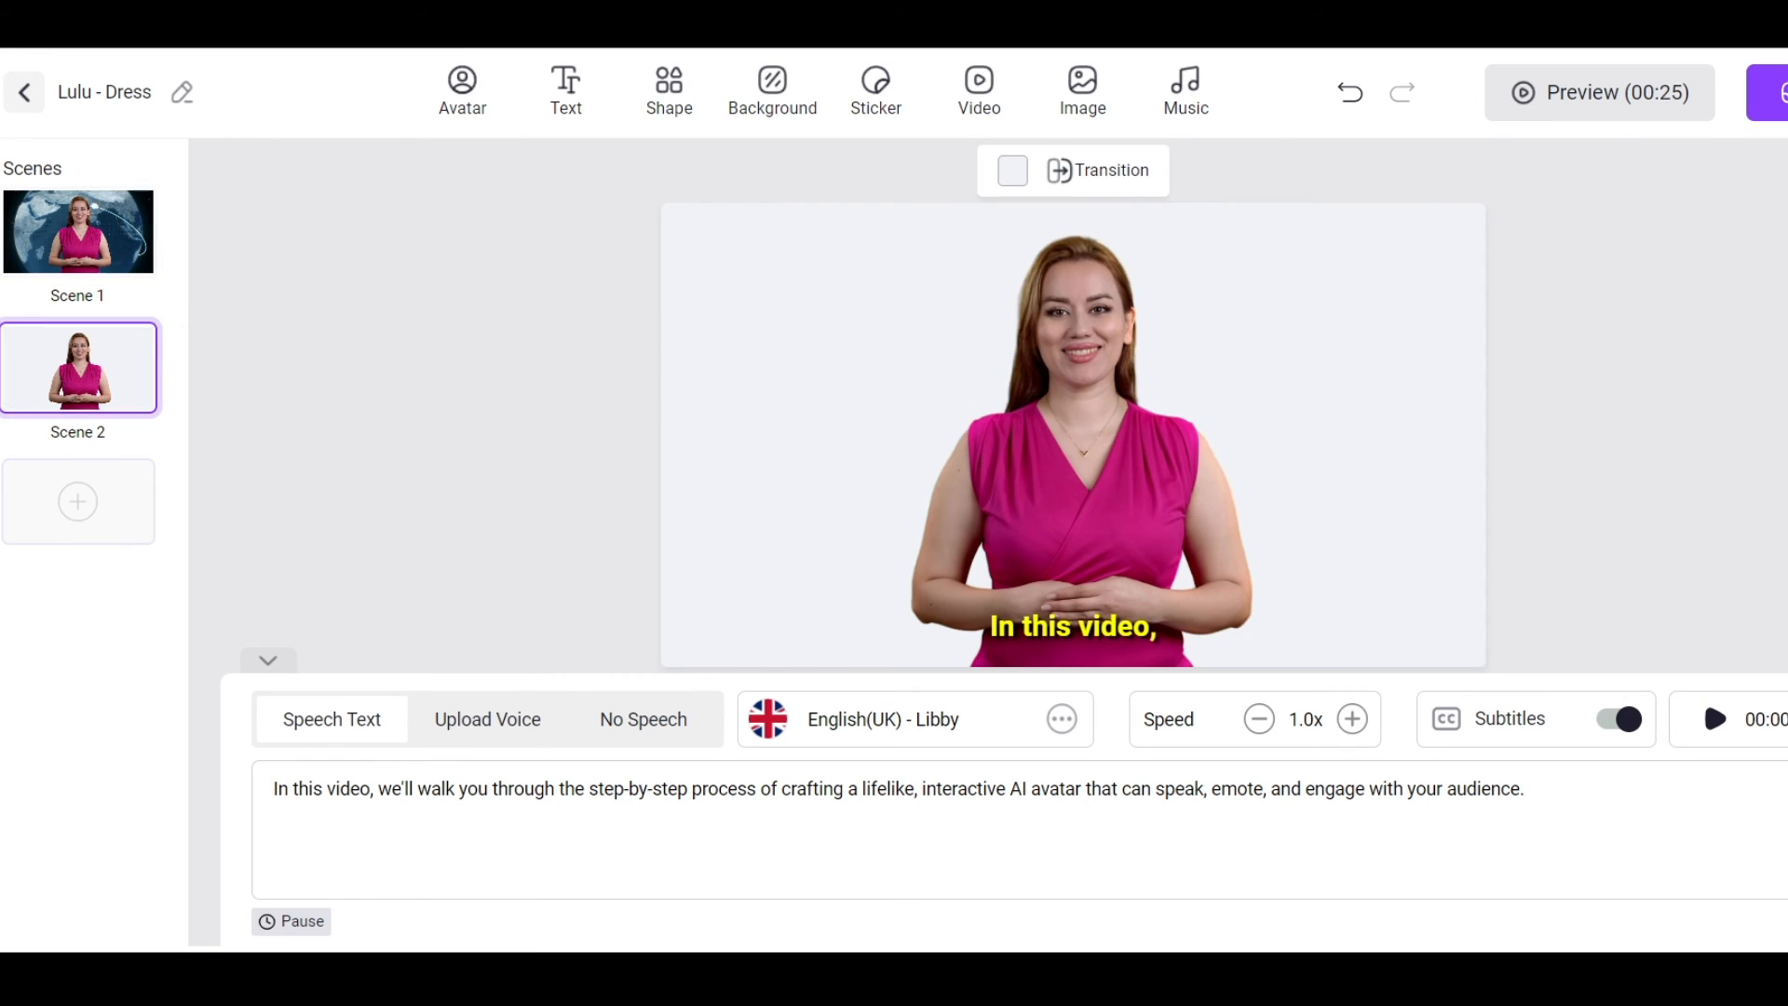
Add Scene 2 with the same Lulu avatar, British voice and script
{"action": "left_click", "coordinate": [978, 91]}
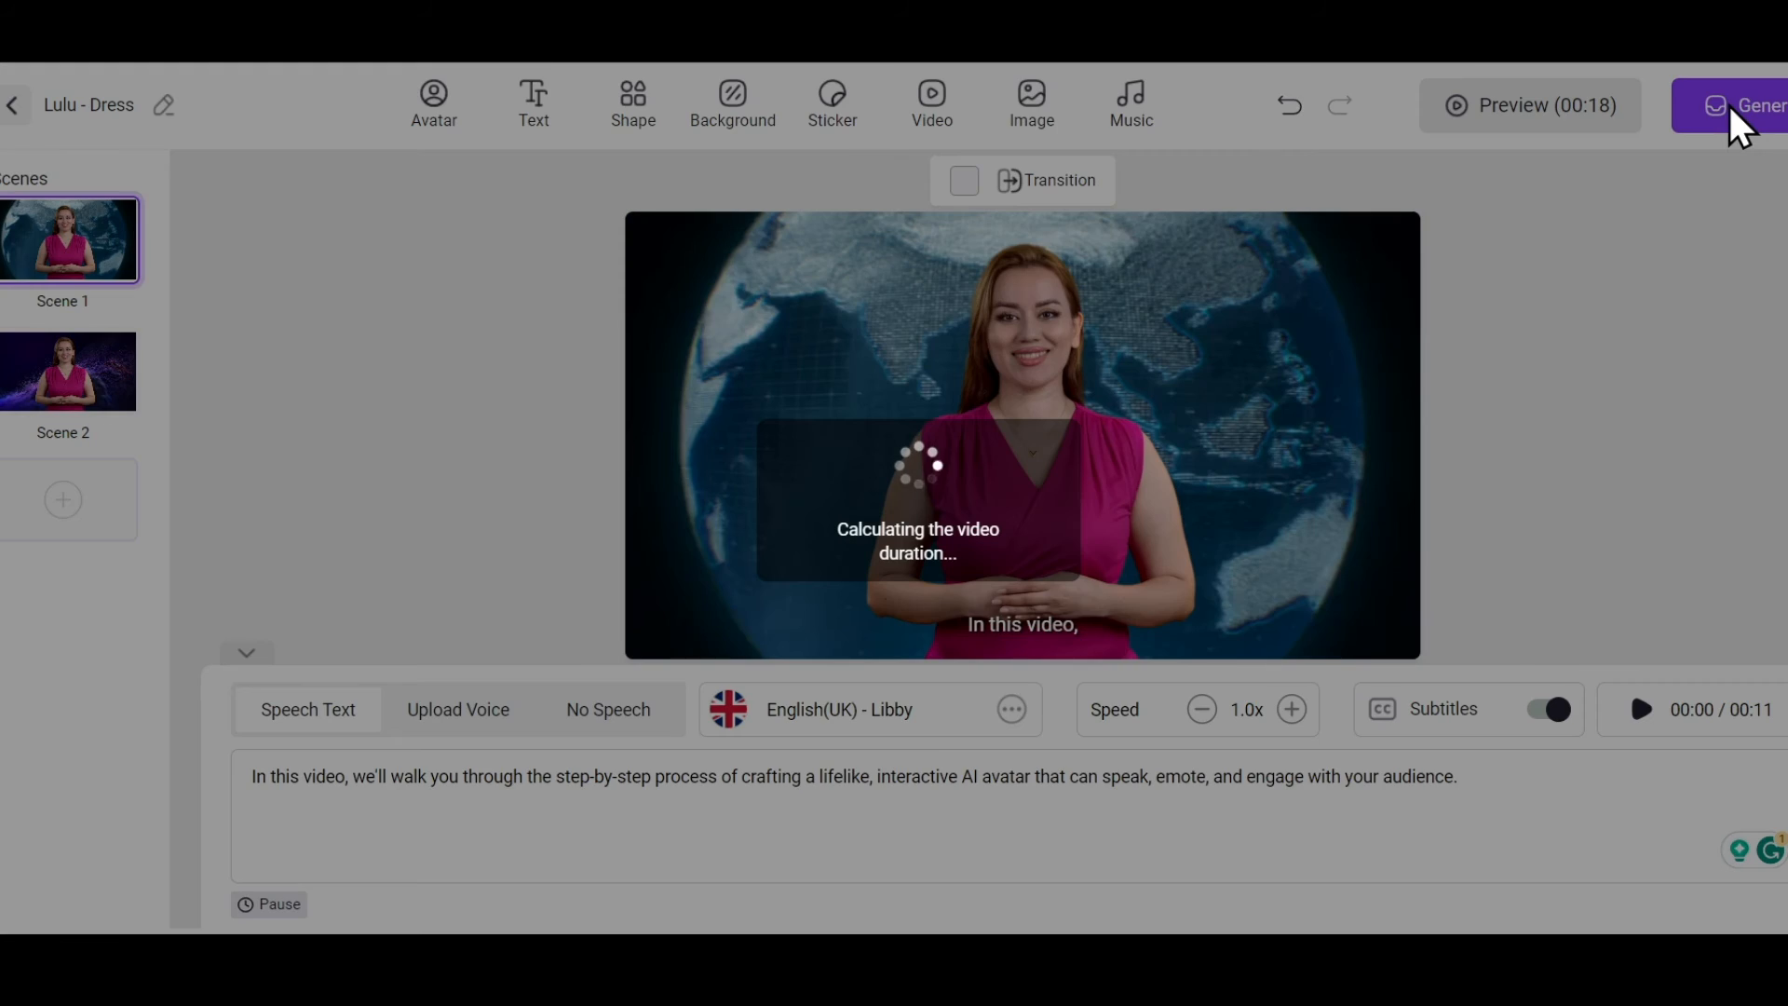
Generate the two-scene video, producing a new 00:18 Lulu - Dress entry in My Videos
{"action": "left_click", "coordinate": [1756, 104]}
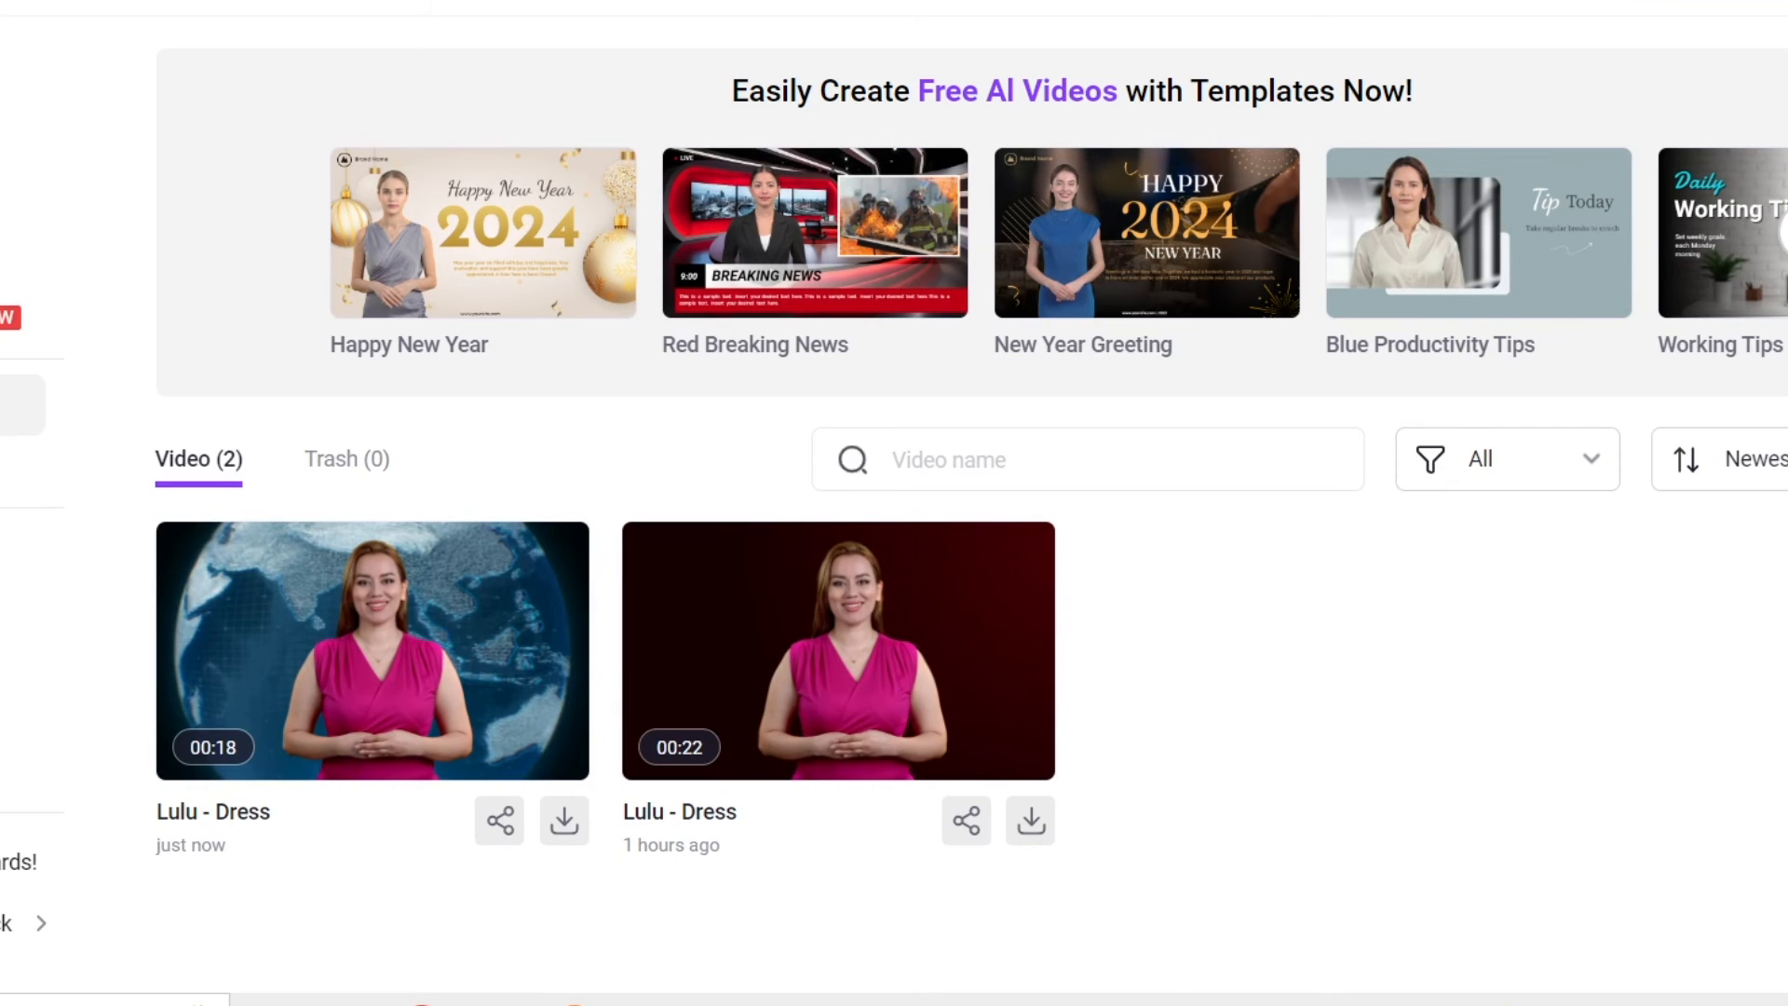